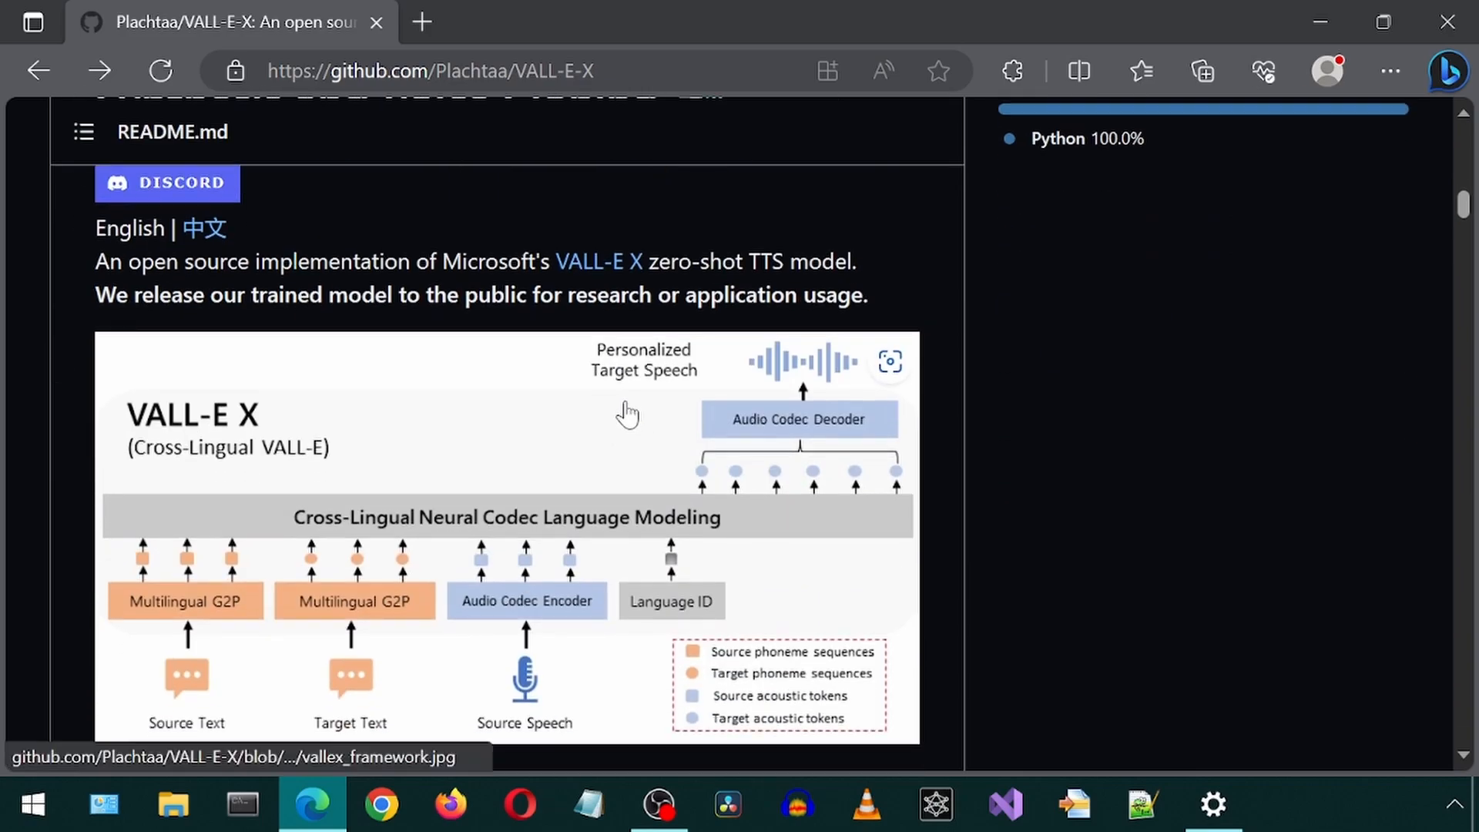
# Step: Jump to the README's Installation section with the clone and pip install commands
pyautogui.scroll(-3)
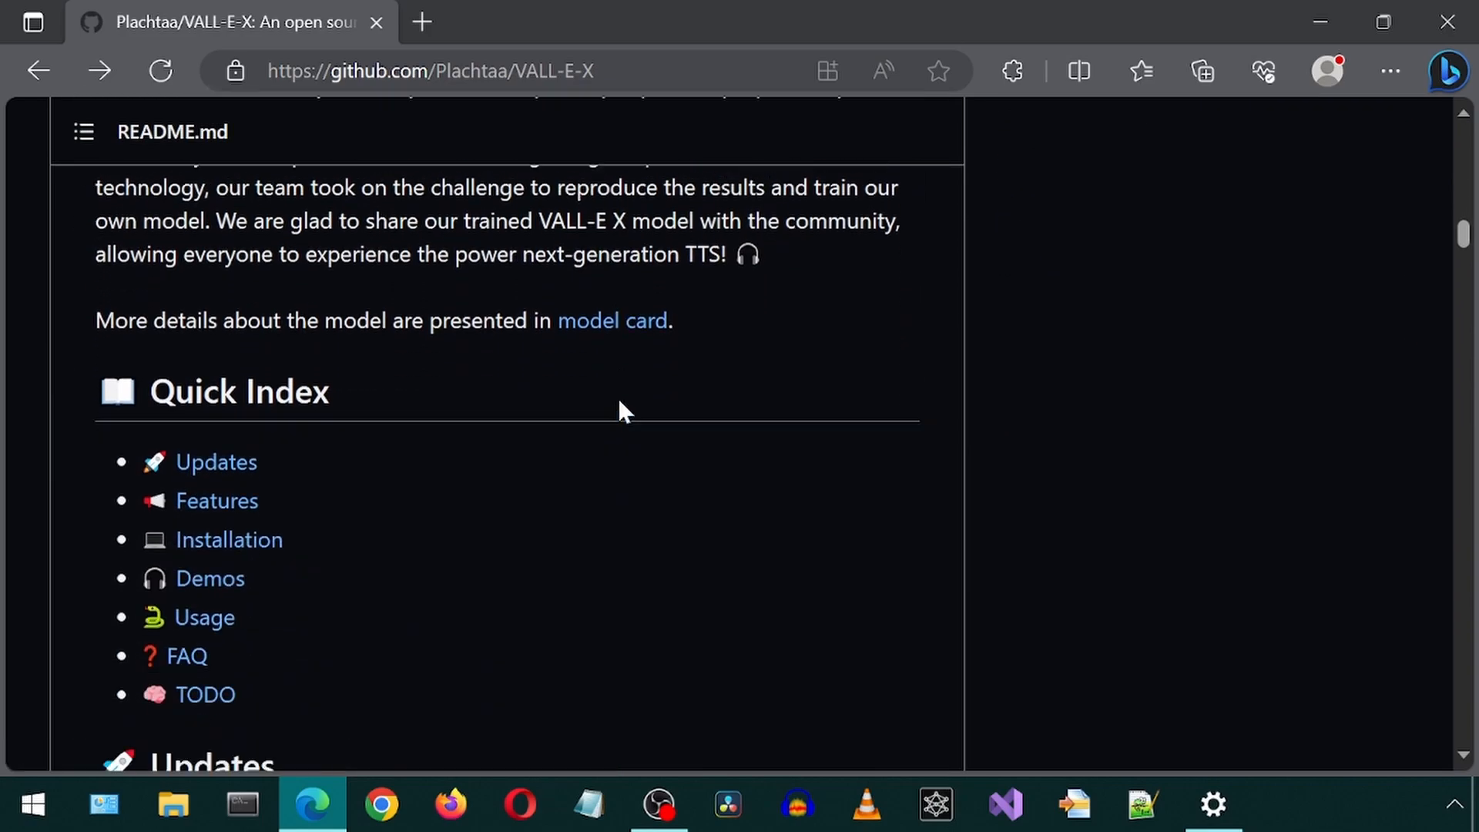
pyautogui.scroll(-3)
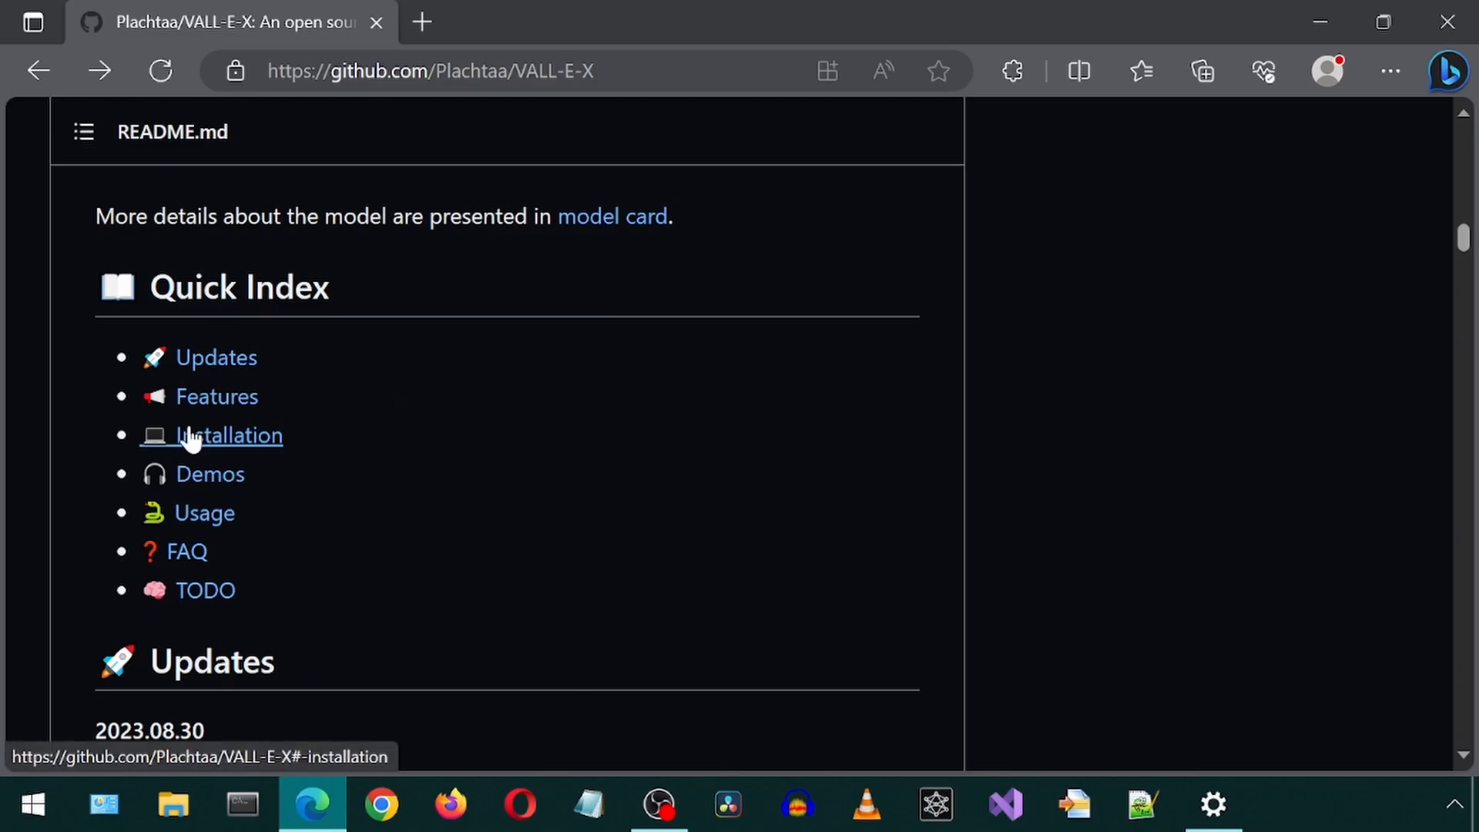
pyautogui.click(228, 435)
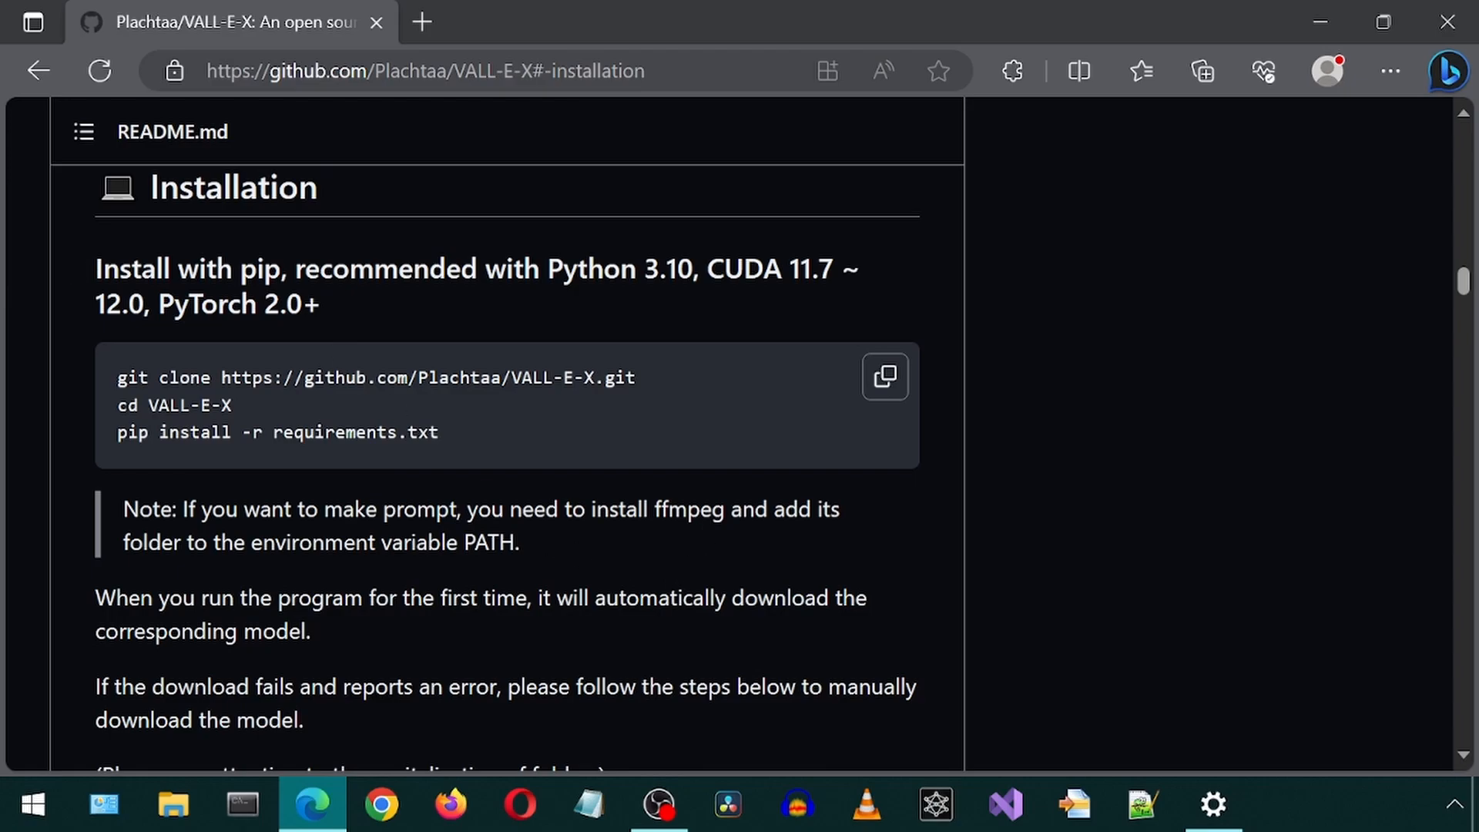
pyautogui.moveTo(430, 185)
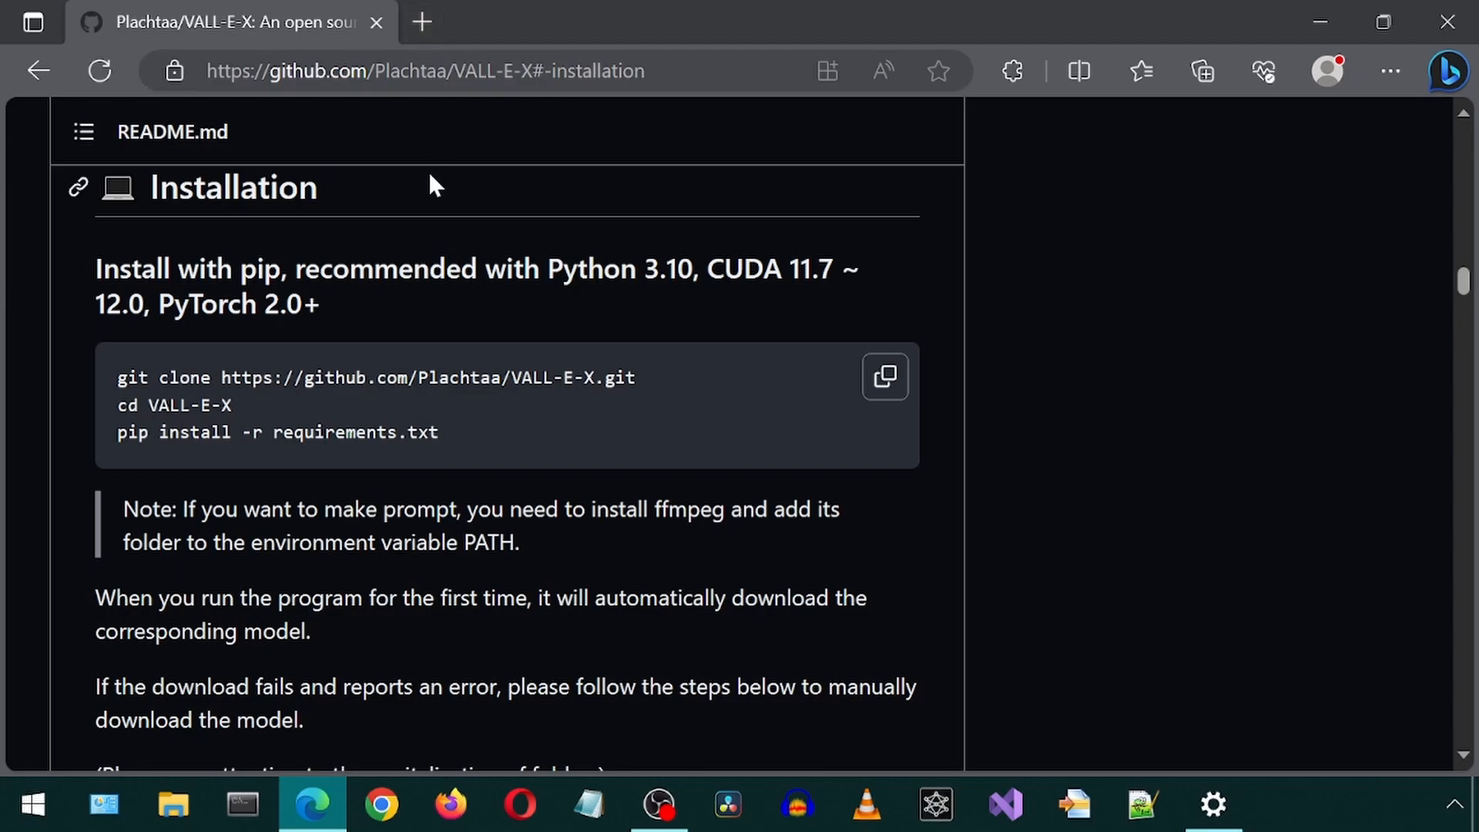
pyautogui.moveTo(462, 221)
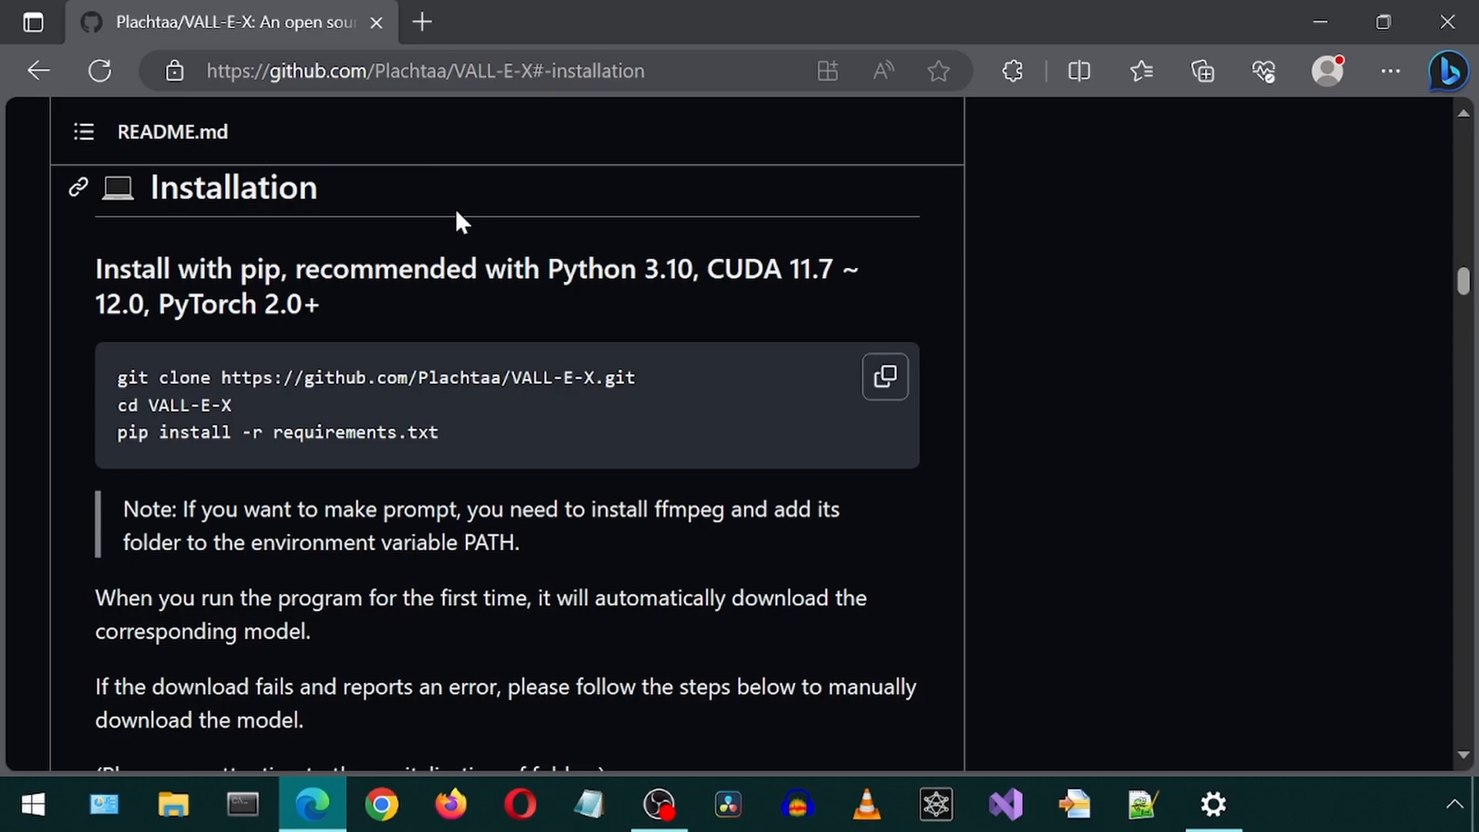
# Step: Create a conda environment named valle with Python 3.10
pyautogui.click(242, 805)
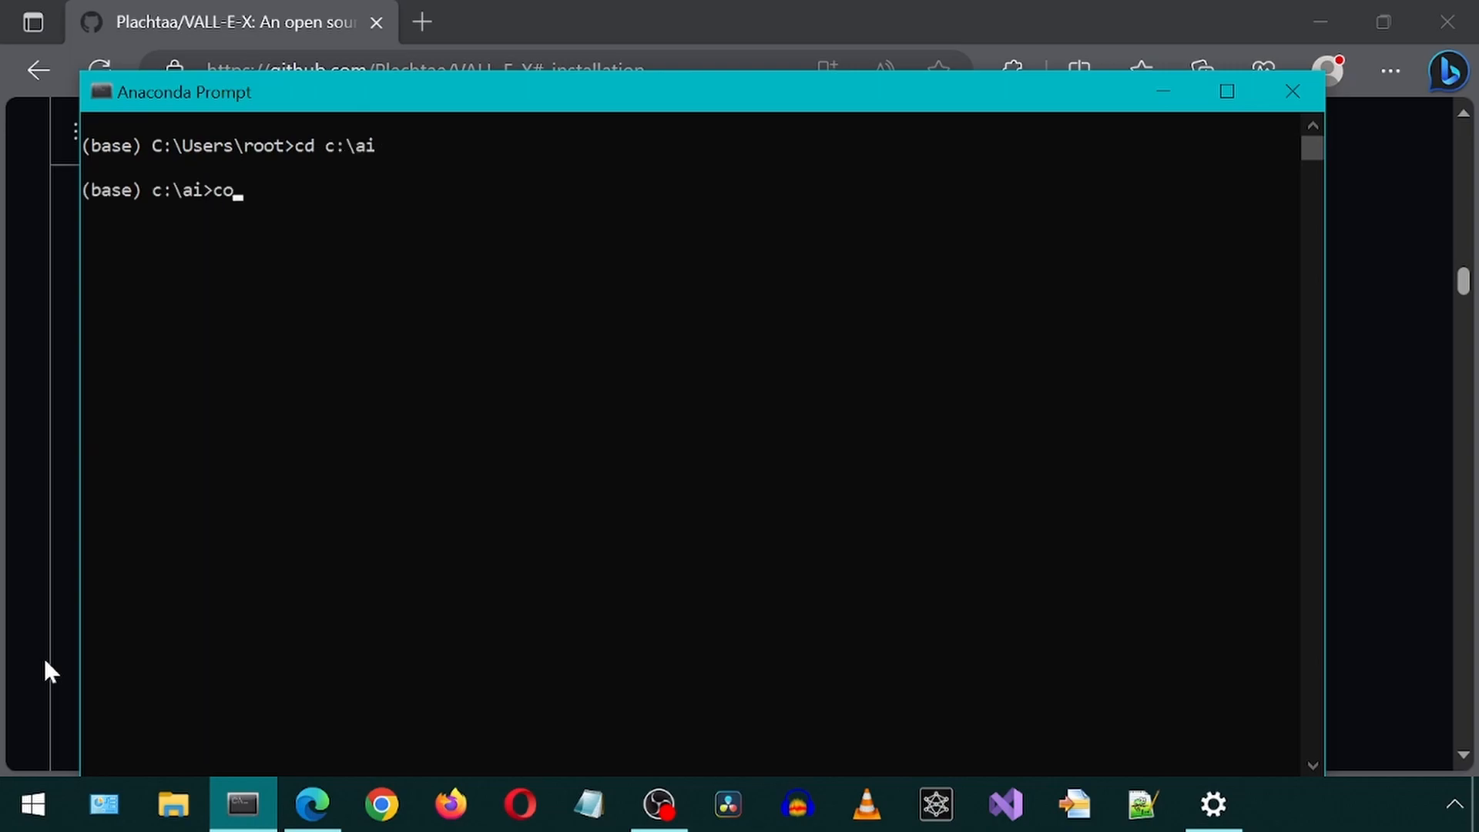
pyautogui.write('nda create')
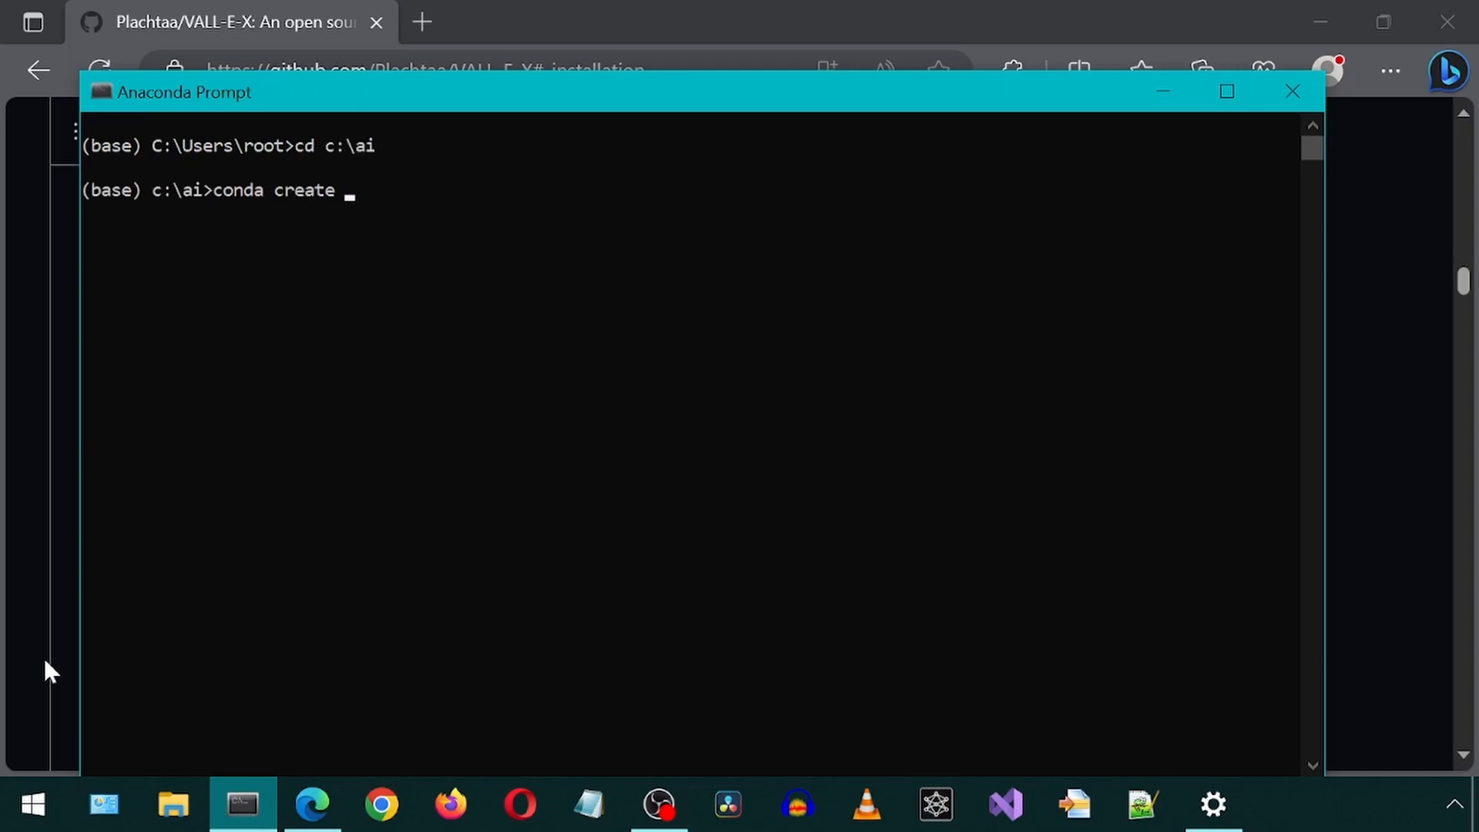
pyautogui.write('-n vall2')
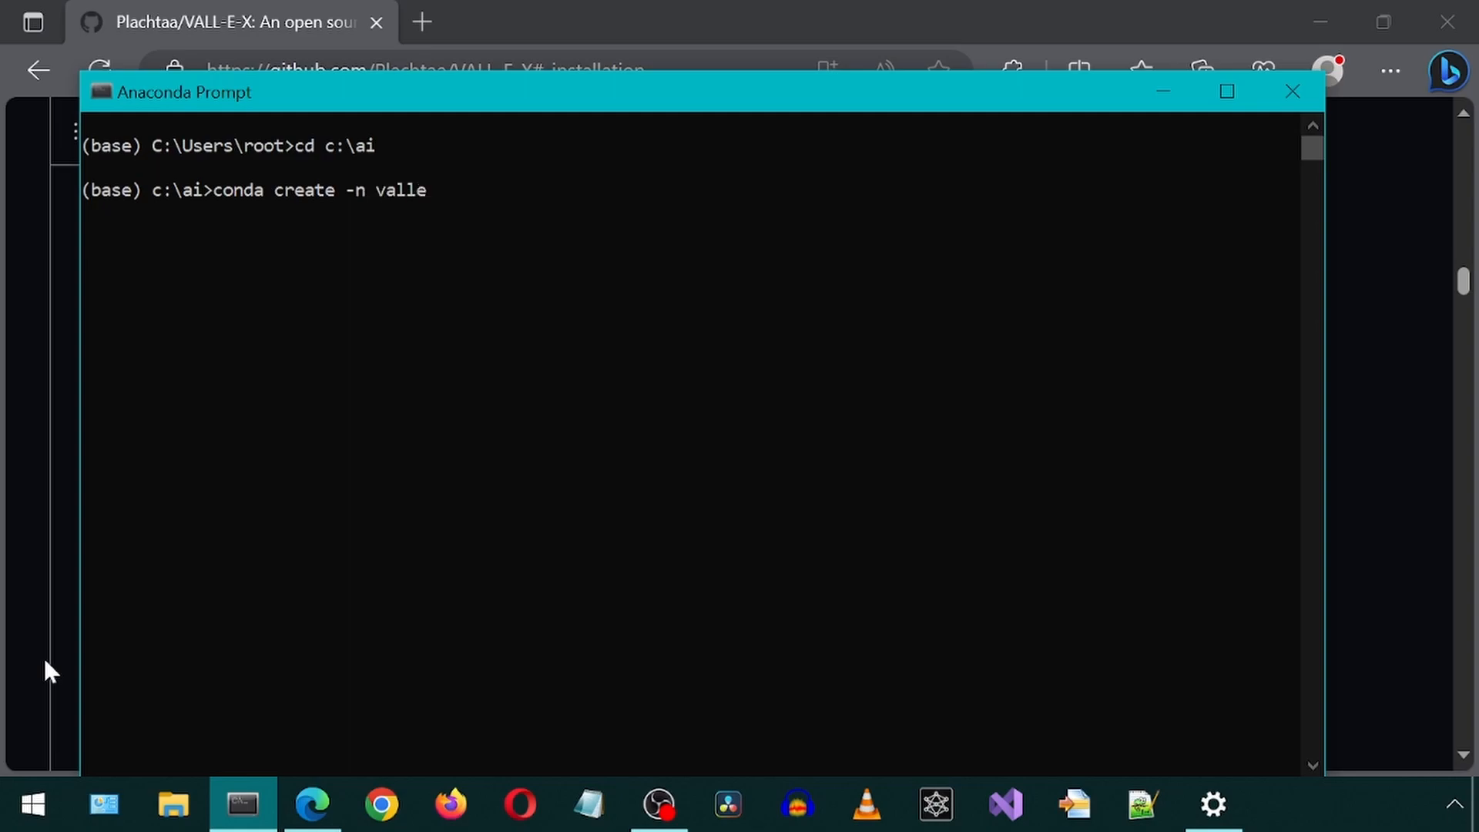
pyautogui.write('python')
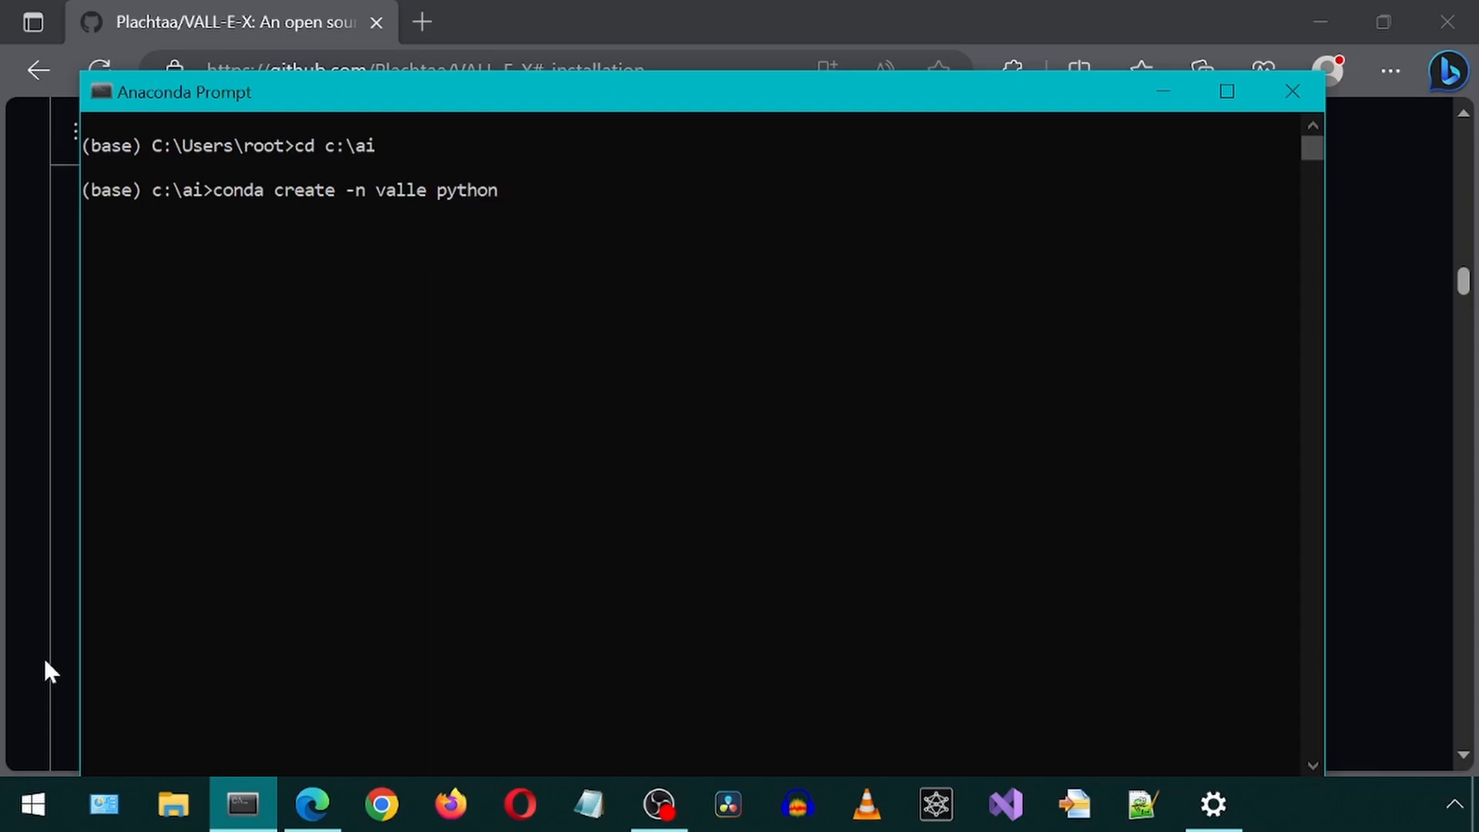
pyautogui.write('=3.10')
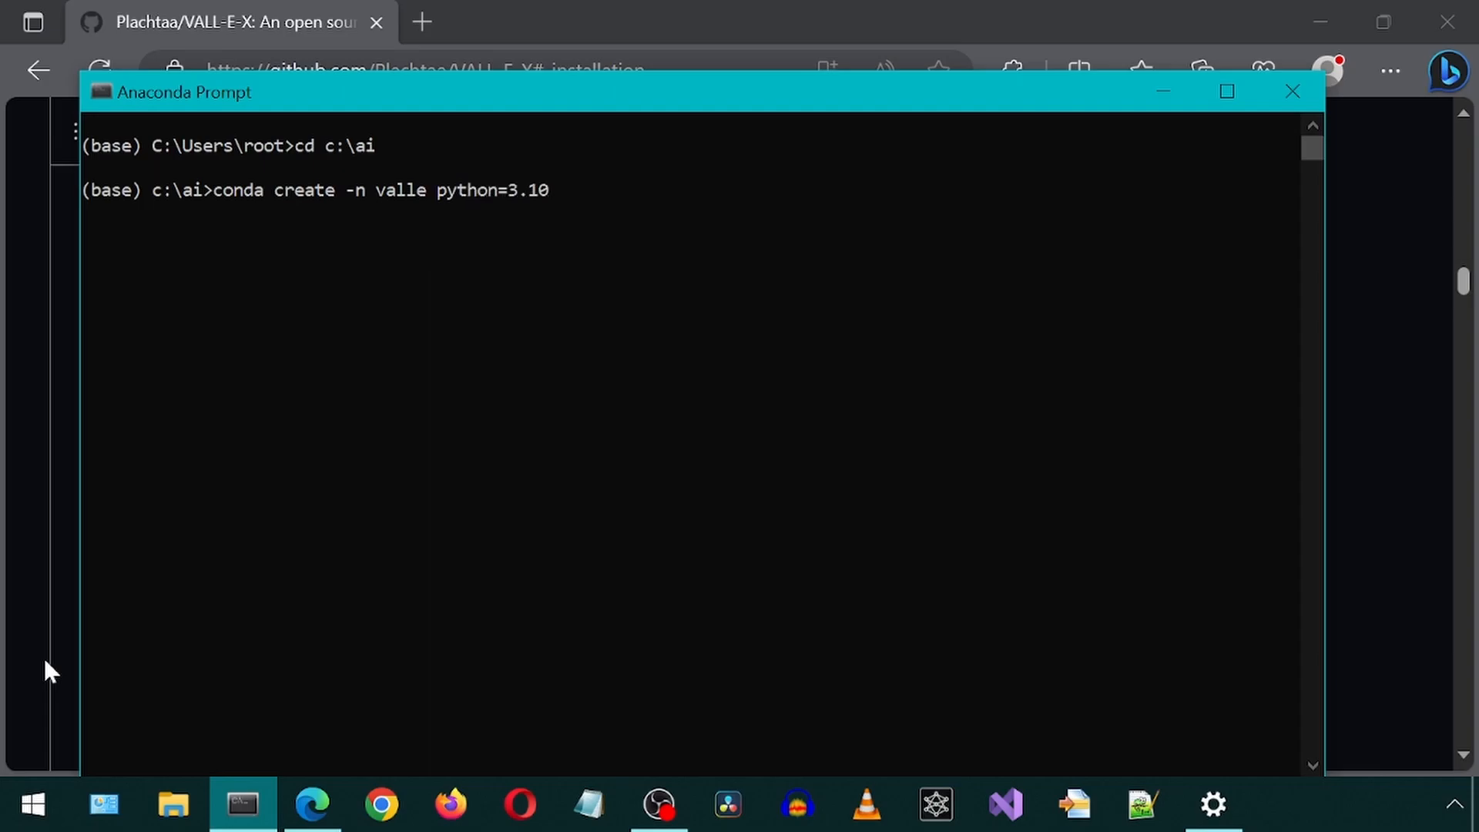
pyautogui.press('Return')
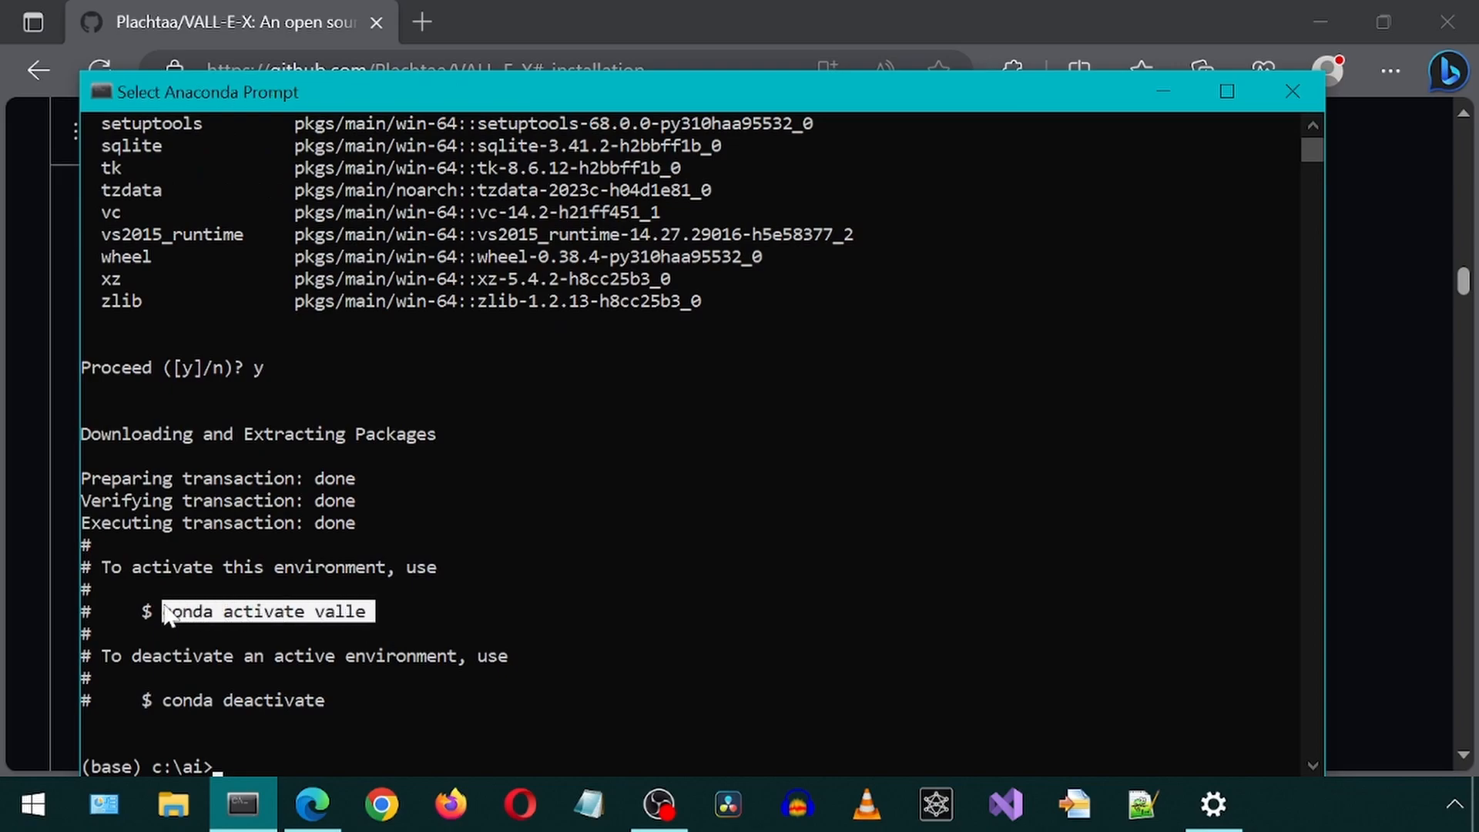
# Step: Activate the valle environment
pyautogui.write('conda activate valle')
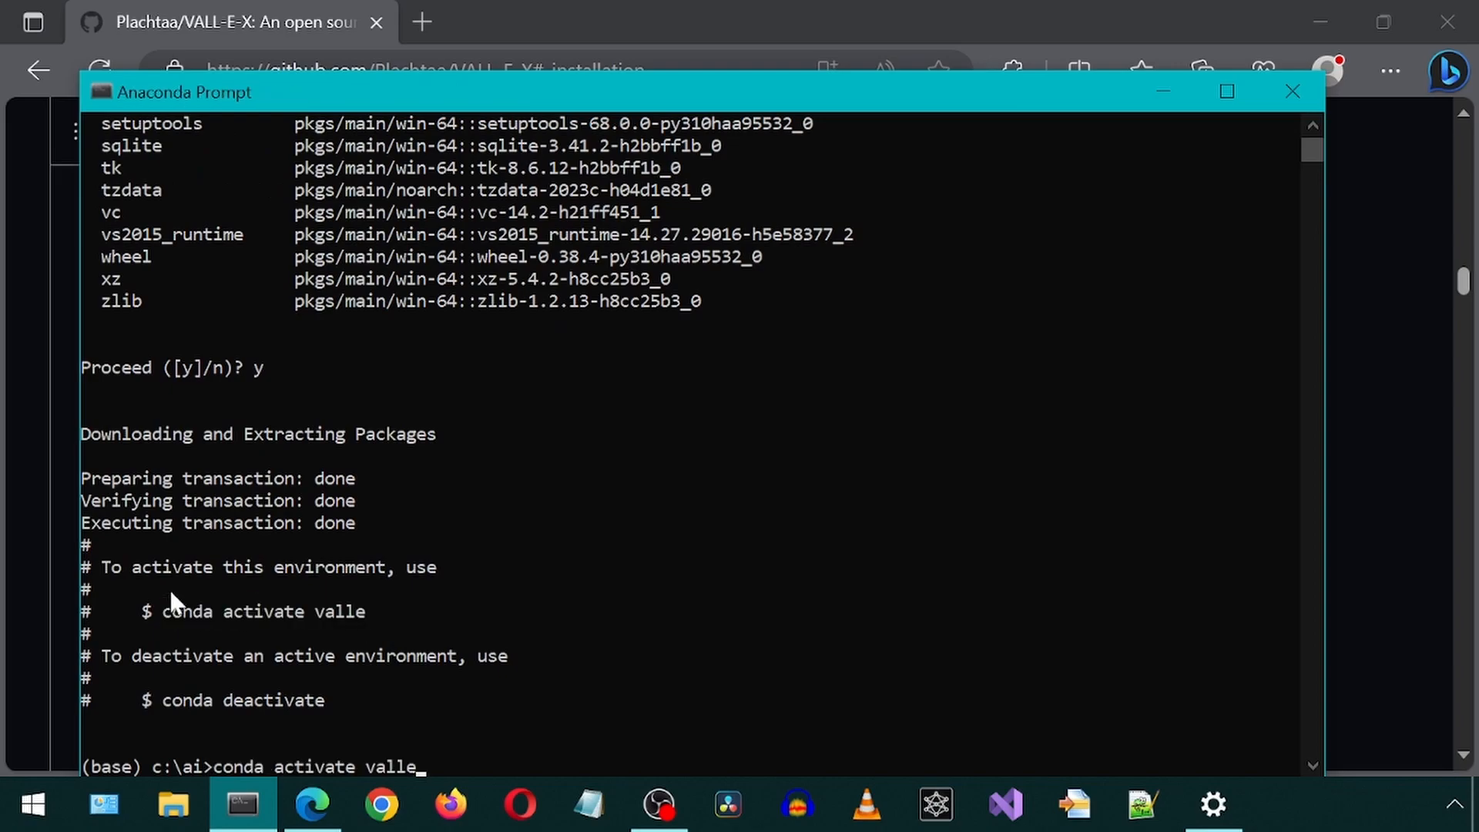
pyautogui.press('Return')
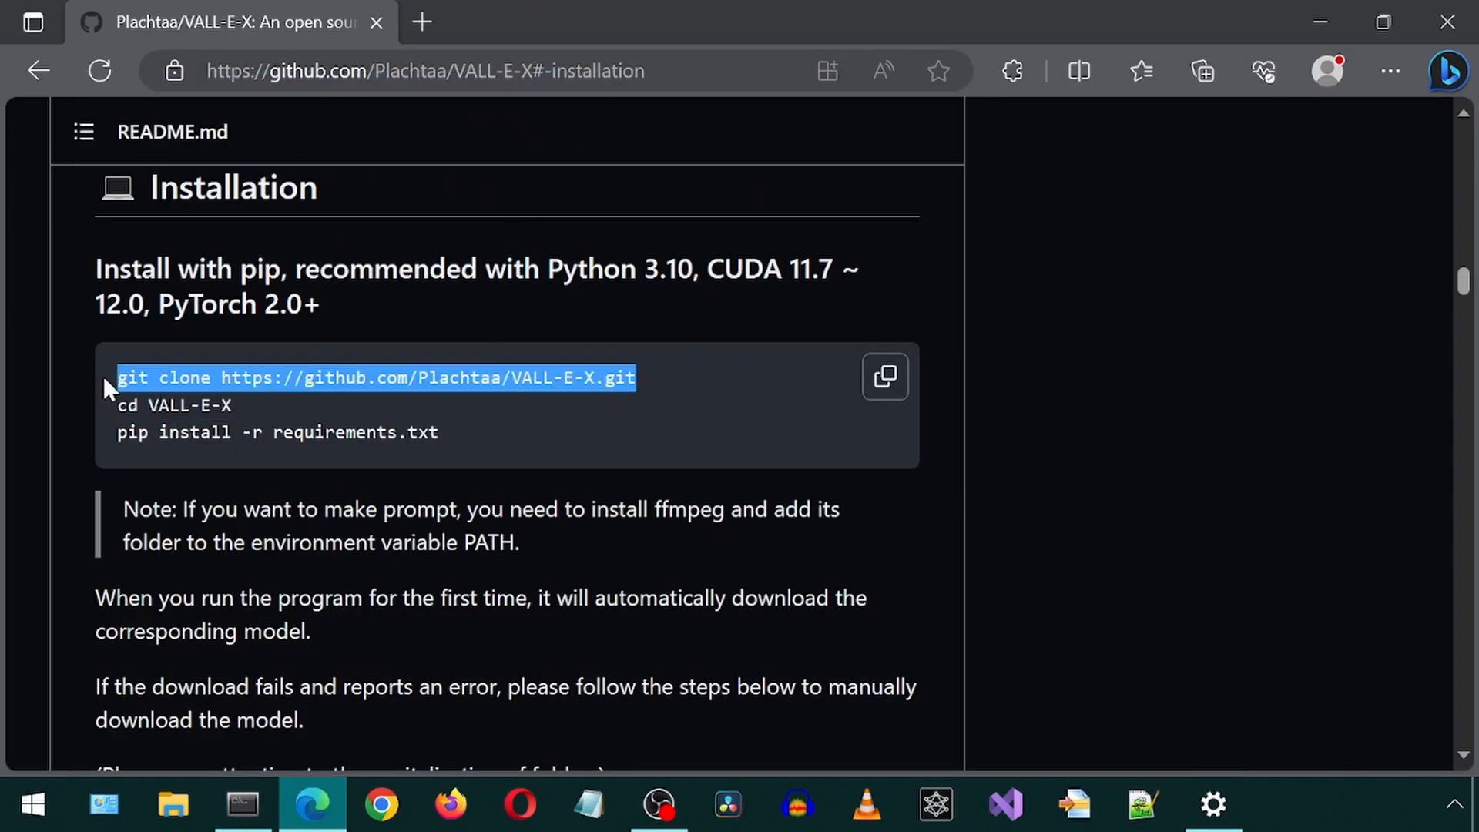
# Step: Clone the VALL-E-X repository into c:\ai and pick out the cd VALL-E-X command
pyautogui.click(242, 804)
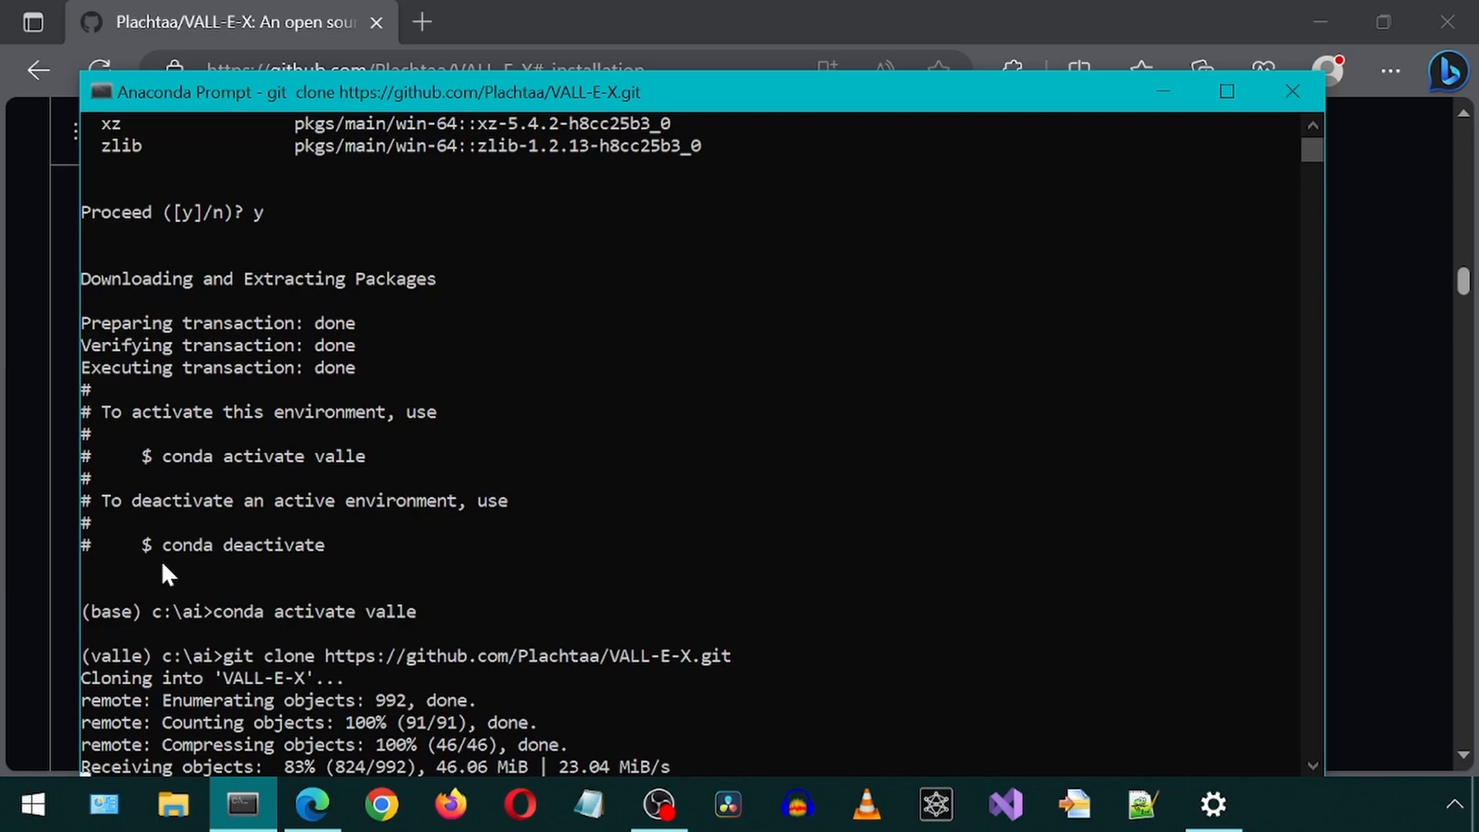
pyautogui.click(1292, 91)
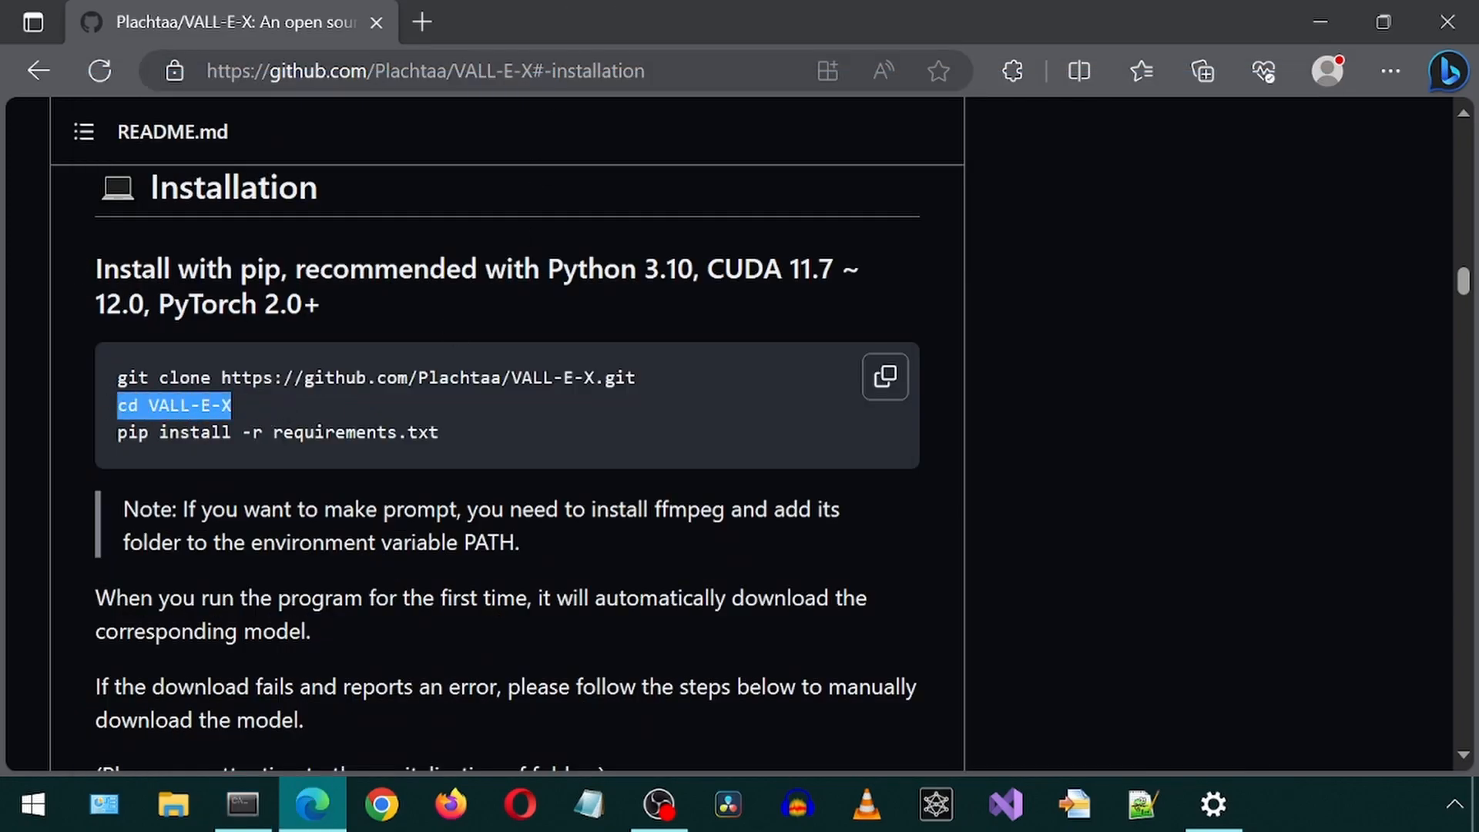
pyautogui.click(244, 804)
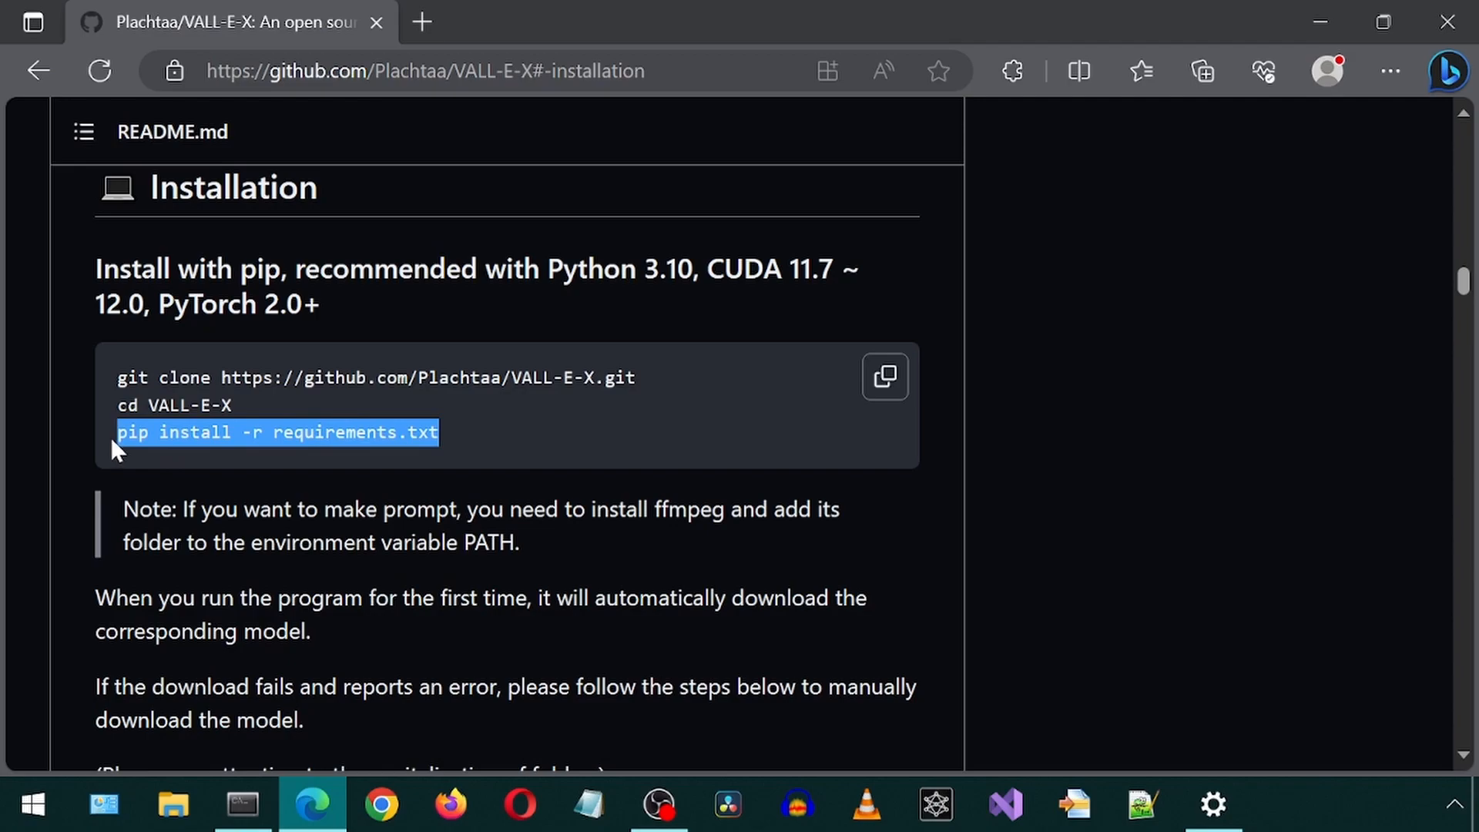
# Step: Install the requirements, then select the conda-forge ffmpeg install command on Anaconda.org
pyautogui.click(242, 805)
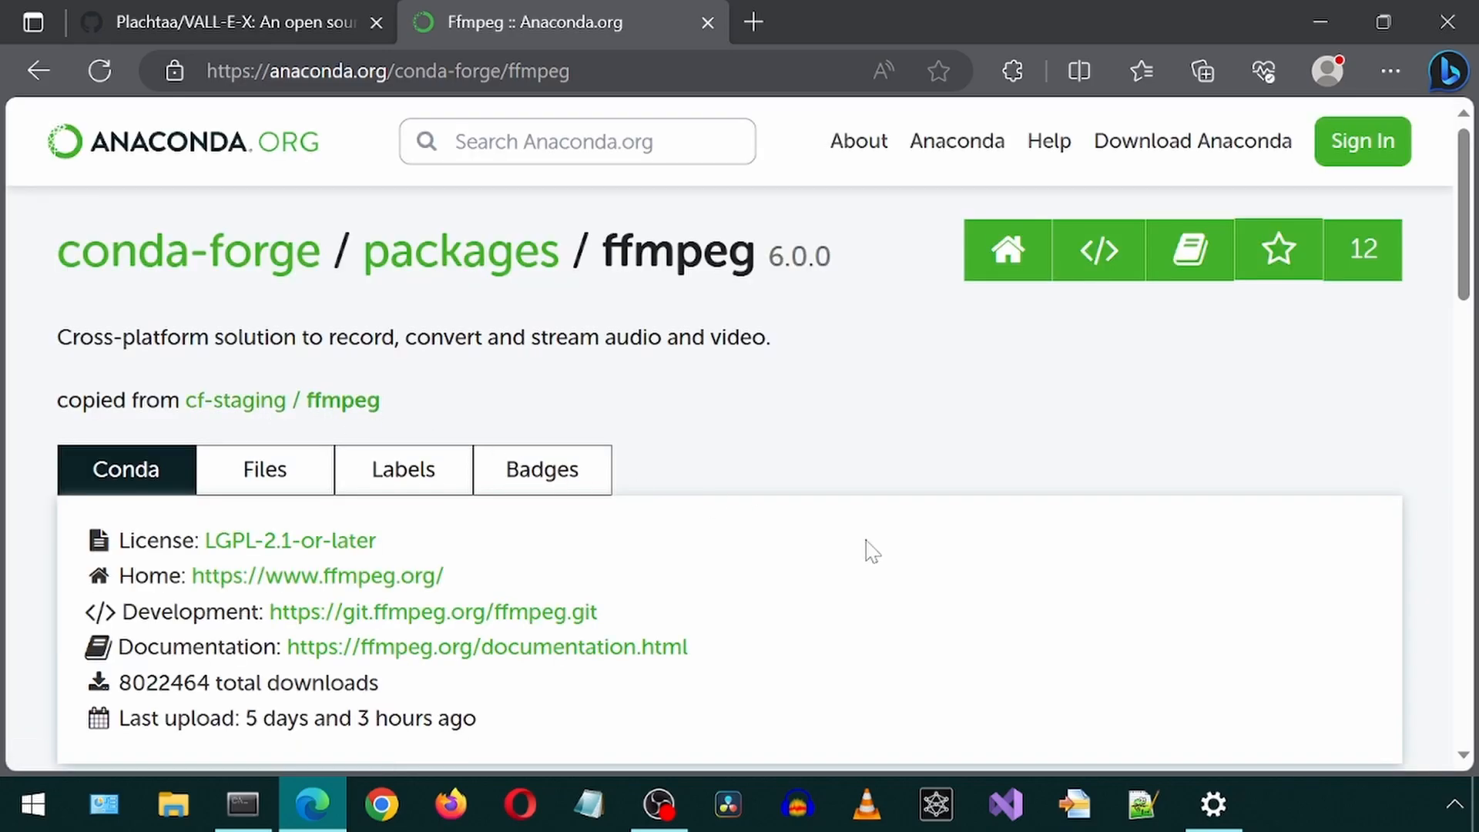
pyautogui.scroll(-3)
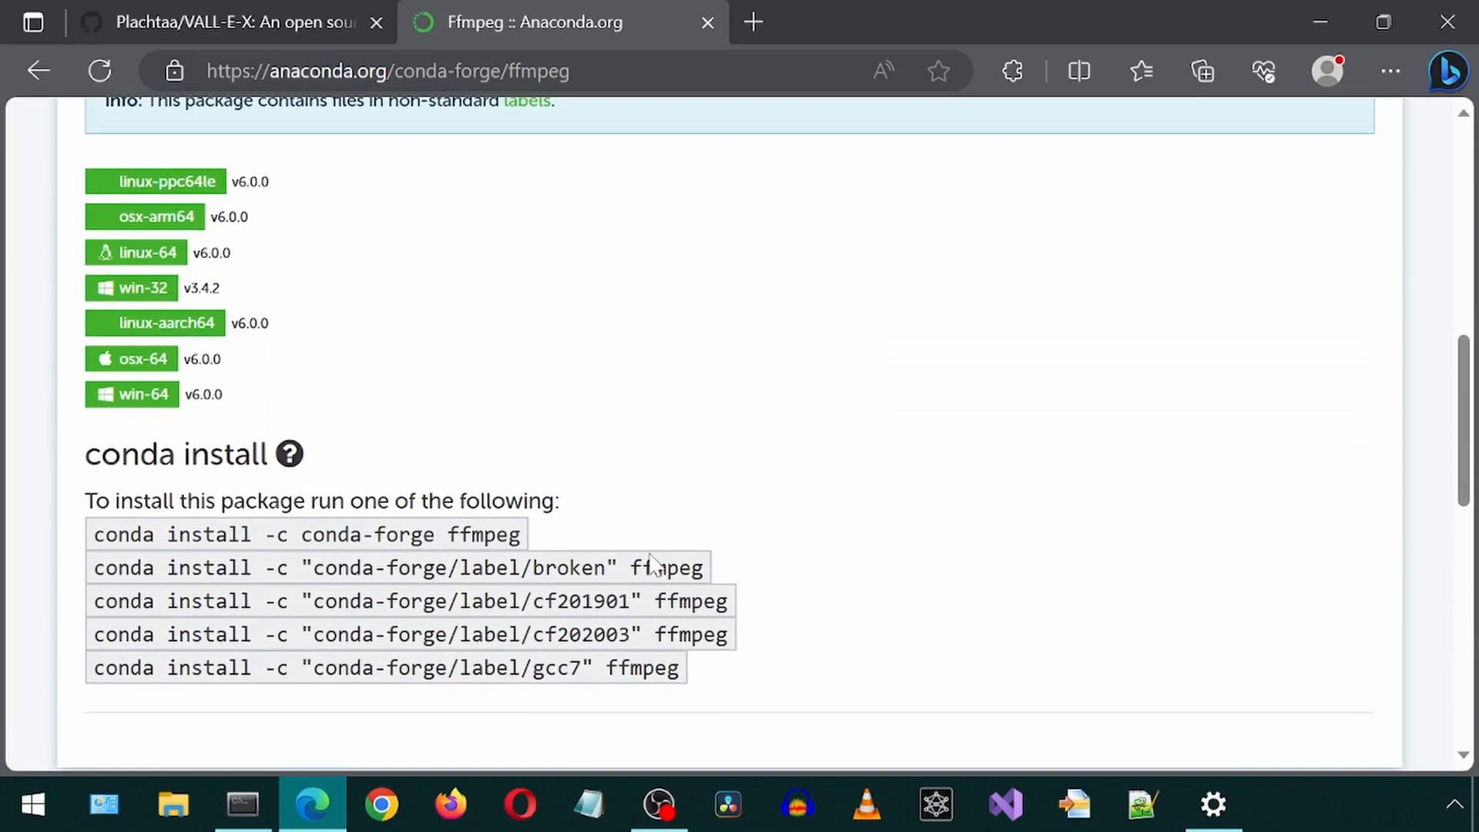
pyautogui.moveTo(241, 804)
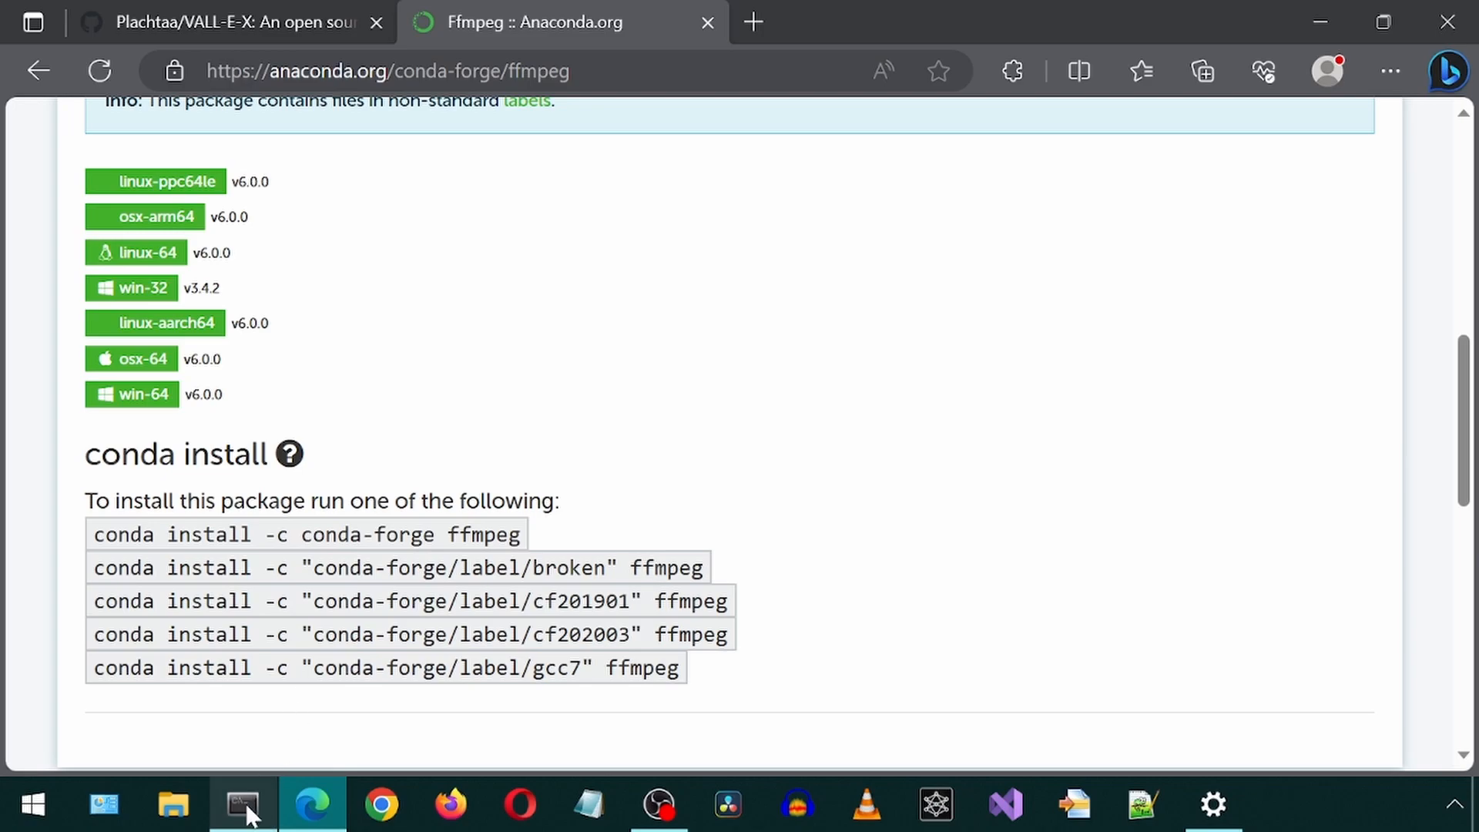
pyautogui.click(242, 804)
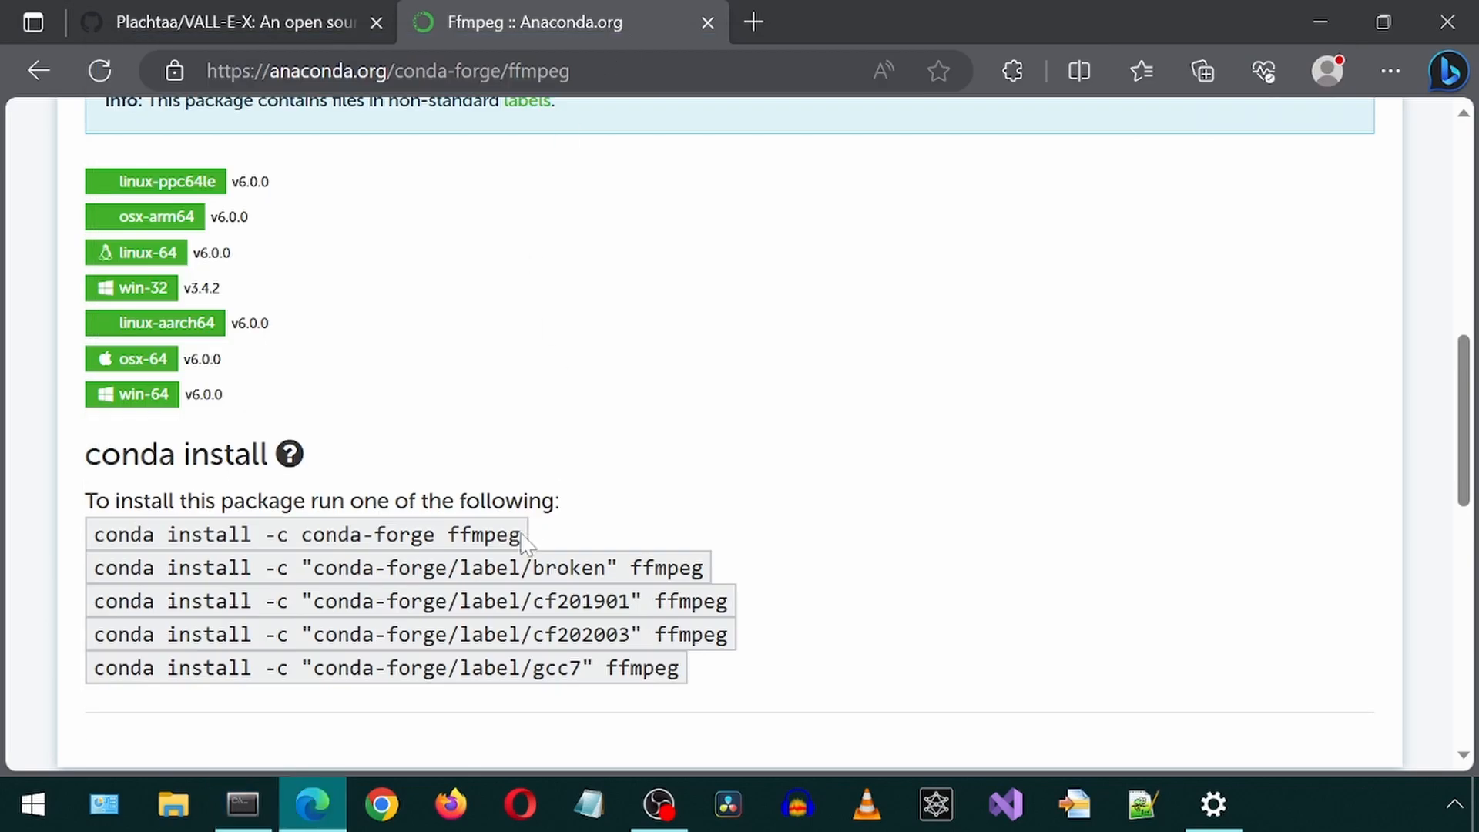
pyautogui.tripleClick(305, 535)
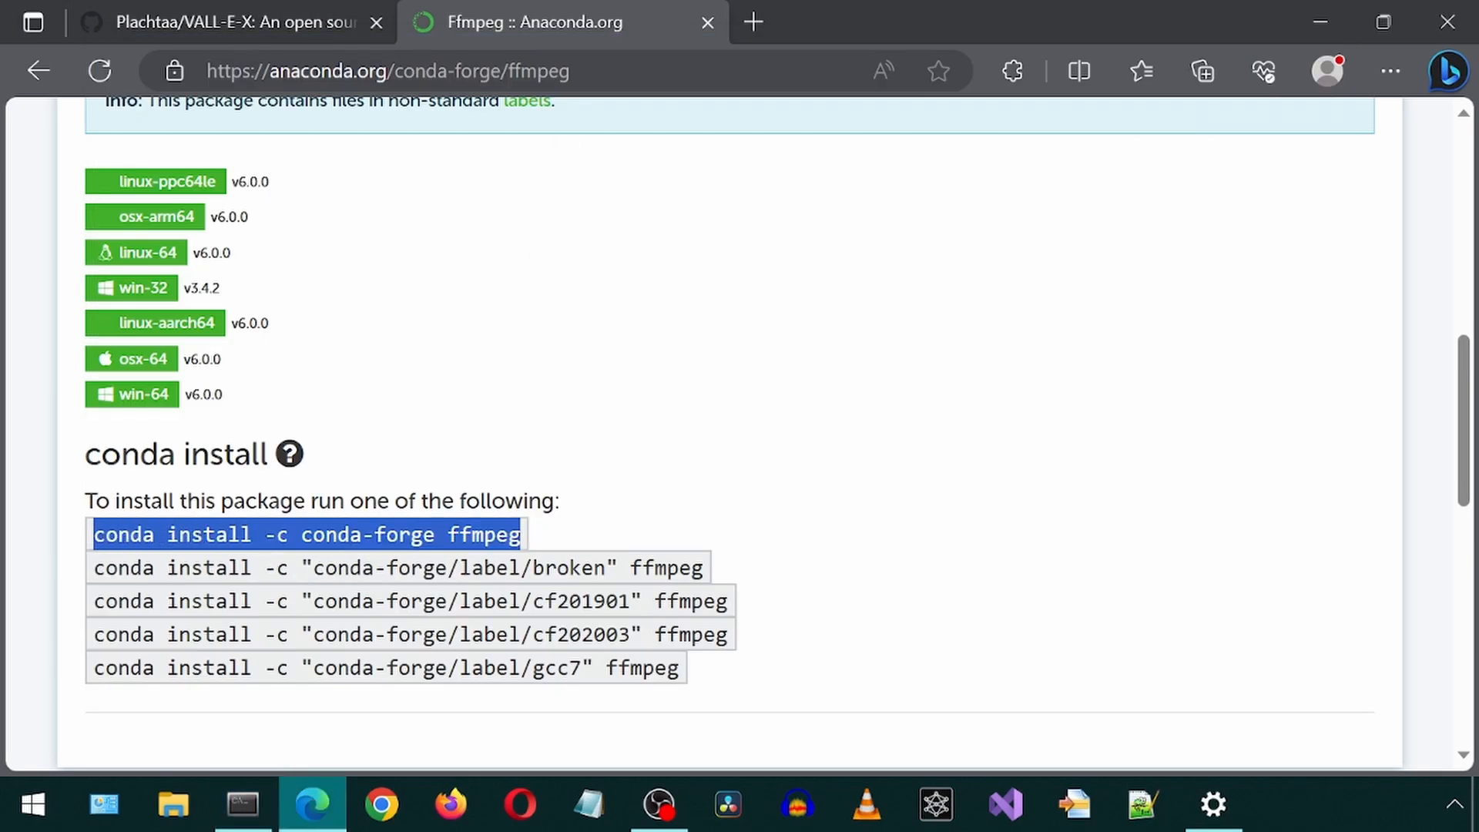
# Step: Install ffmpeg from conda-forge in the valle environment
pyautogui.click(238, 804)
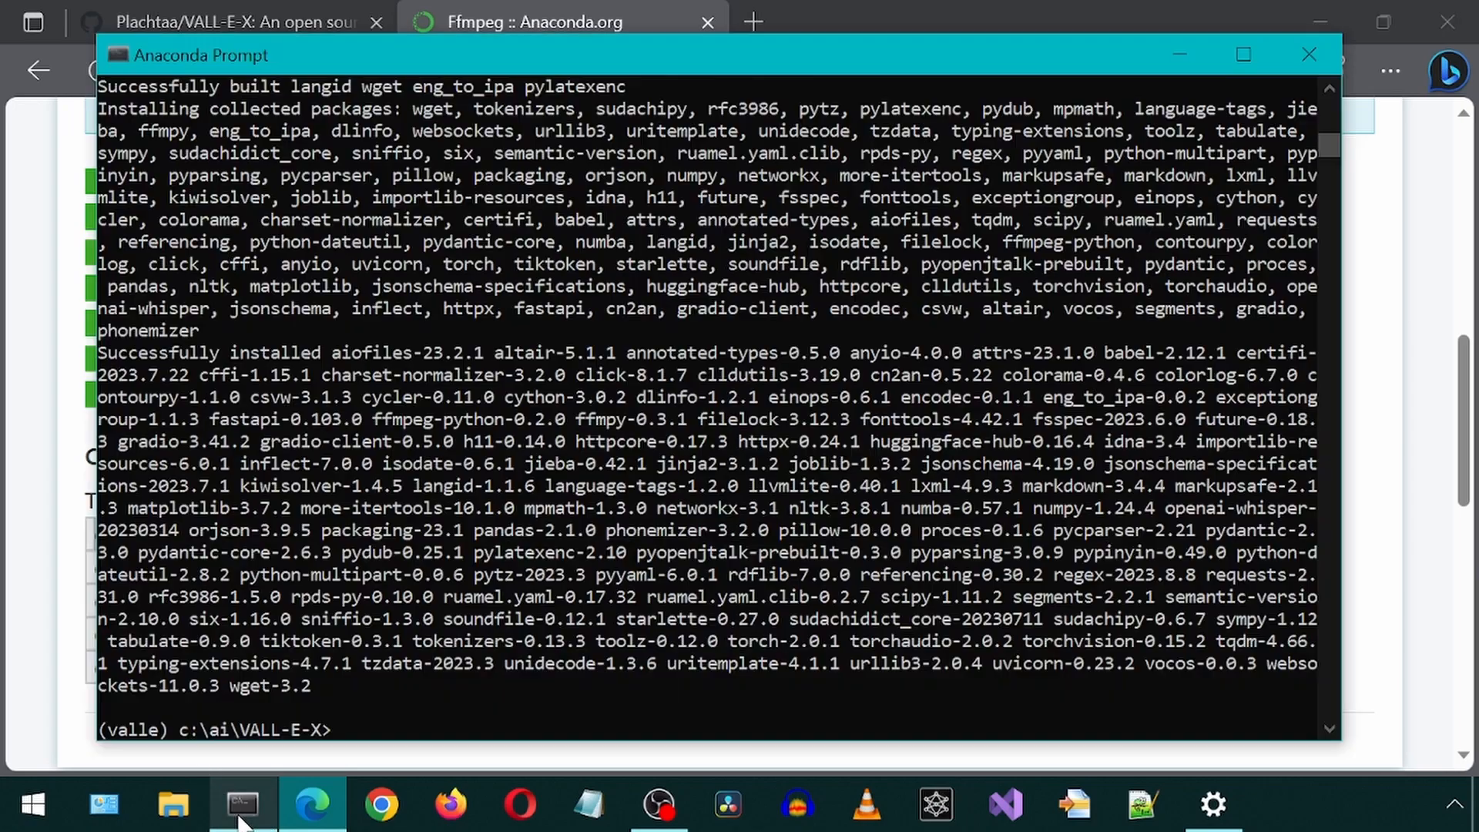
pyautogui.write('conda install -c conda-forge ffmpeg')
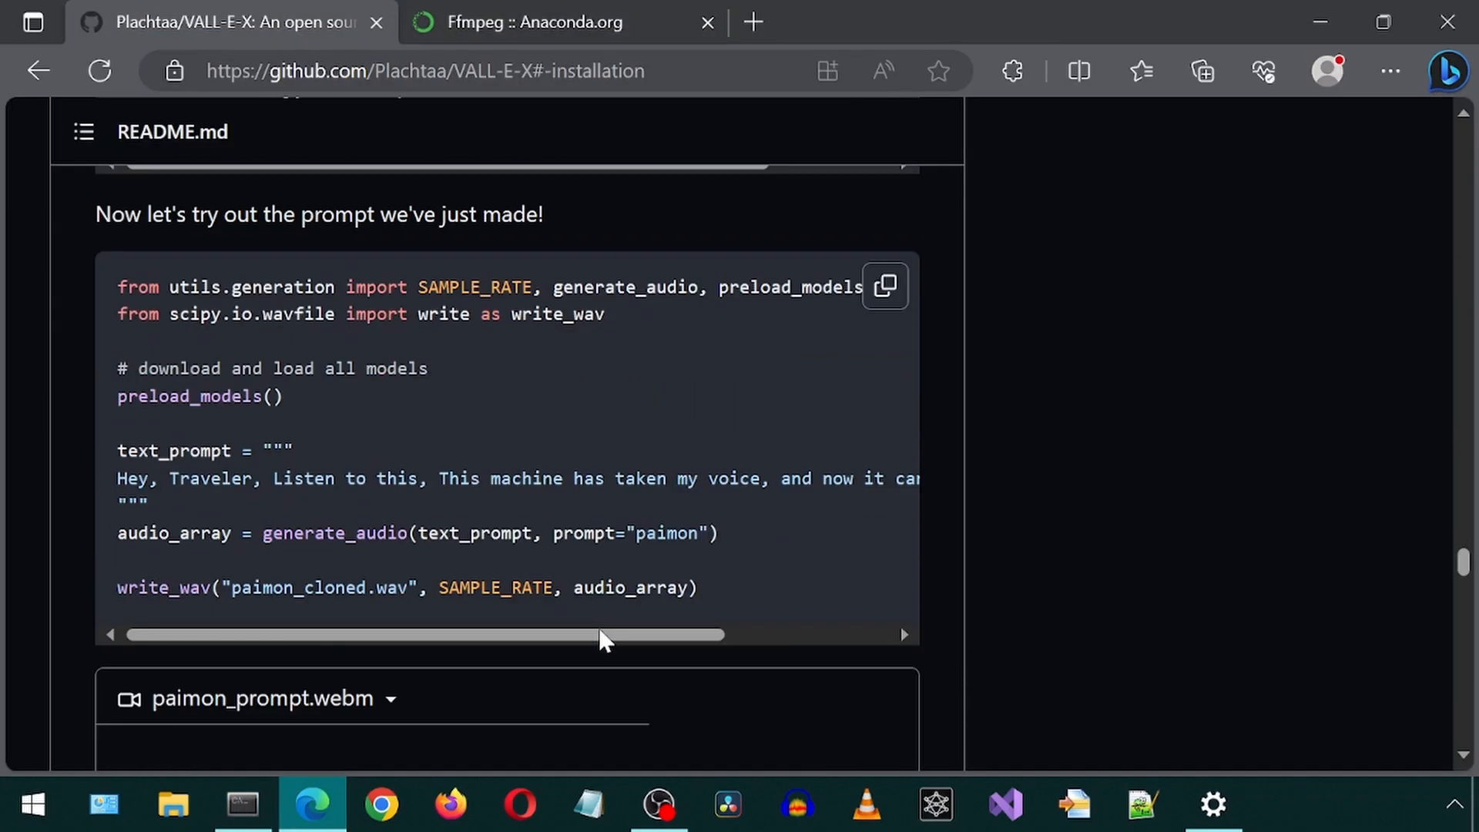
pyautogui.scroll(-3)
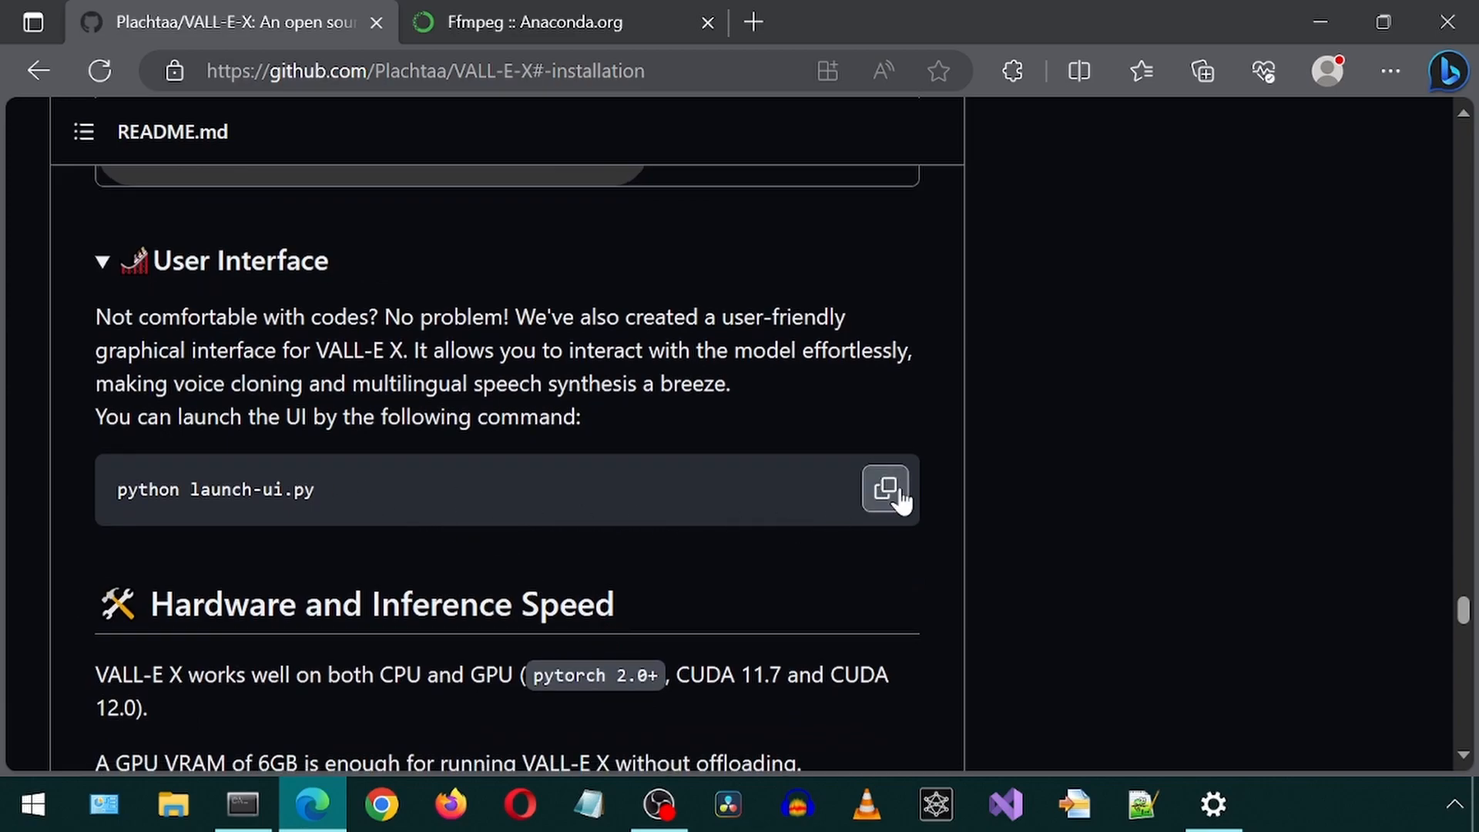
# Step: Run python launch-ui.py to start the VALL-E X web UI and download the model
pyautogui.click(884, 488)
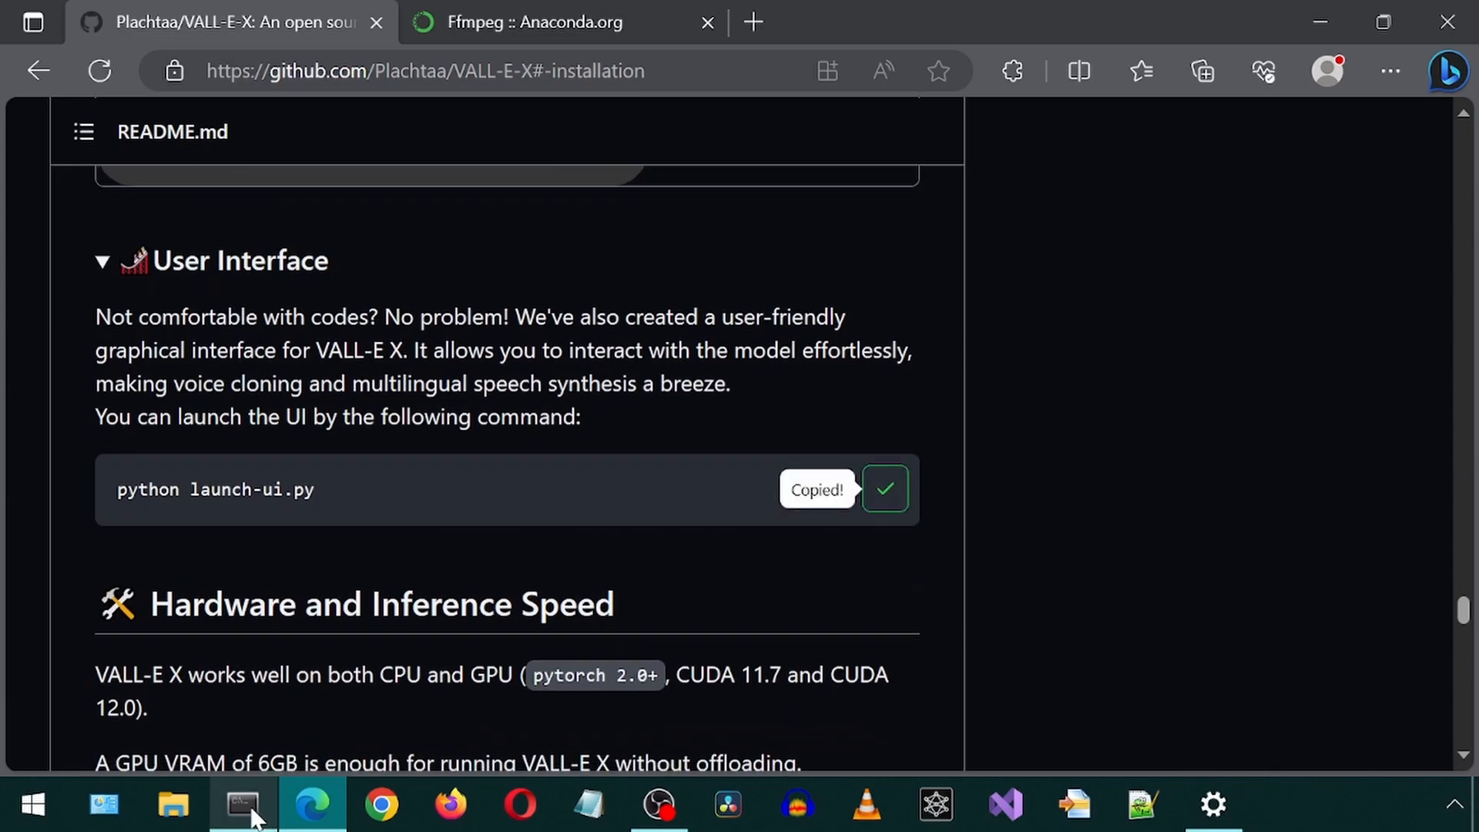
pyautogui.click(242, 804)
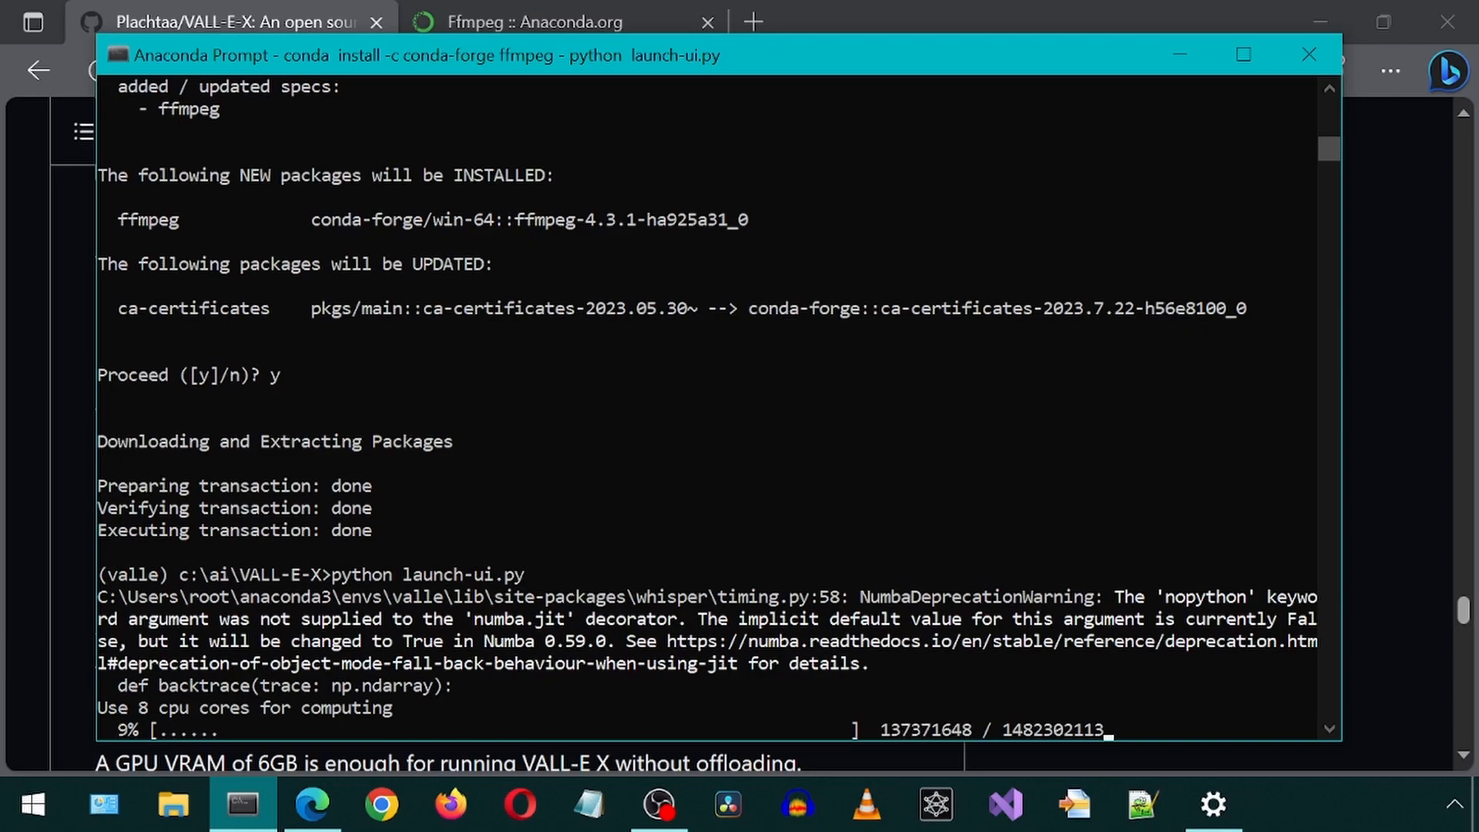
pyautogui.scroll(-3)
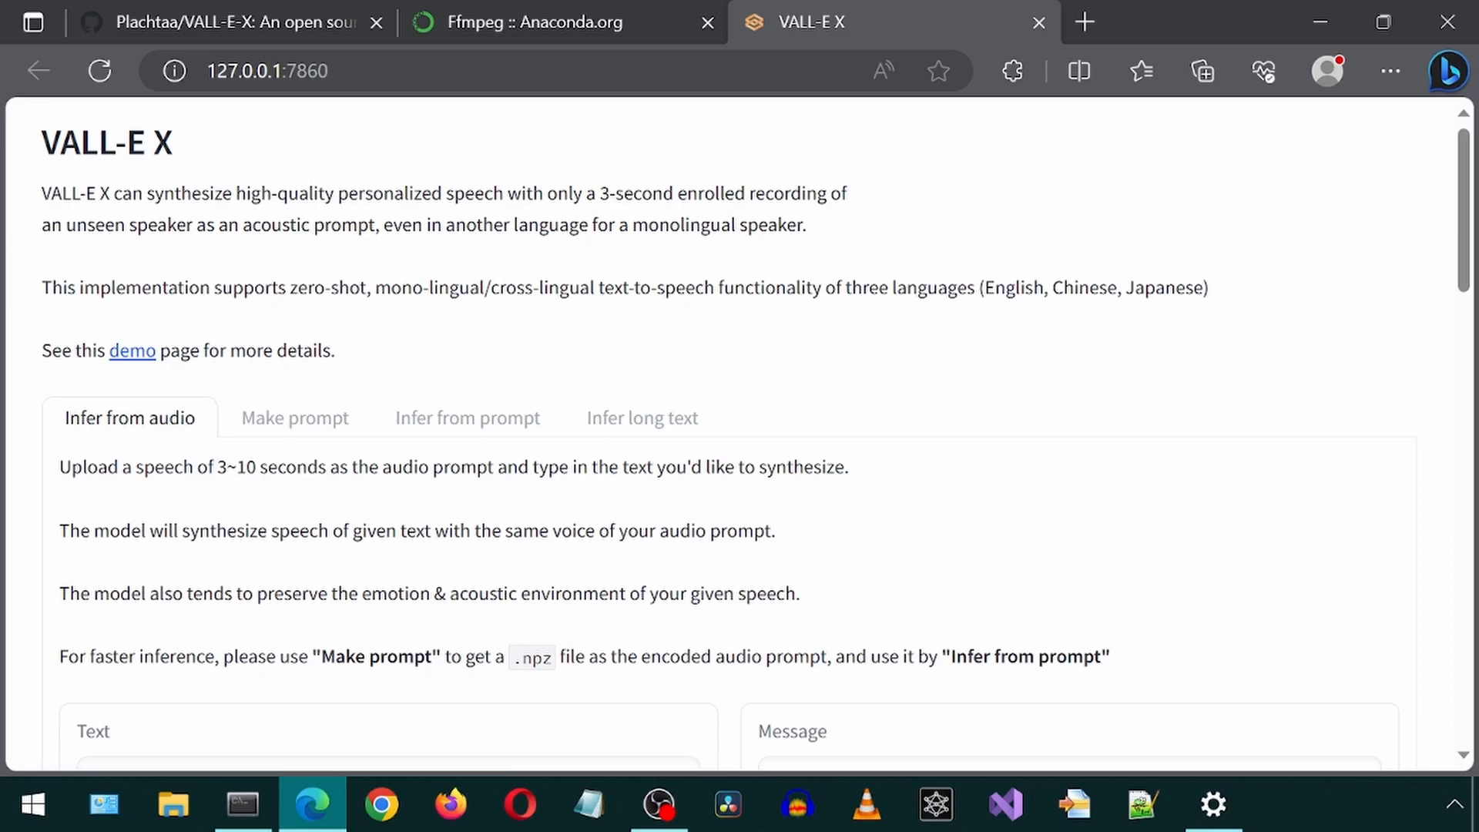
# Step: Play back the uploaded six-second voice prompt on the Infer from audio tab
pyautogui.scroll(-3)
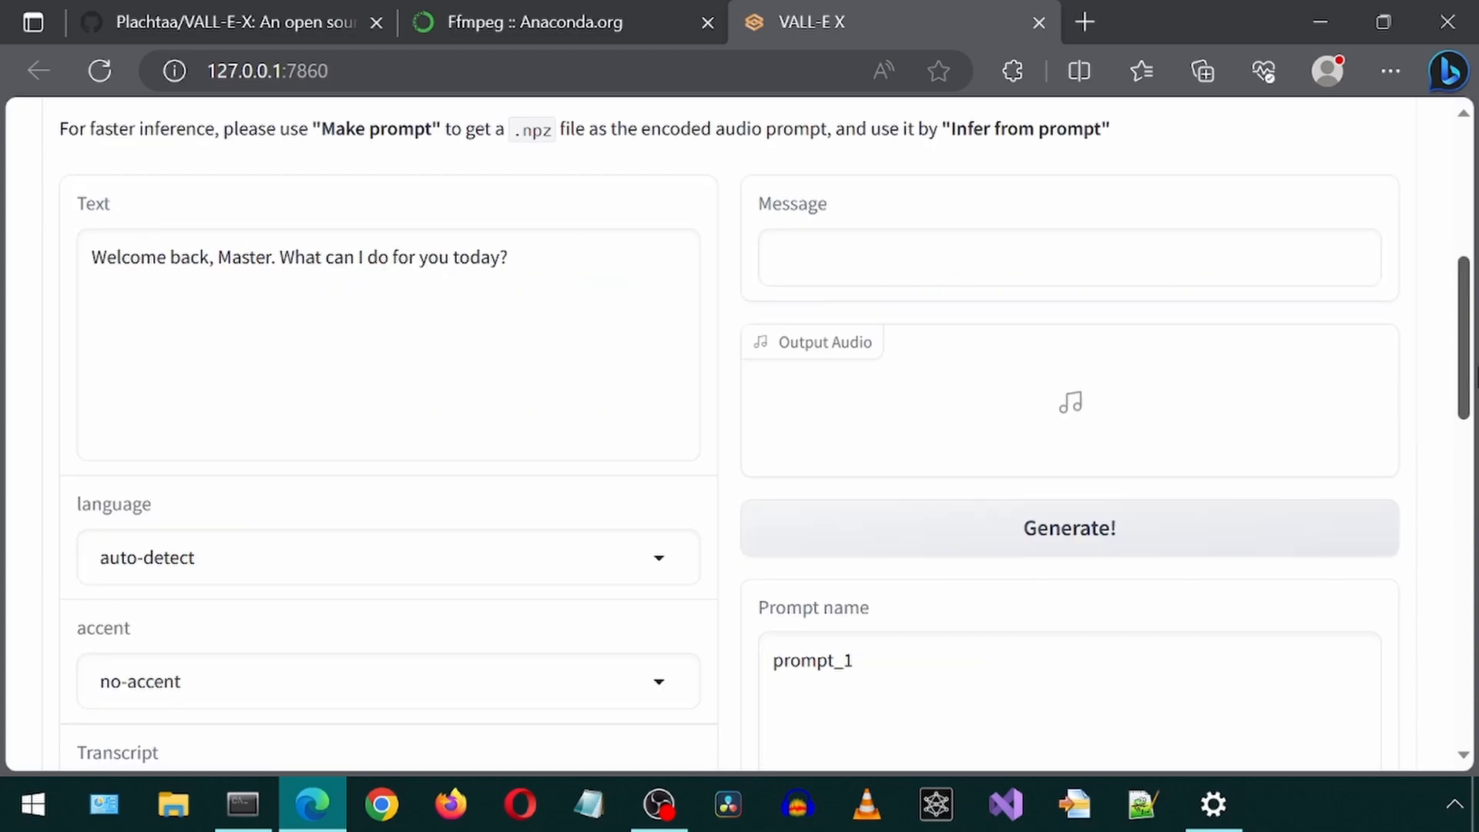
pyautogui.scroll(-3)
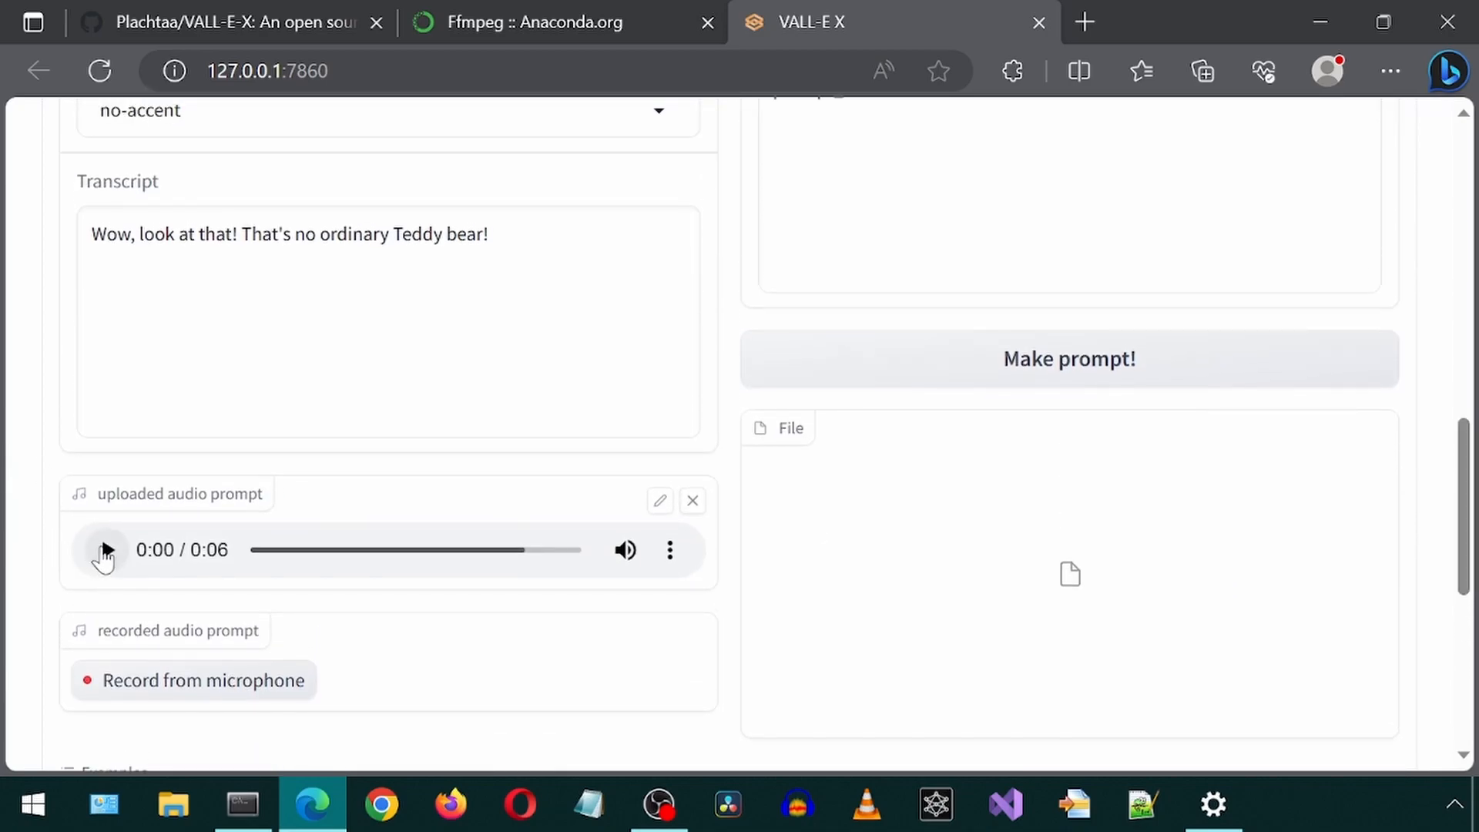
pyautogui.click(107, 550)
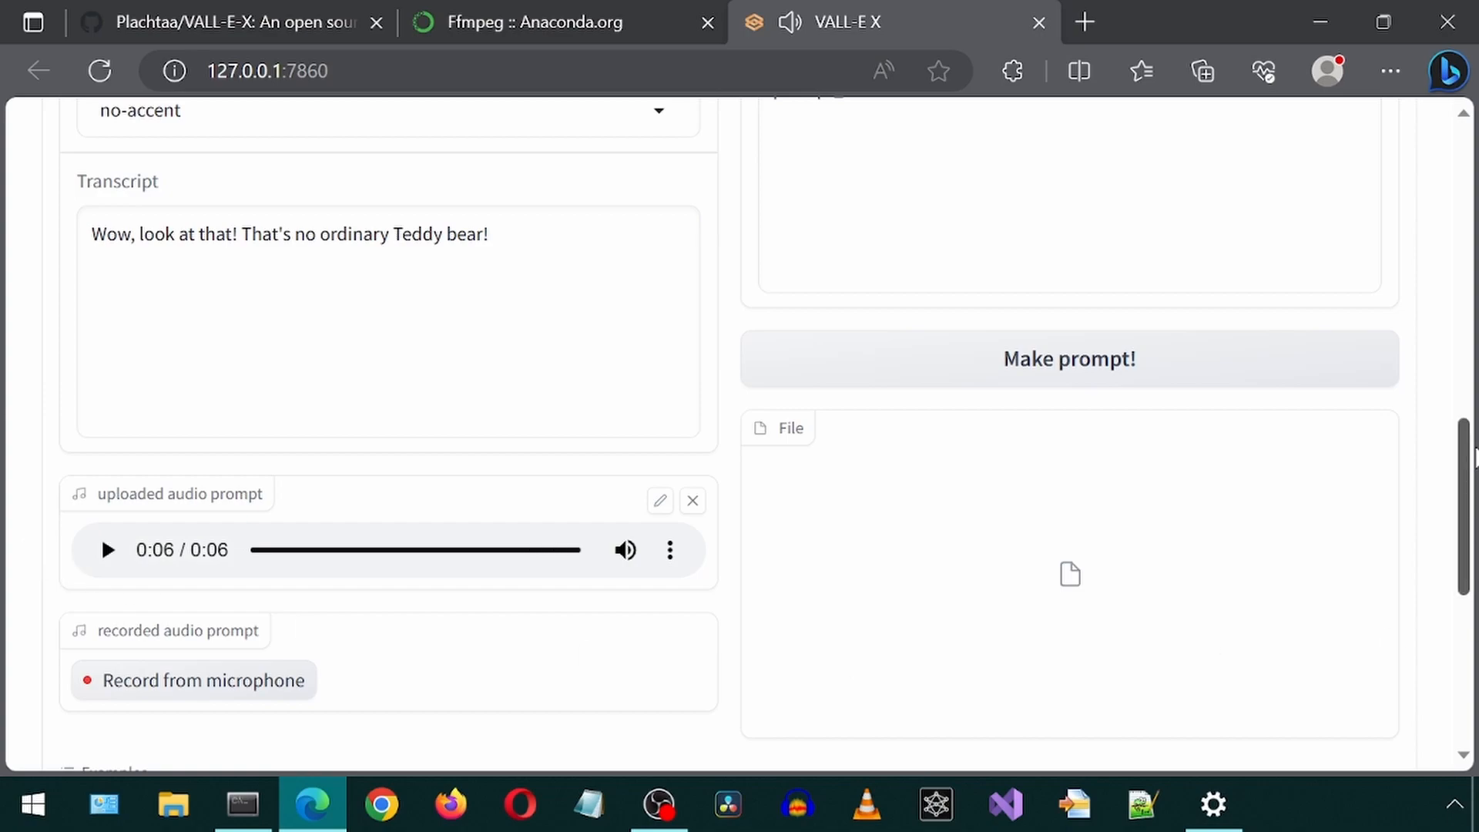
pyautogui.scroll(3)
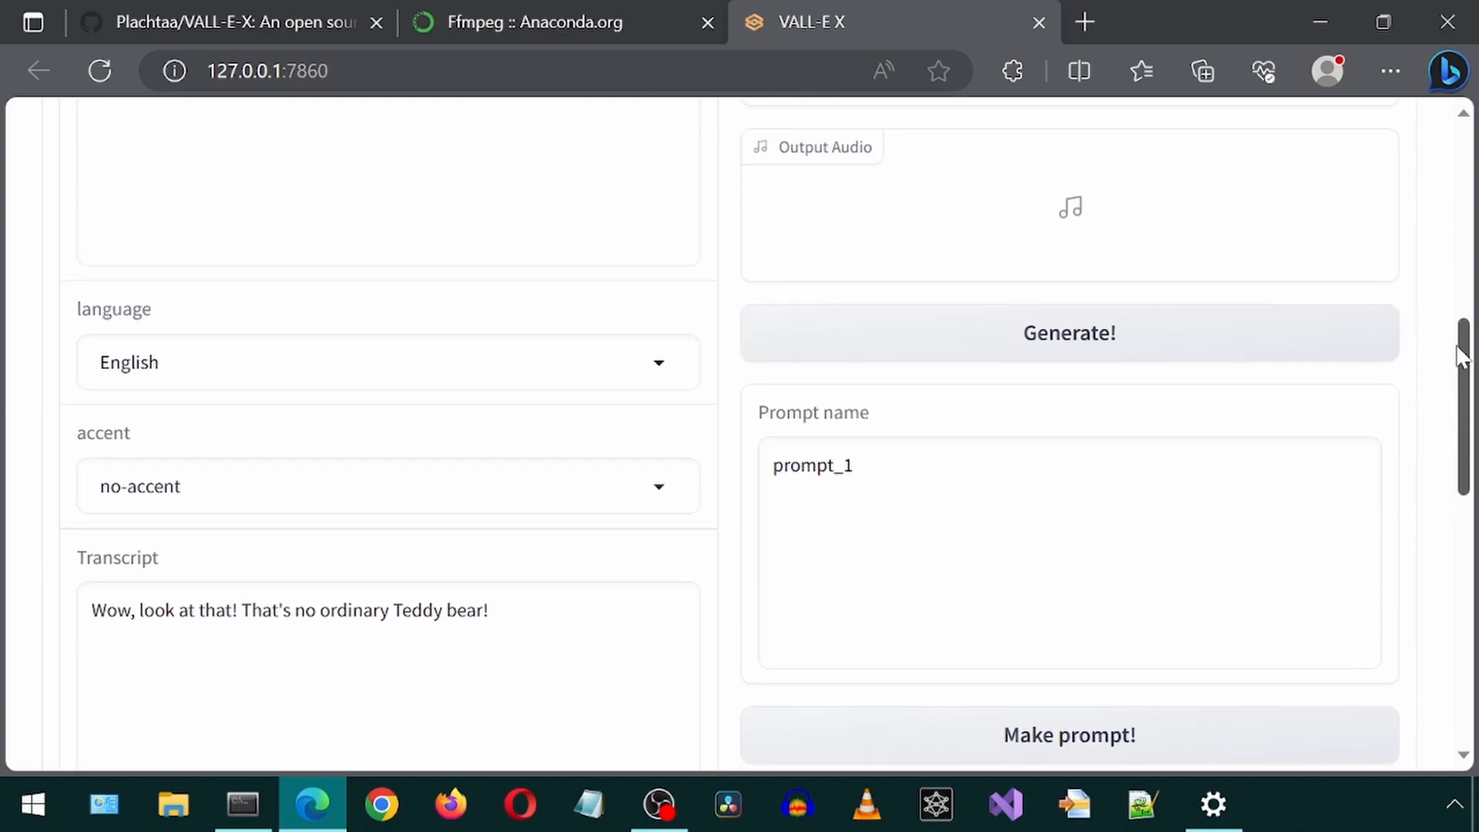
pyautogui.scroll(3)
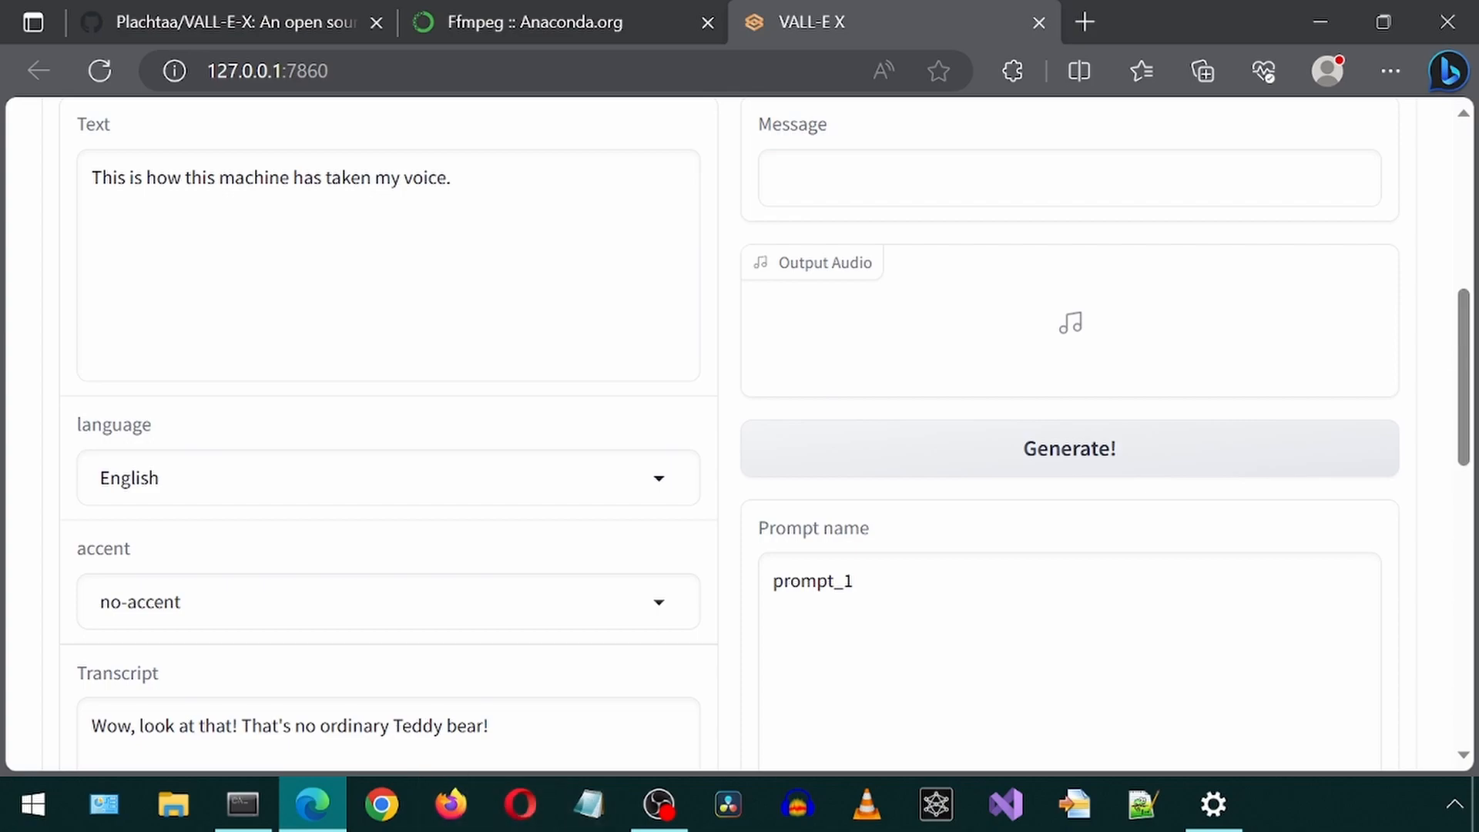
pyautogui.moveTo(904, 390)
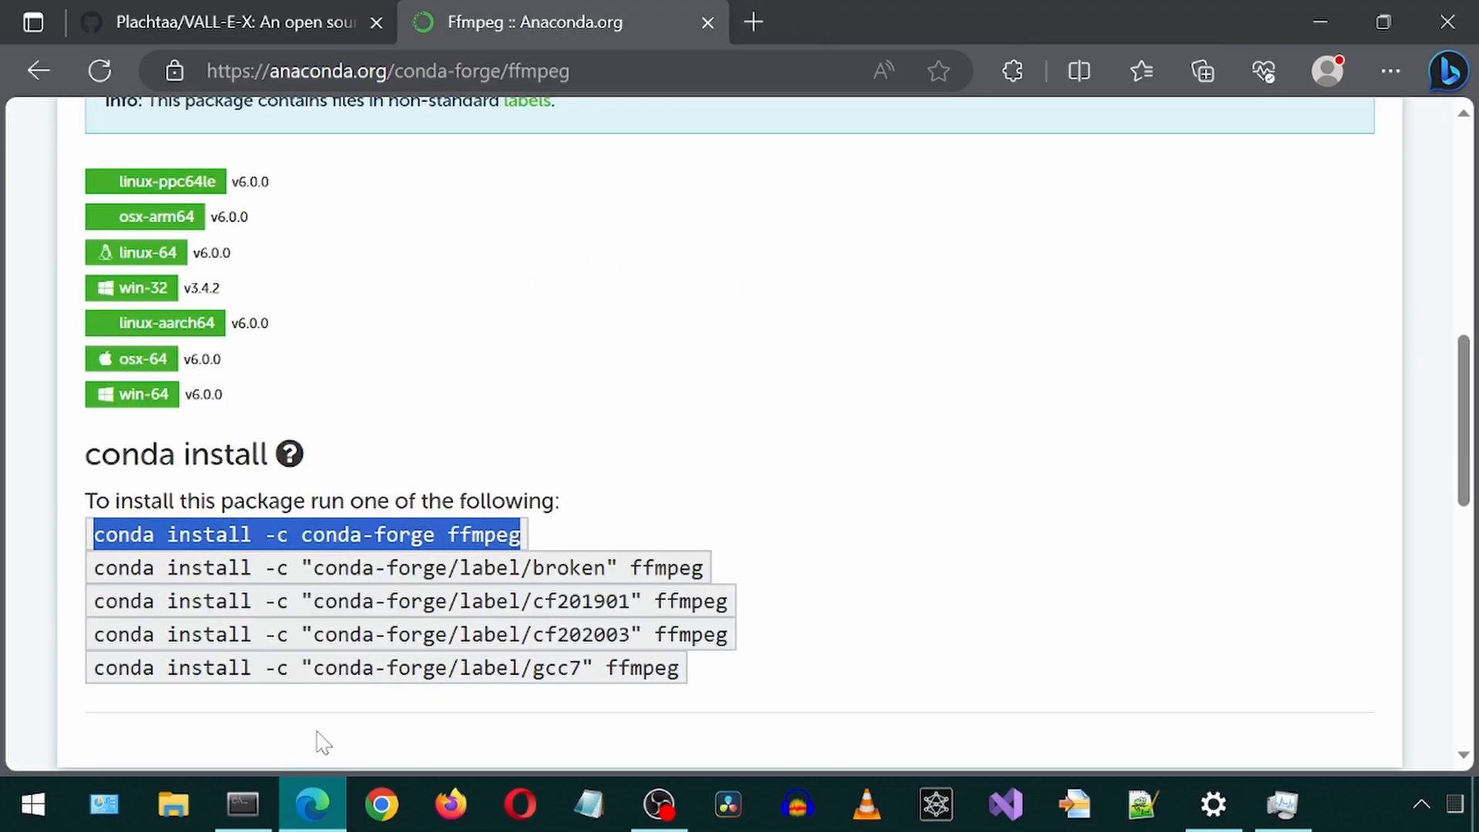
# Step: In a Python shell, import torch and check torch.cuda.is_available(), which returns False
pyautogui.click(241, 805)
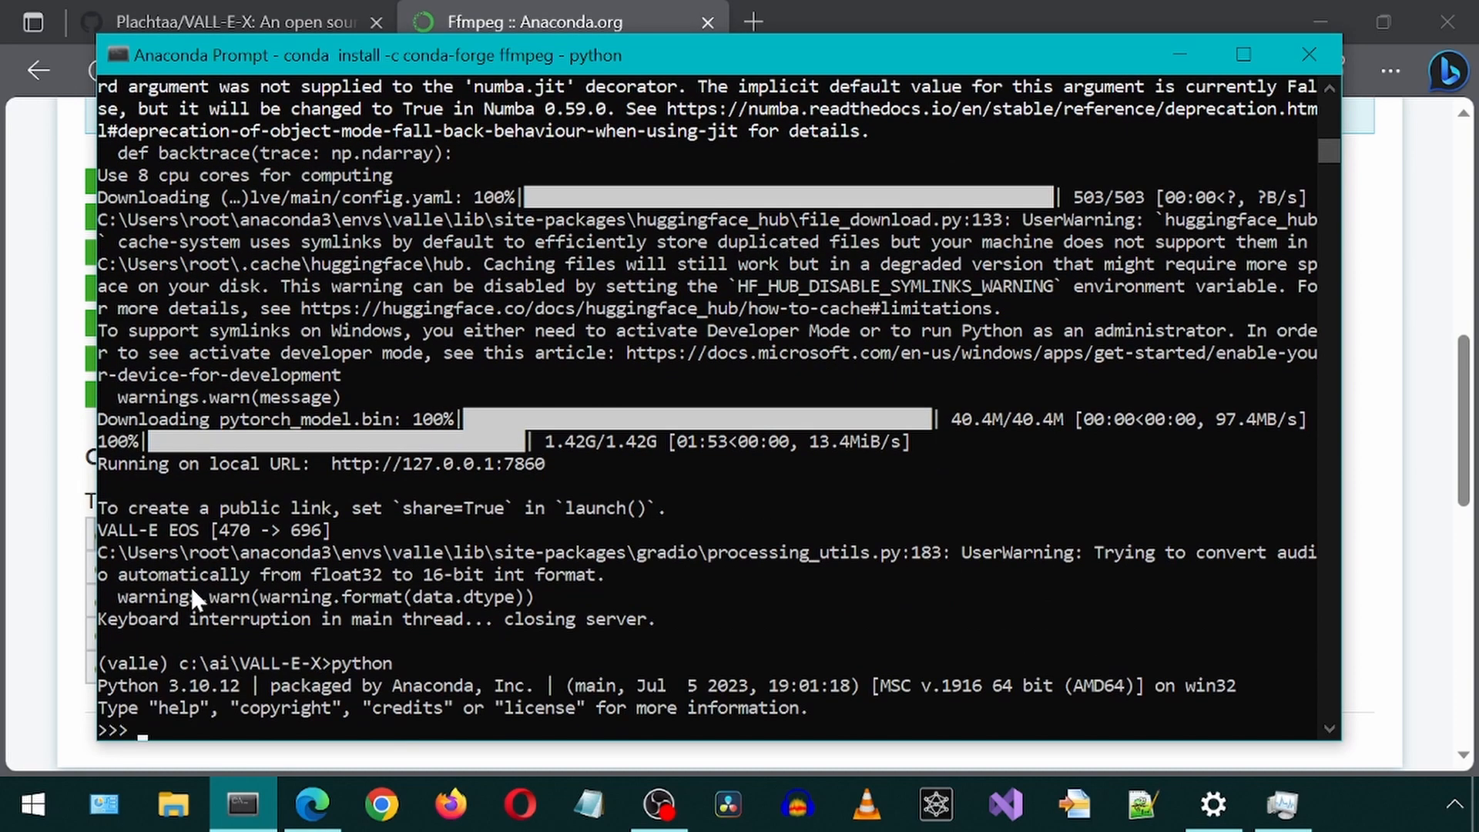
pyautogui.write('import t')
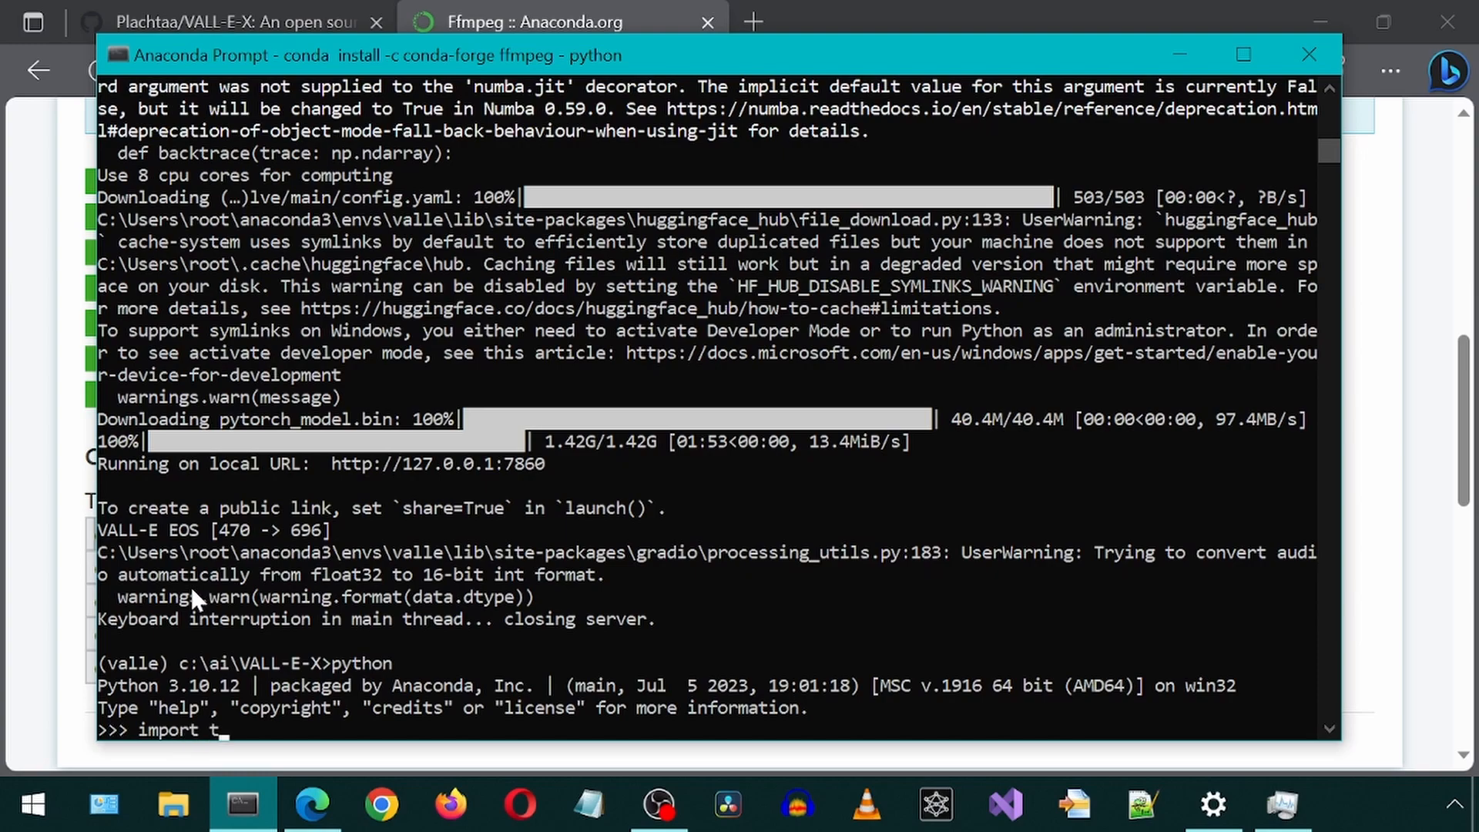
pyautogui.write('orch')
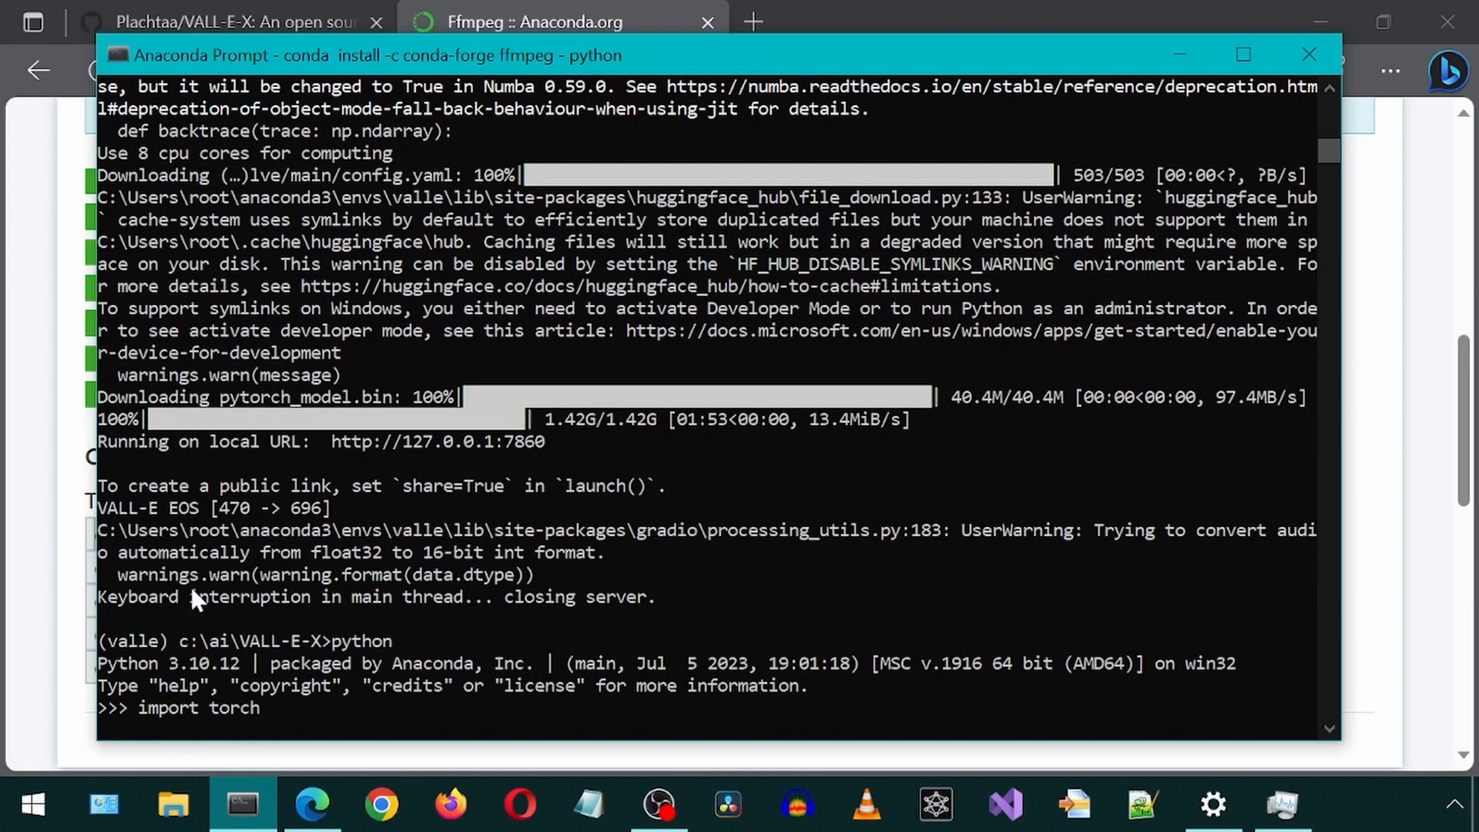
pyautogui.press('Return')
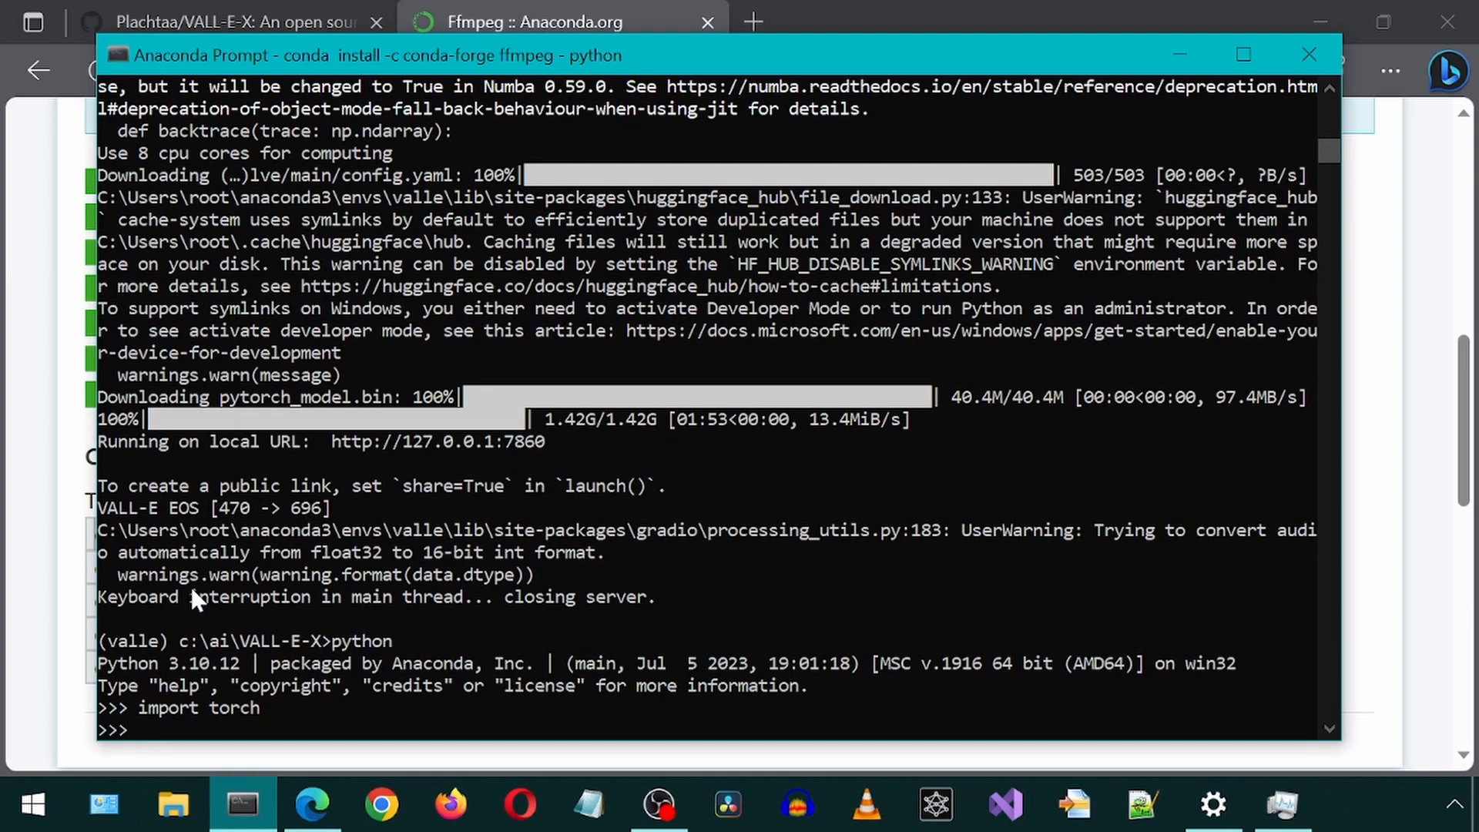
pyautogui.write('torch.cud')
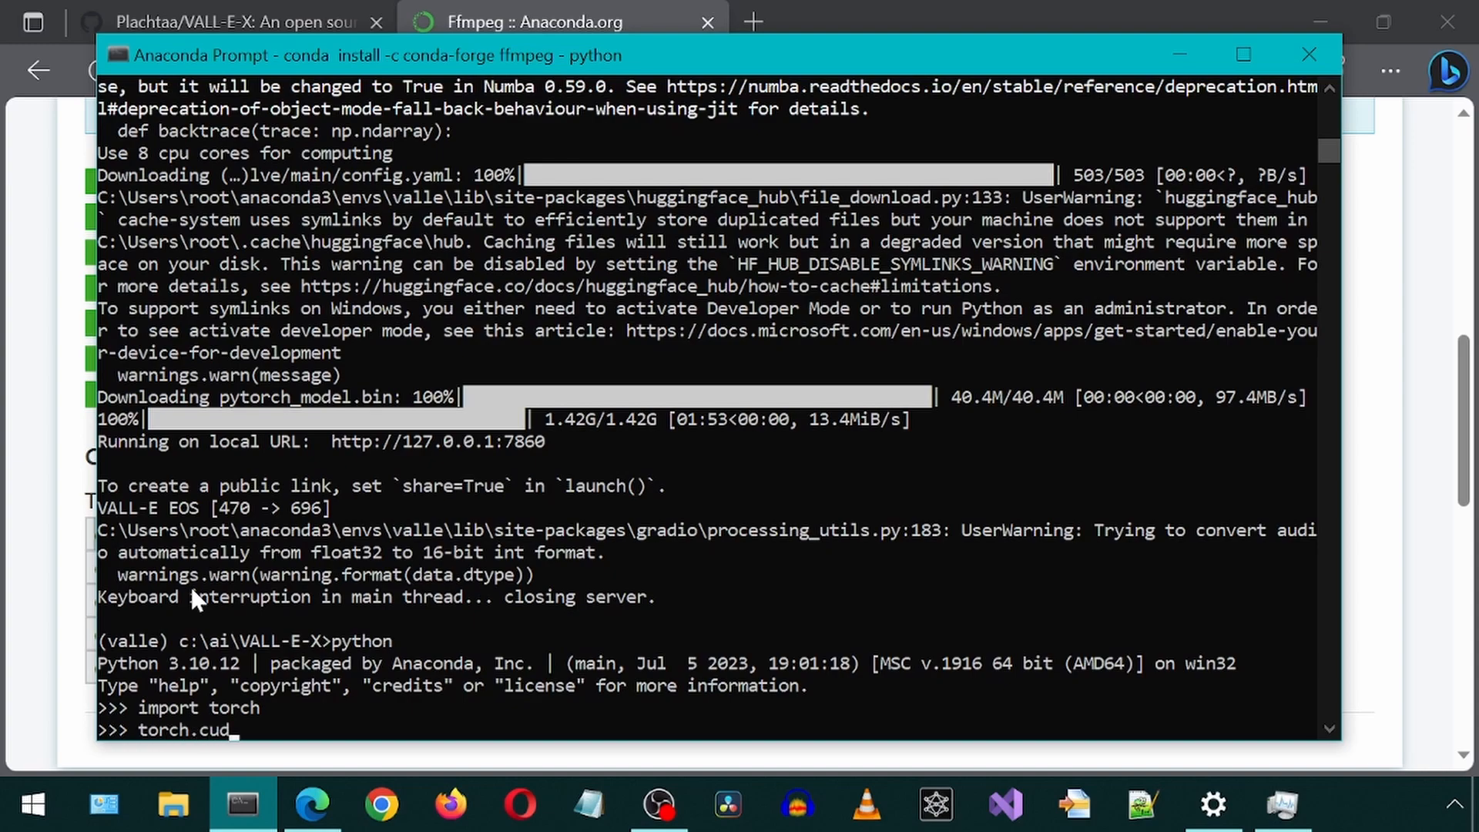
pyautogui.write('.is_a')
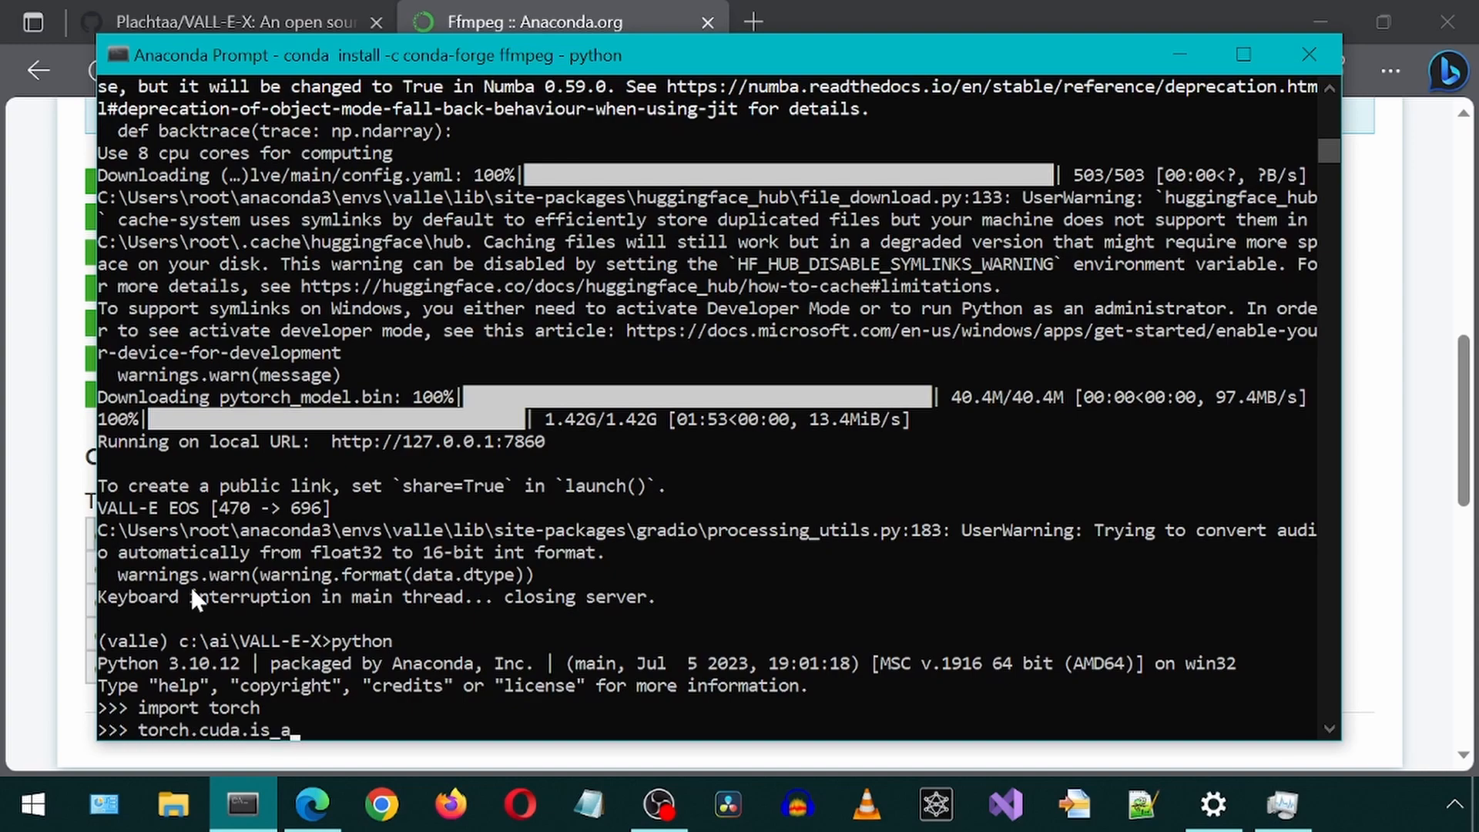
pyautogui.press('Return')
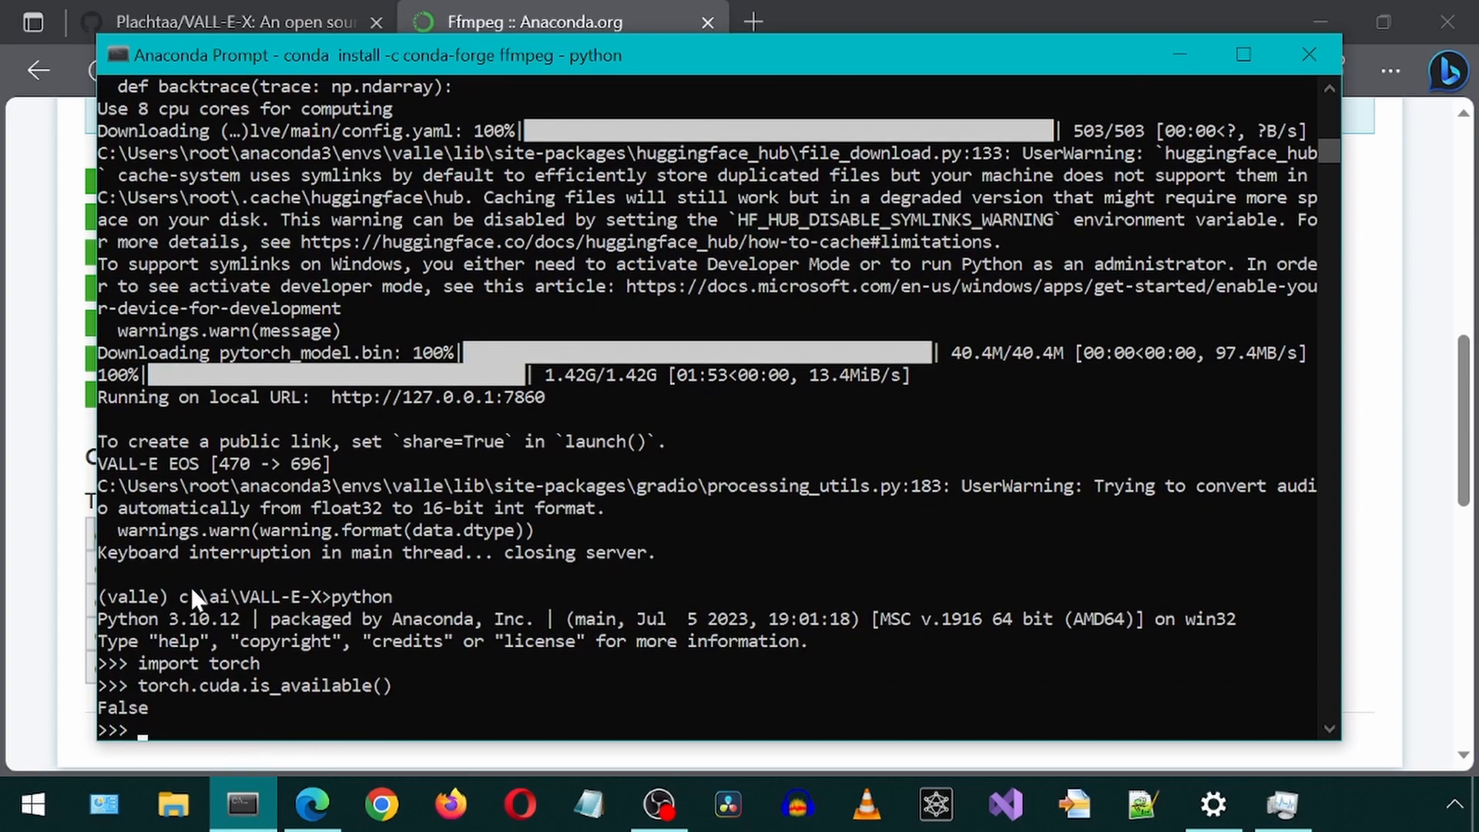
pyautogui.write('q')
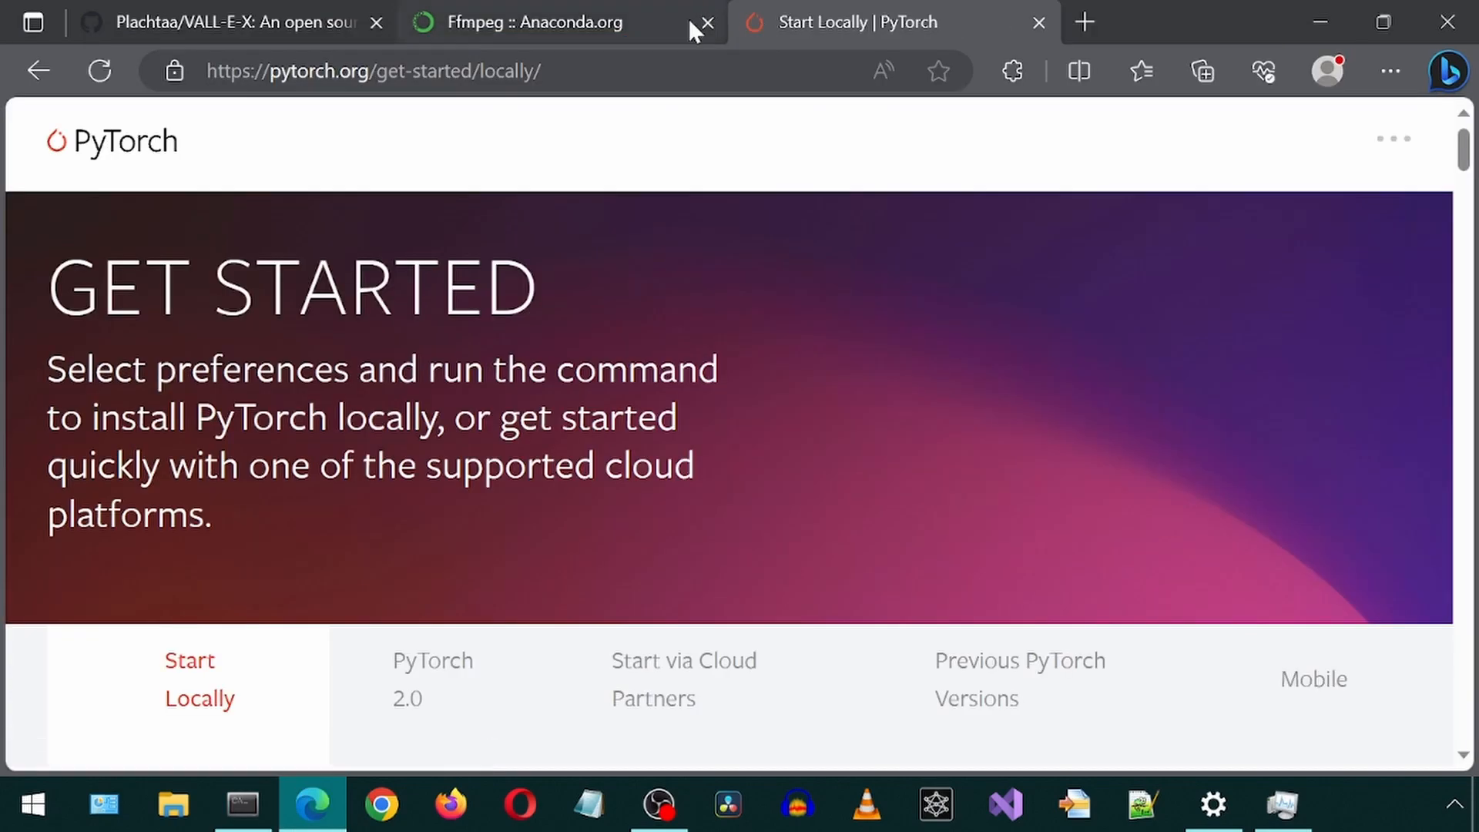
# Step: Select Conda and CUDA 11.8 on PyTorch's Start Locally page and copy the install command
pyautogui.scroll(-3)
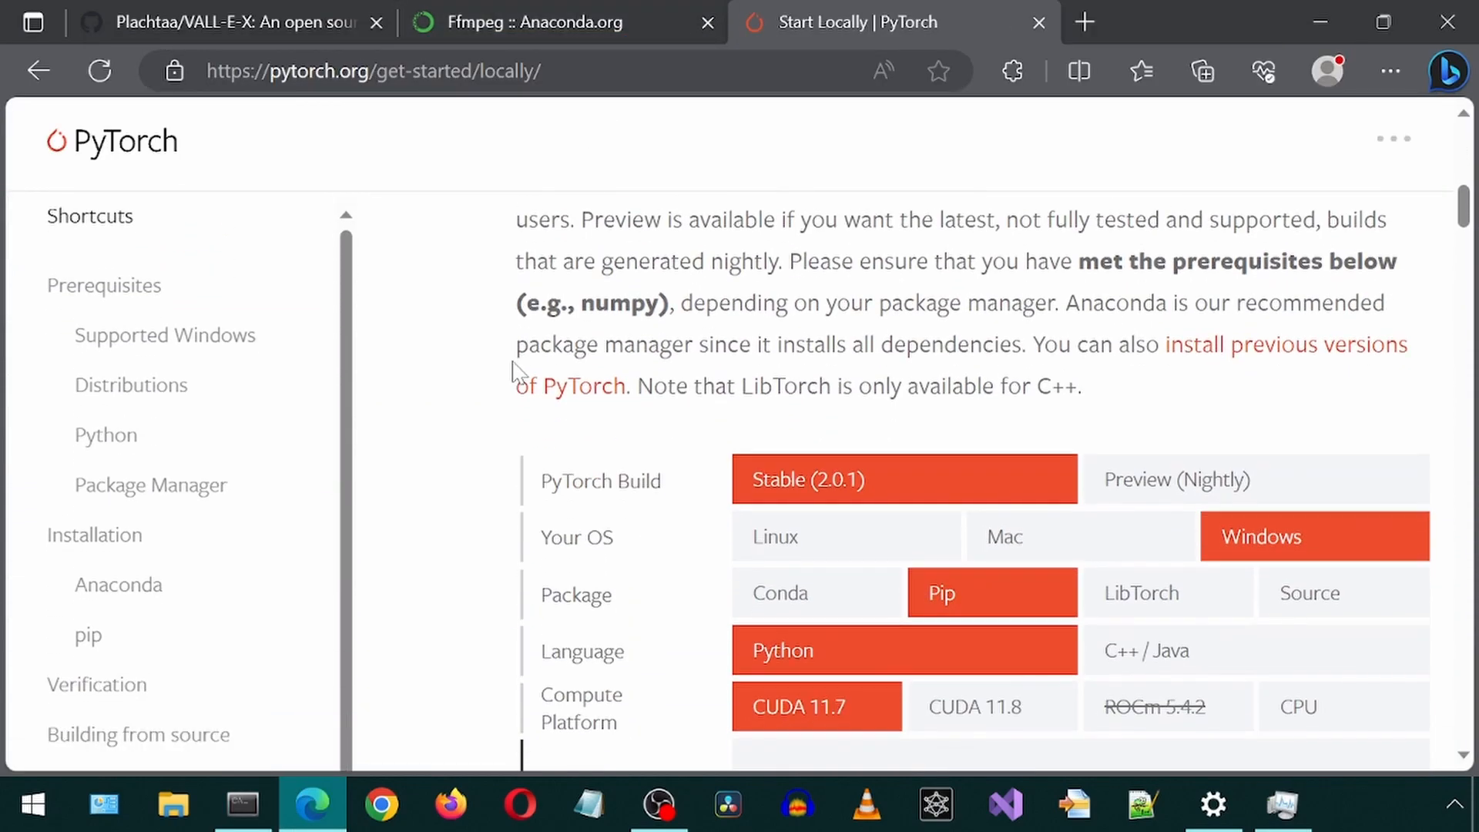
pyautogui.scroll(-3)
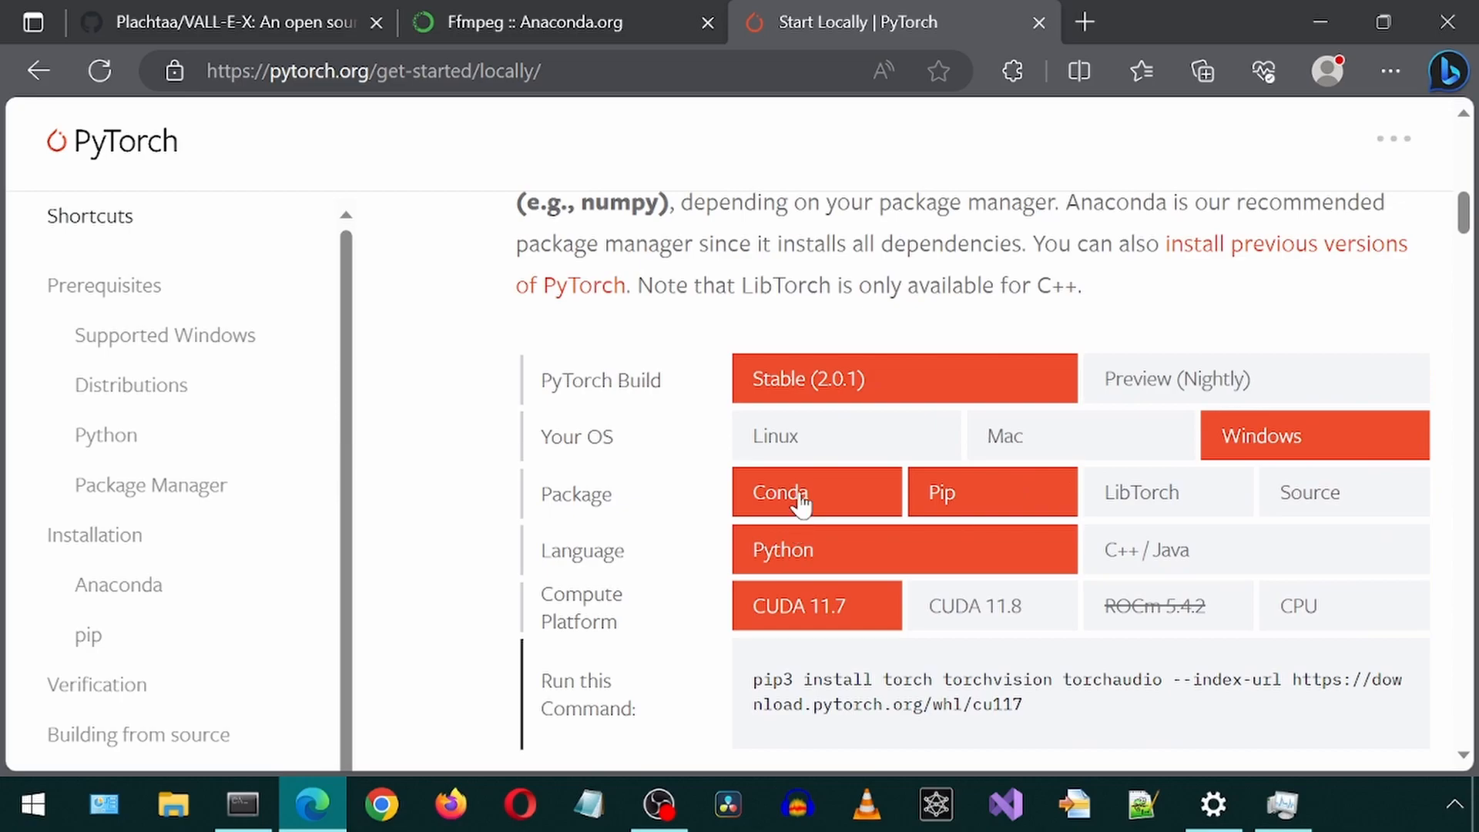
pyautogui.click(780, 491)
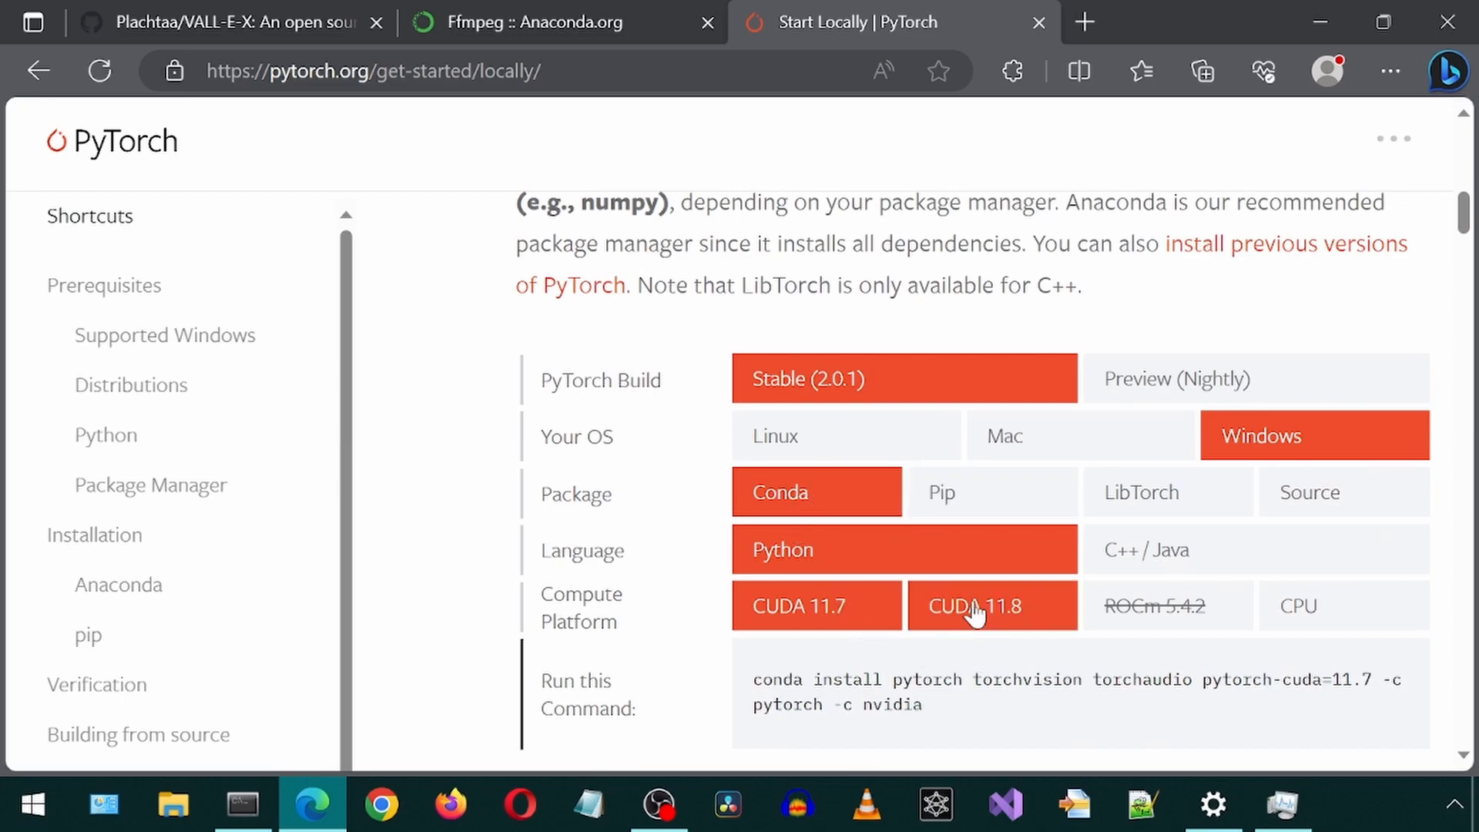
pyautogui.click(991, 606)
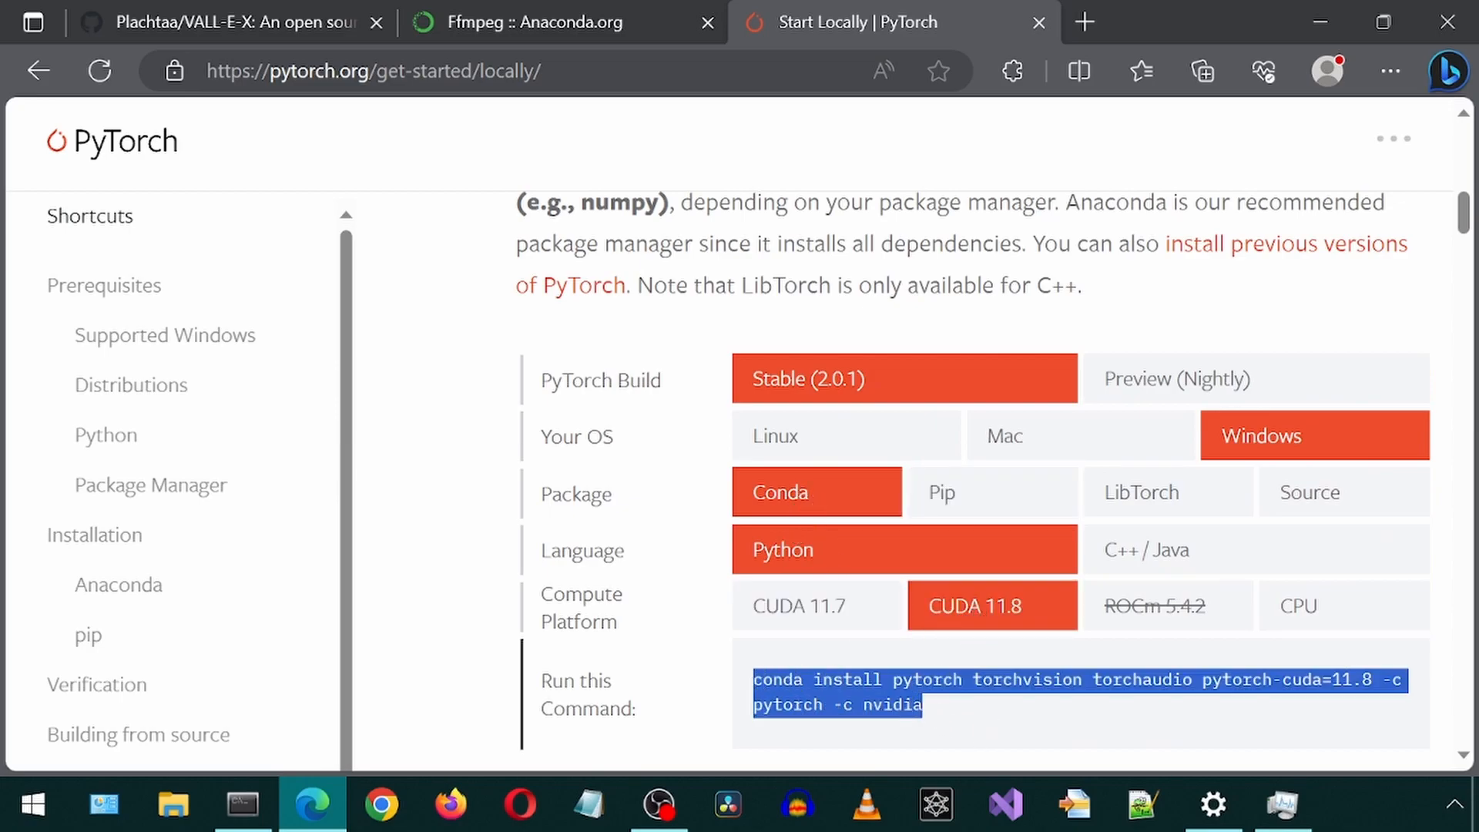
pyautogui.rightClick(1075, 691)
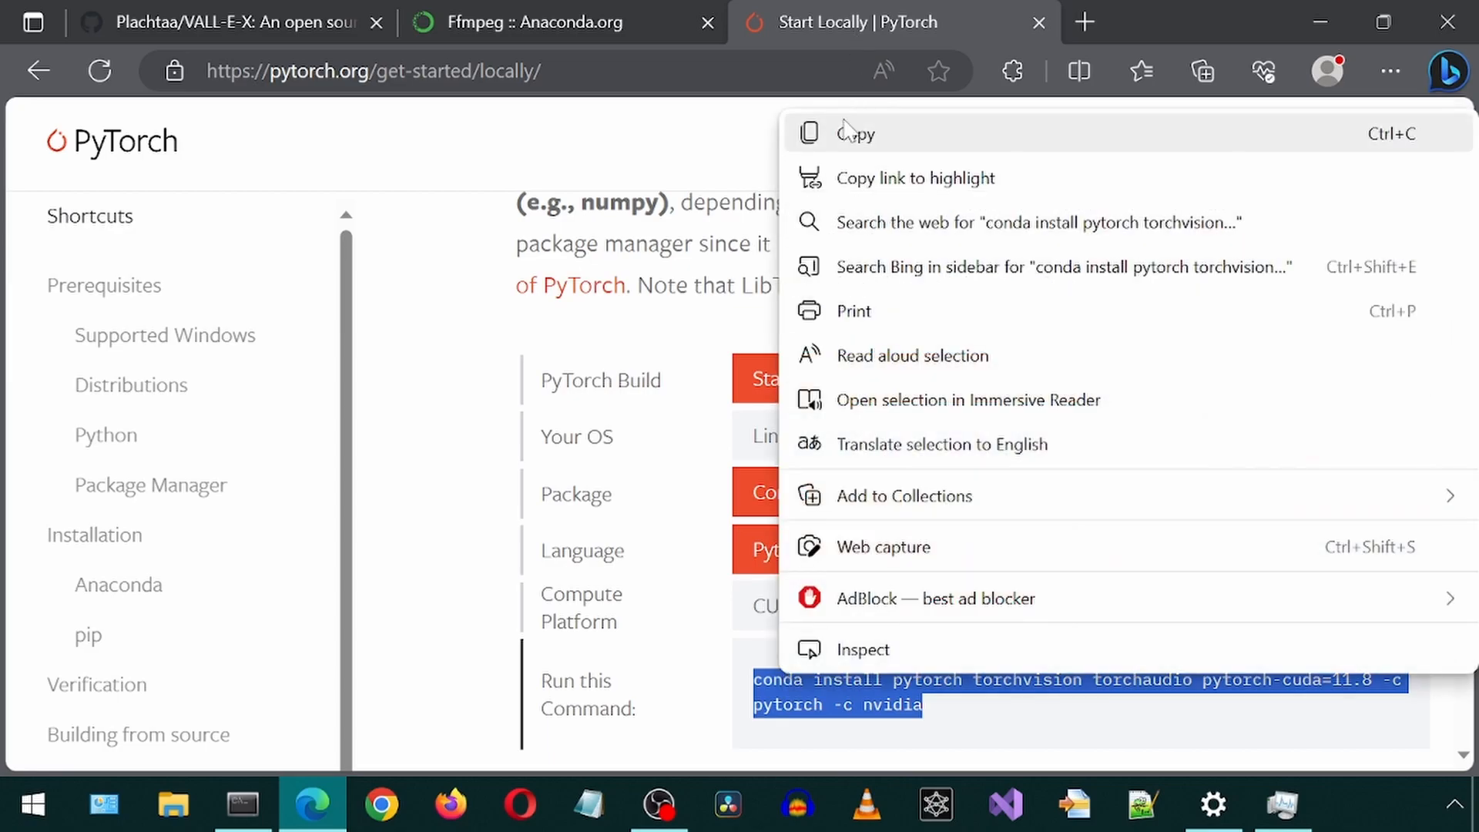
pyautogui.click(241, 804)
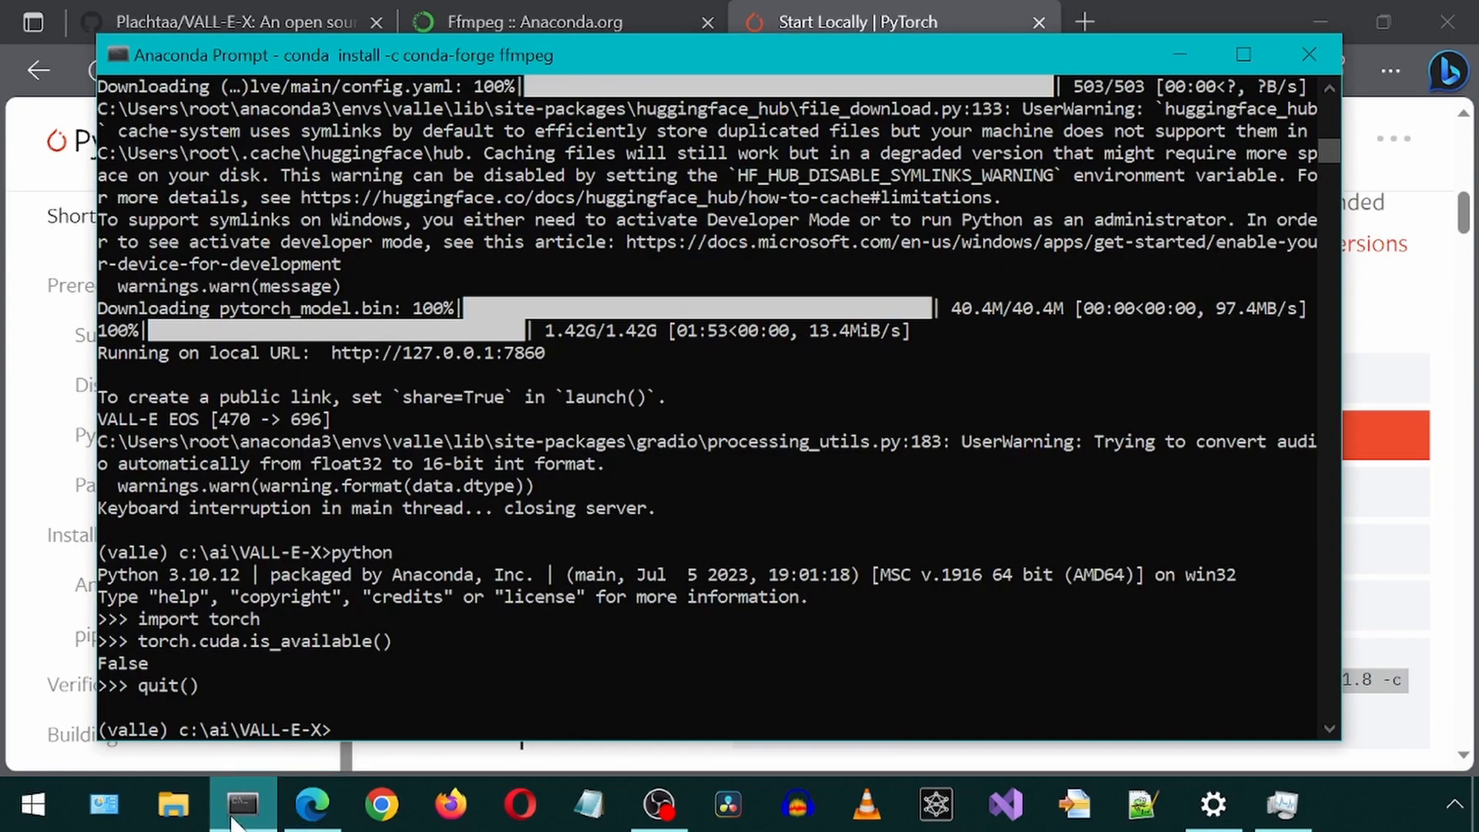
# Step: Install the CUDA 11.8 build of pytorch, torchvision and torchaudio from the pytorch and nvidia channels
pyautogui.write('conda install pytorch torchvision torchaudio pytorch-cuda=11.8 -c pytorch -c nvidia')
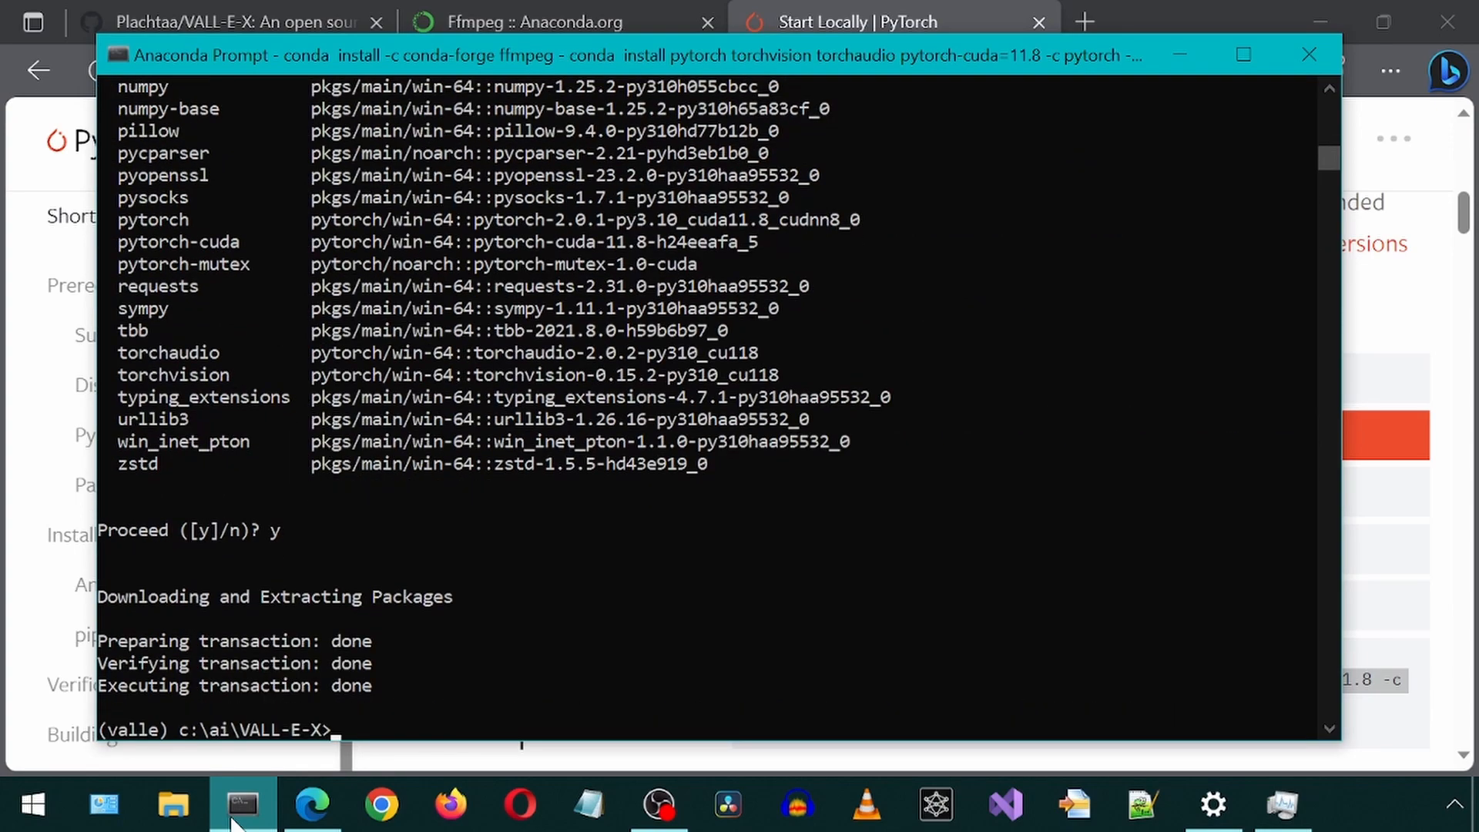
pyautogui.write('python')
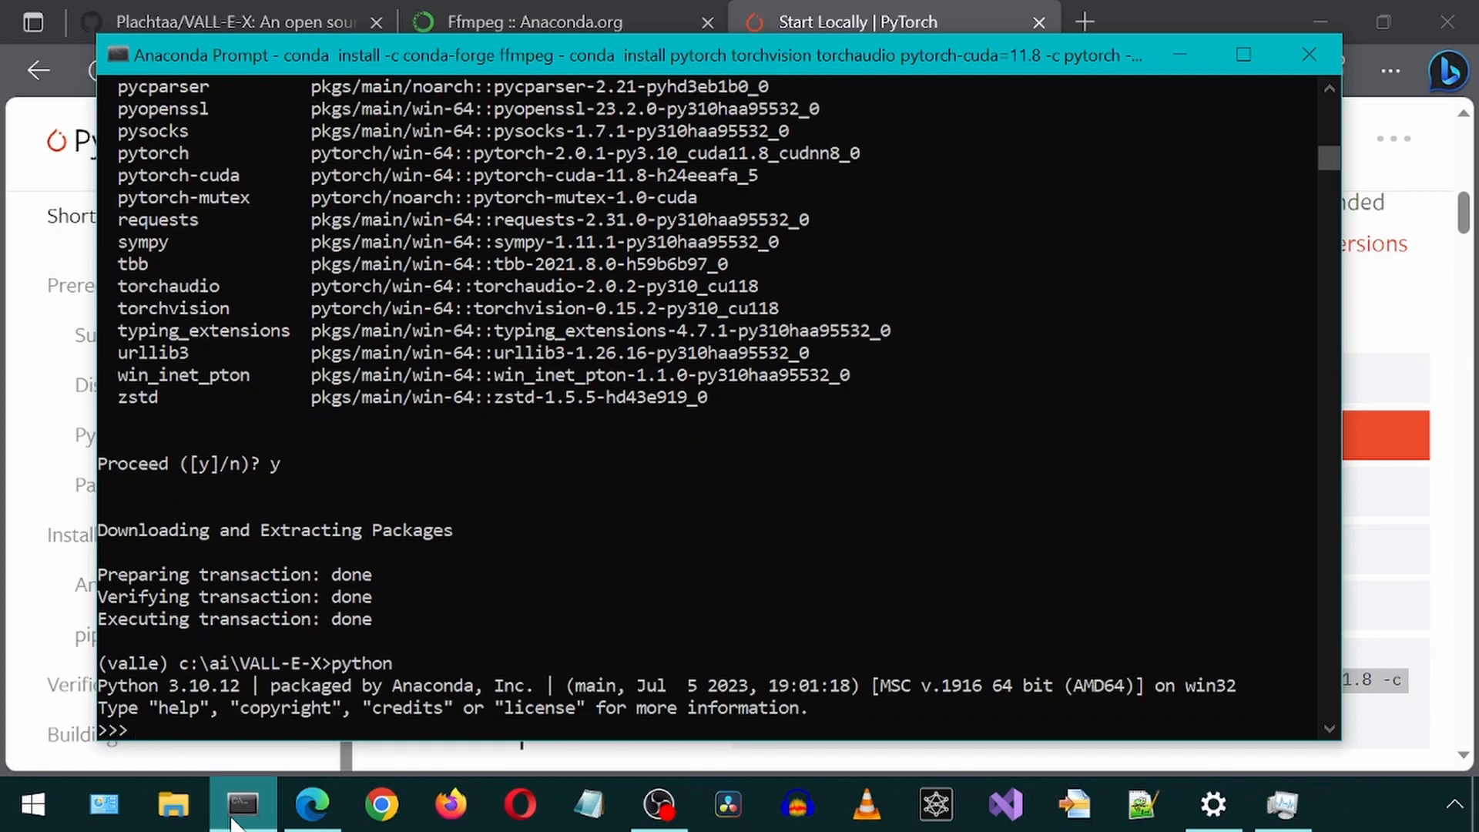
# Step: Verify in Python that torch.cuda.is_available() now returns True, then quit
pyautogui.write('import torch')
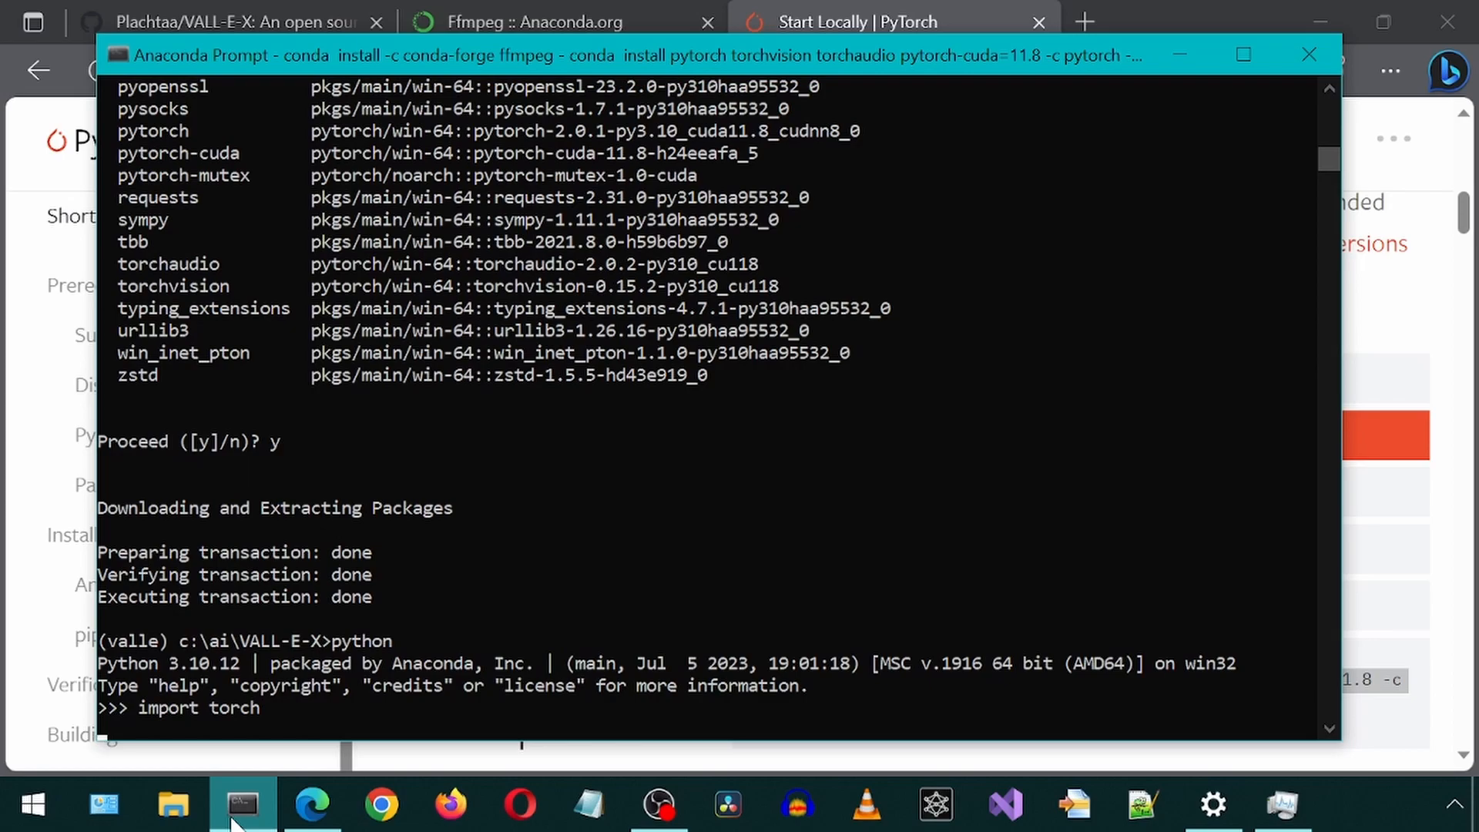
pyautogui.press('Return')
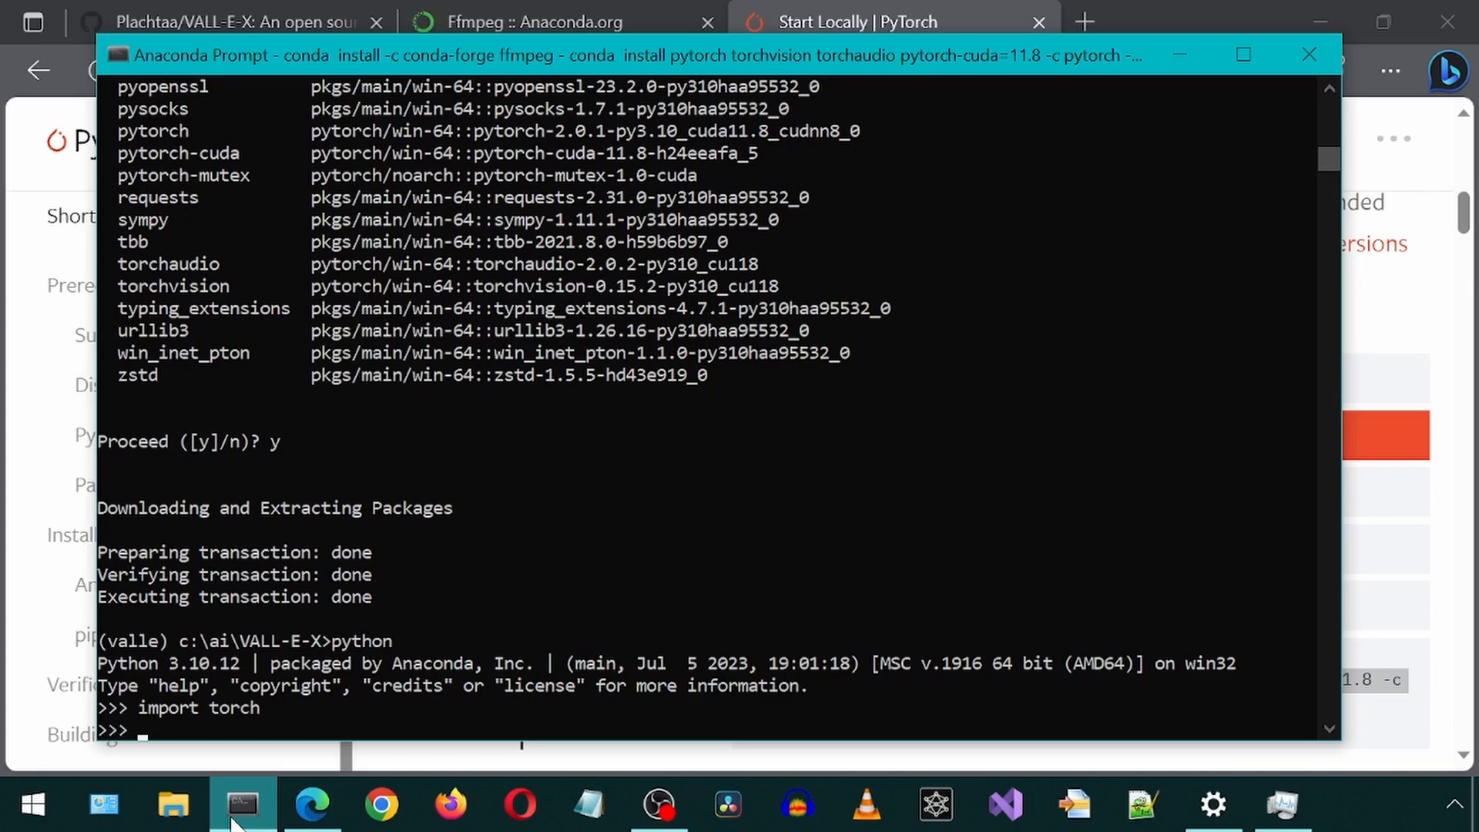
pyautogui.write('torch.')
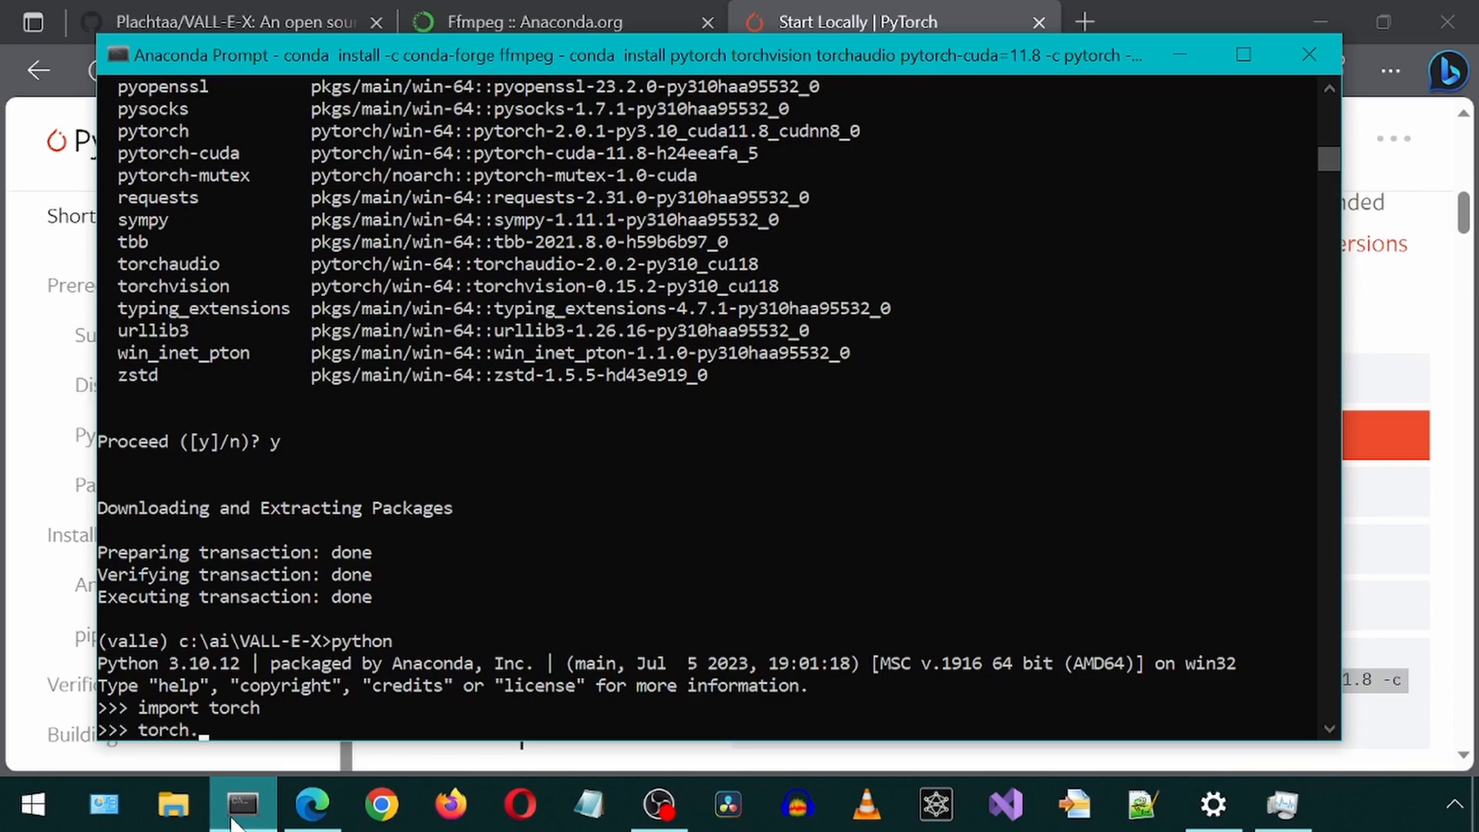
pyautogui.write('cuda.')
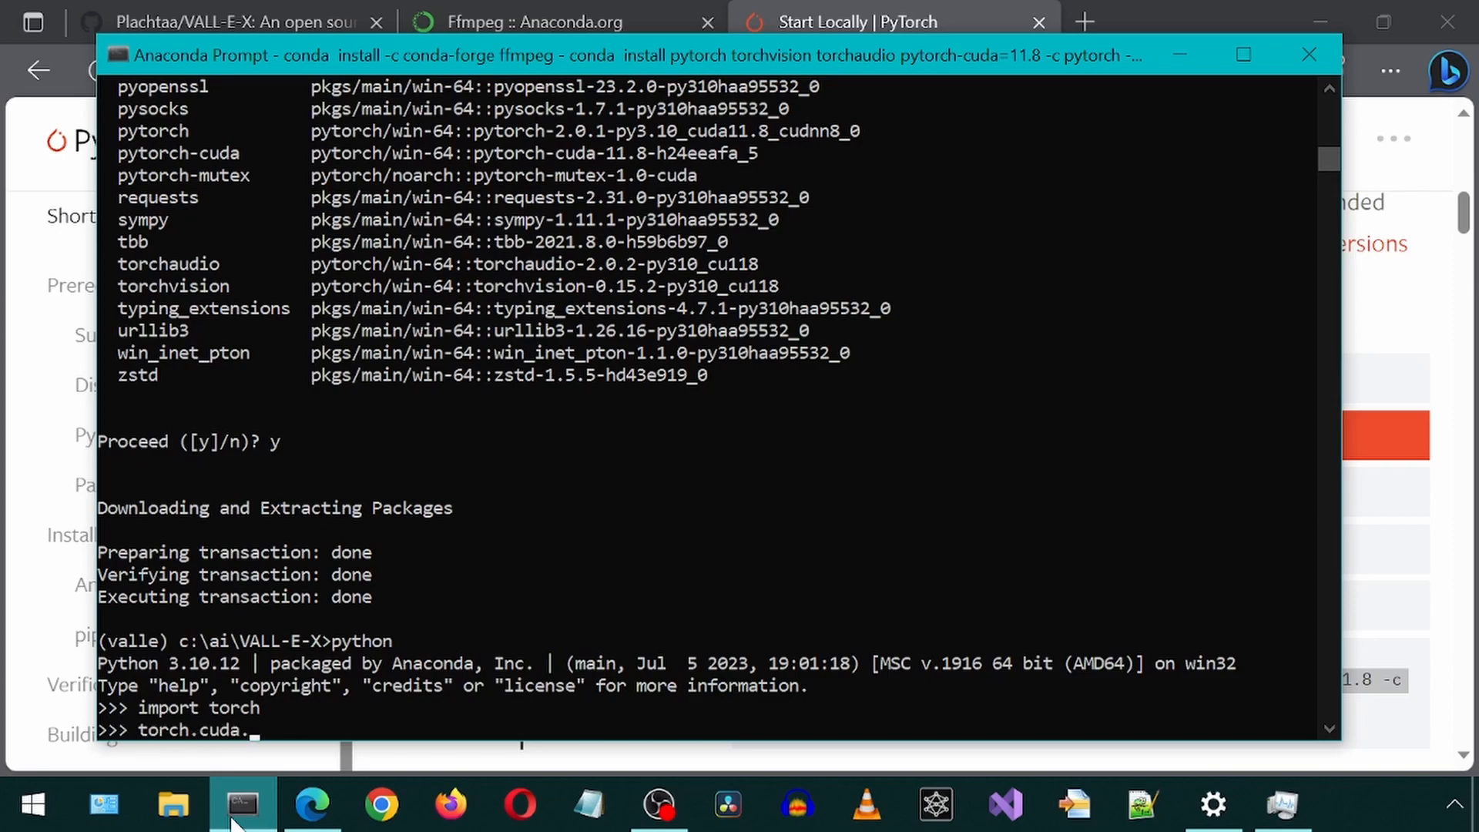
pyautogui.write('is_av')
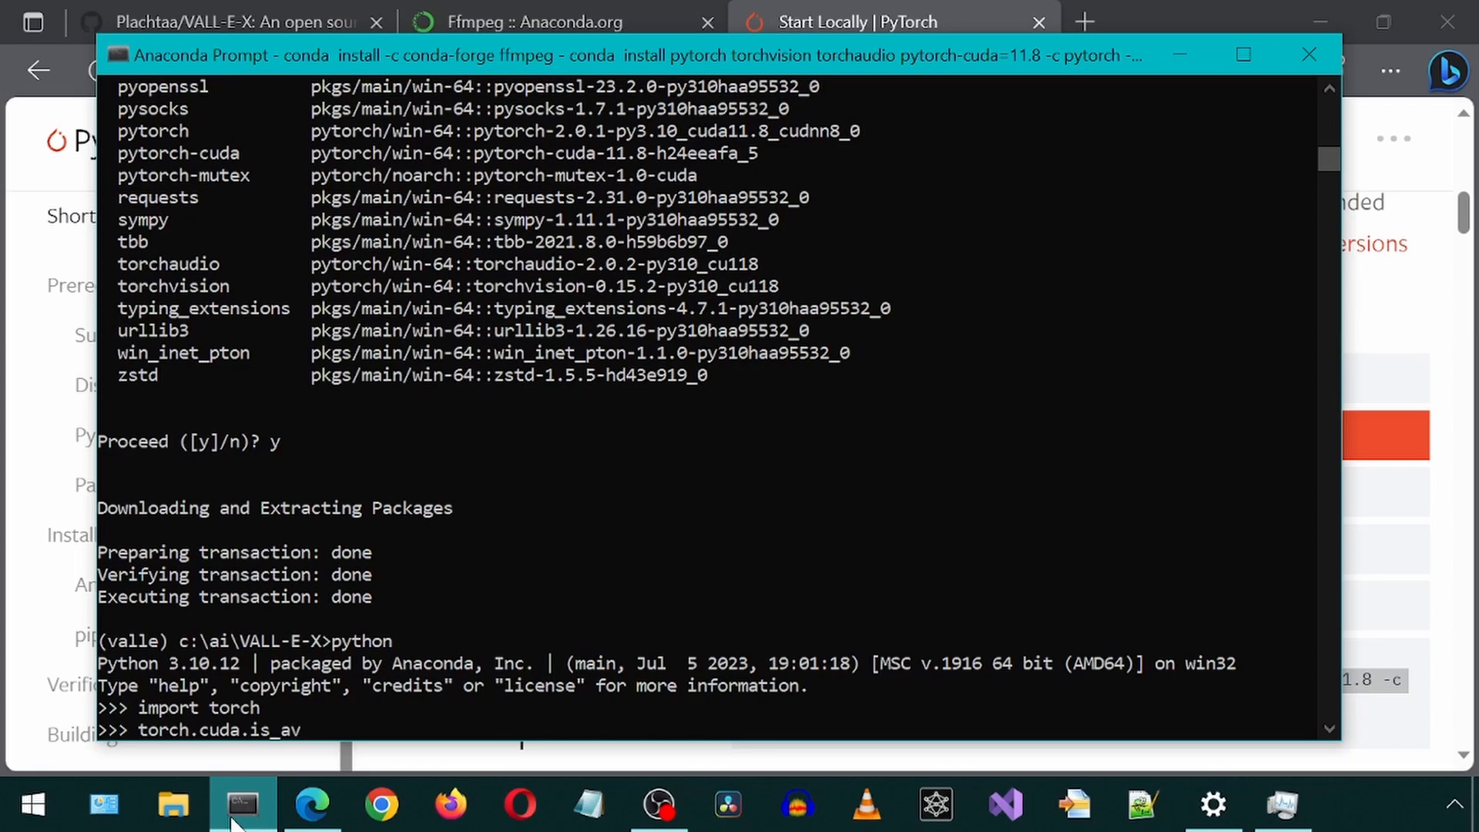
pyautogui.write('ai')
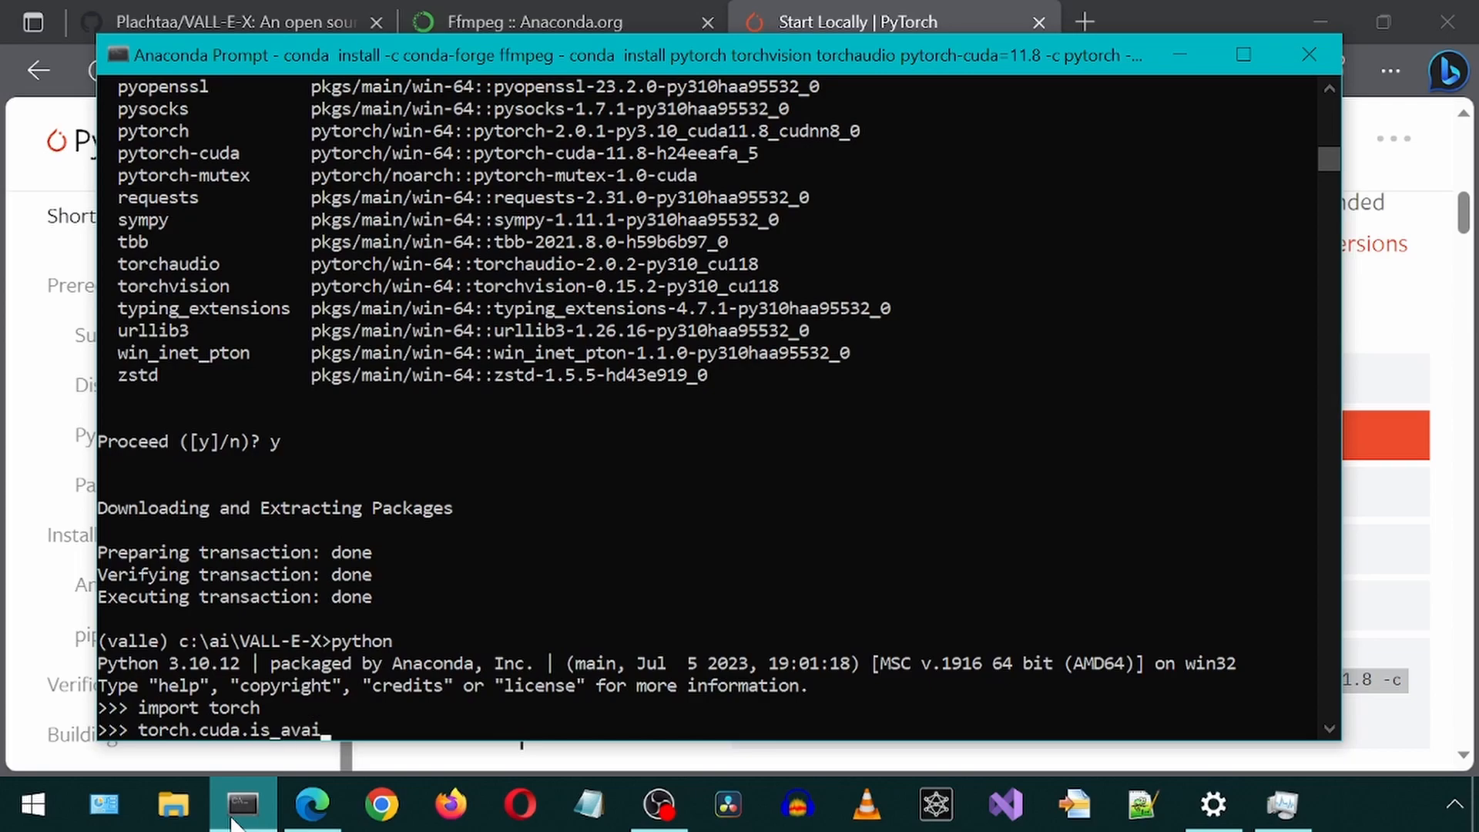
pyautogui.write('lable(')
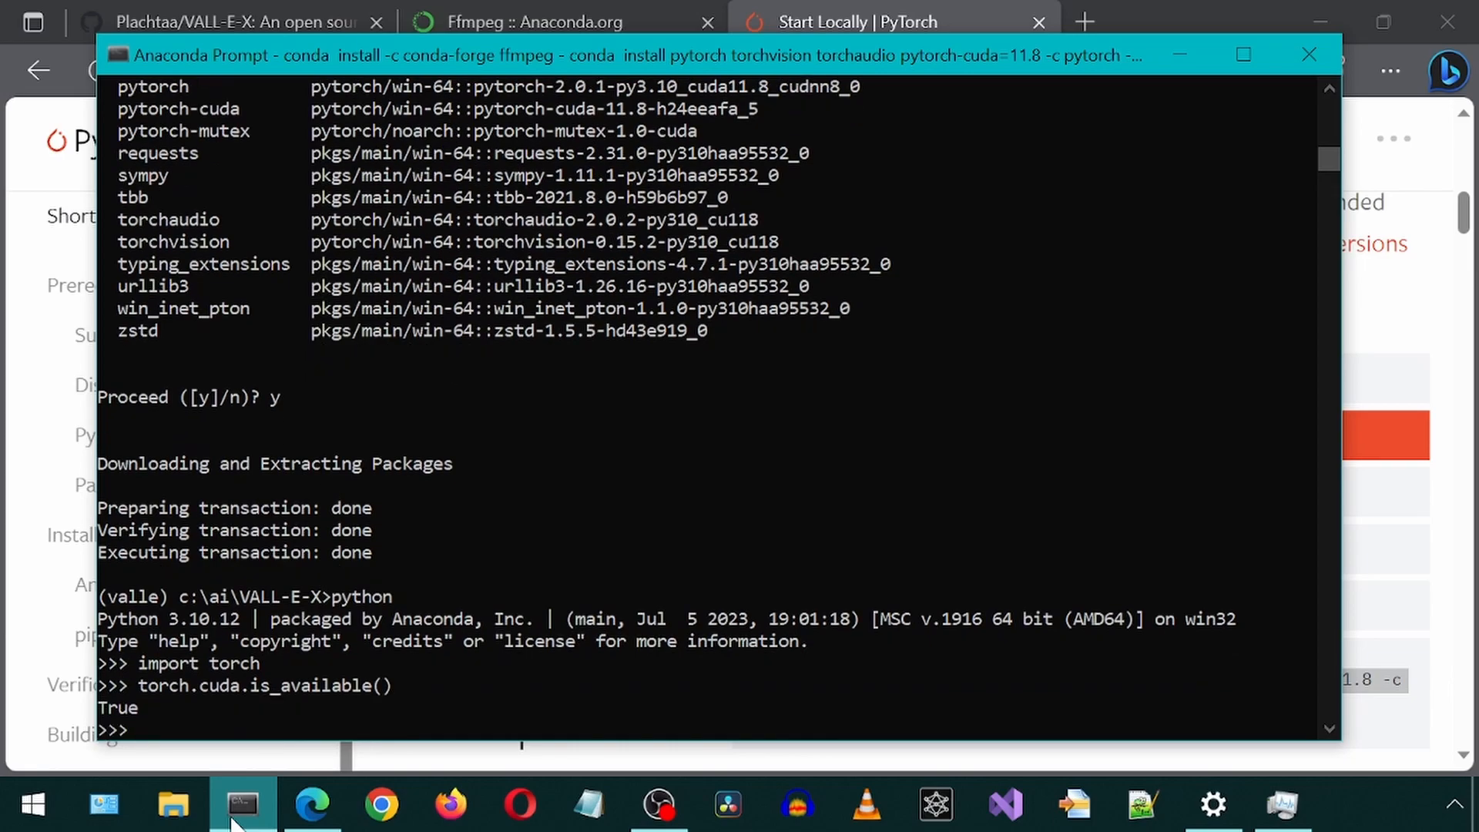
pyautogui.write('quit')
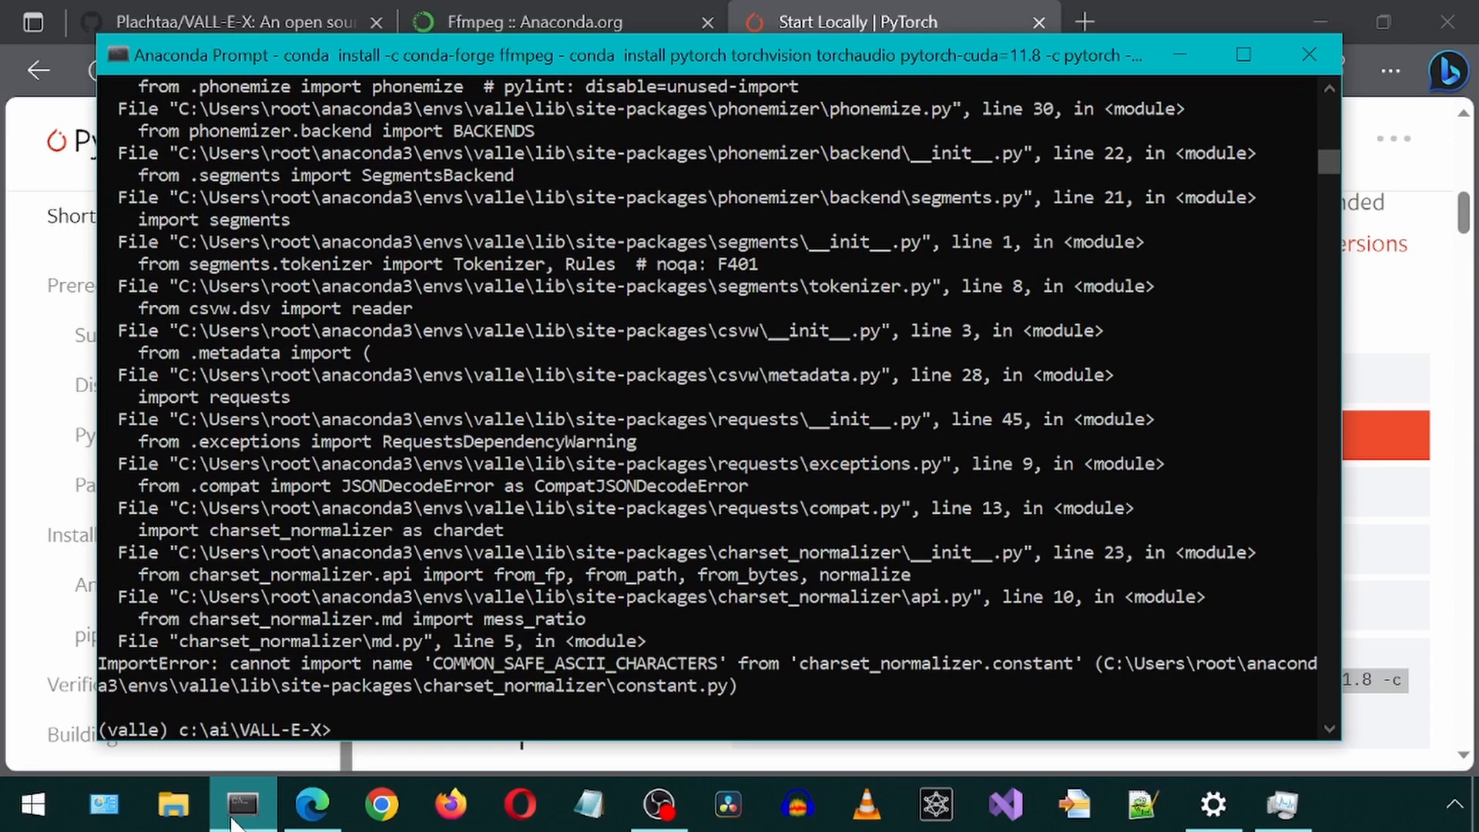
# Step: Install the missing chardet module with pip and rerun python launch-ui.py
pyautogui.scroll(3)
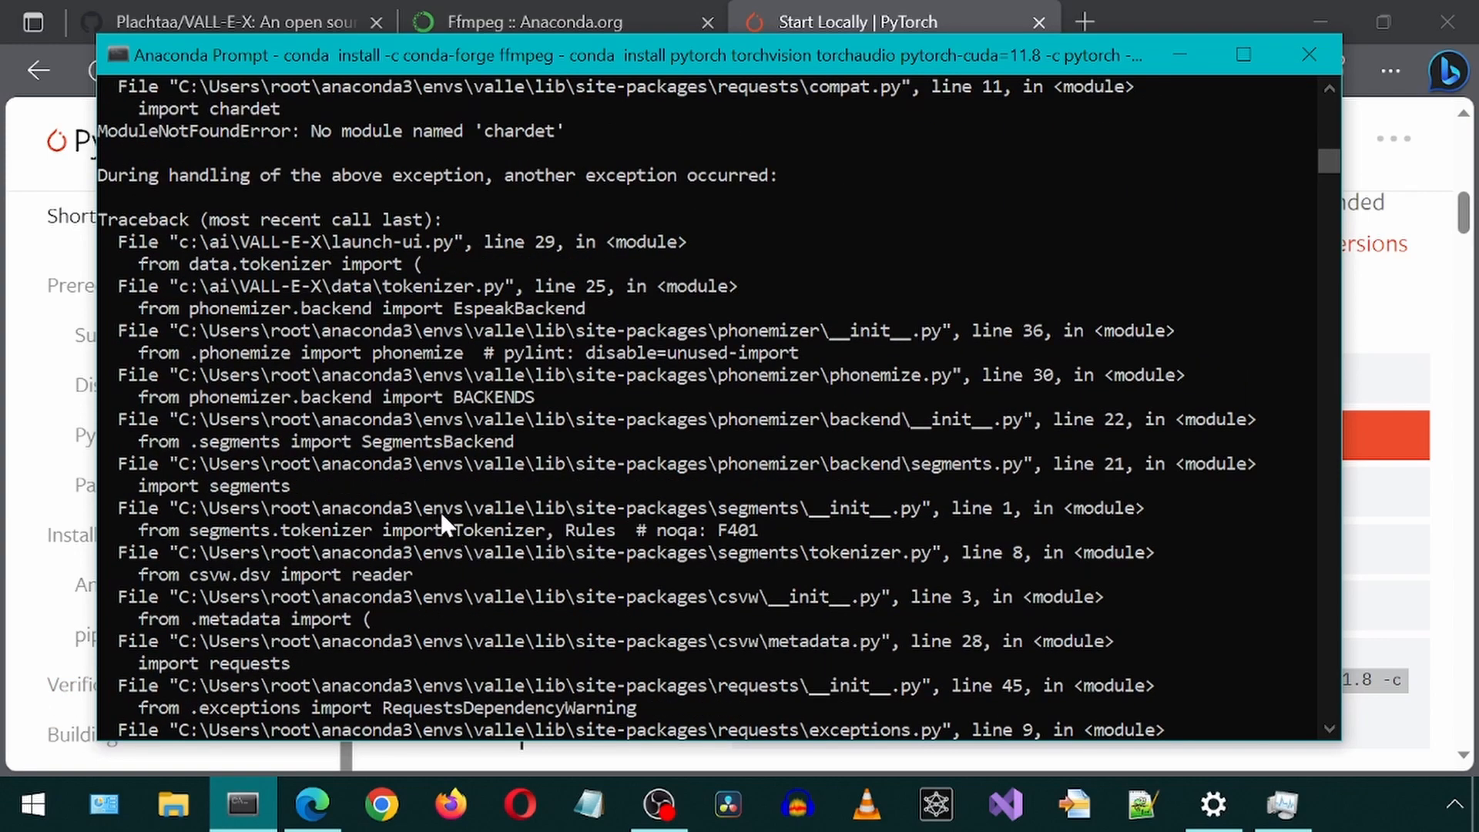
pyautogui.scroll(3)
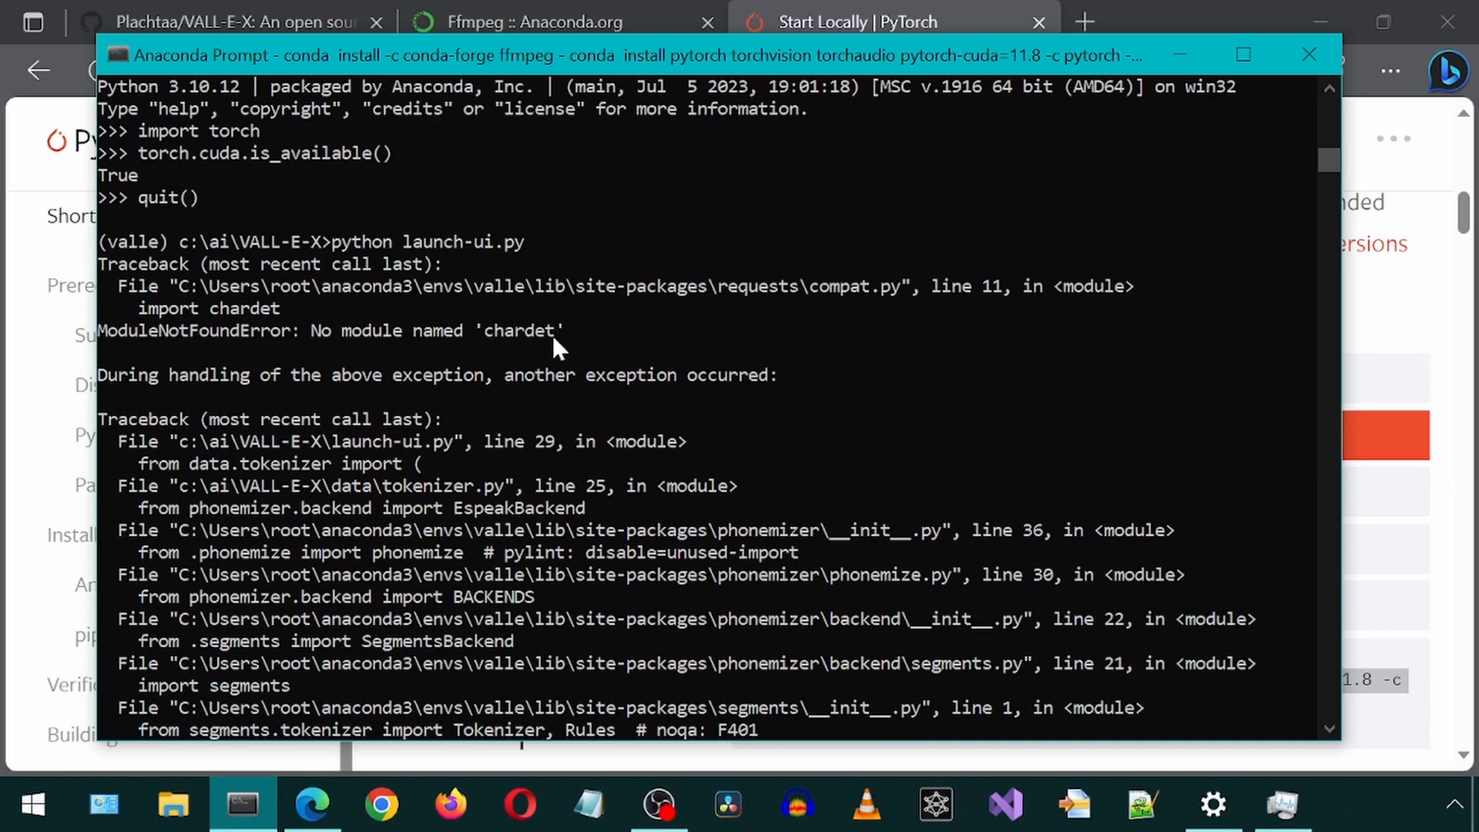
pyautogui.doubleClick(522, 331)
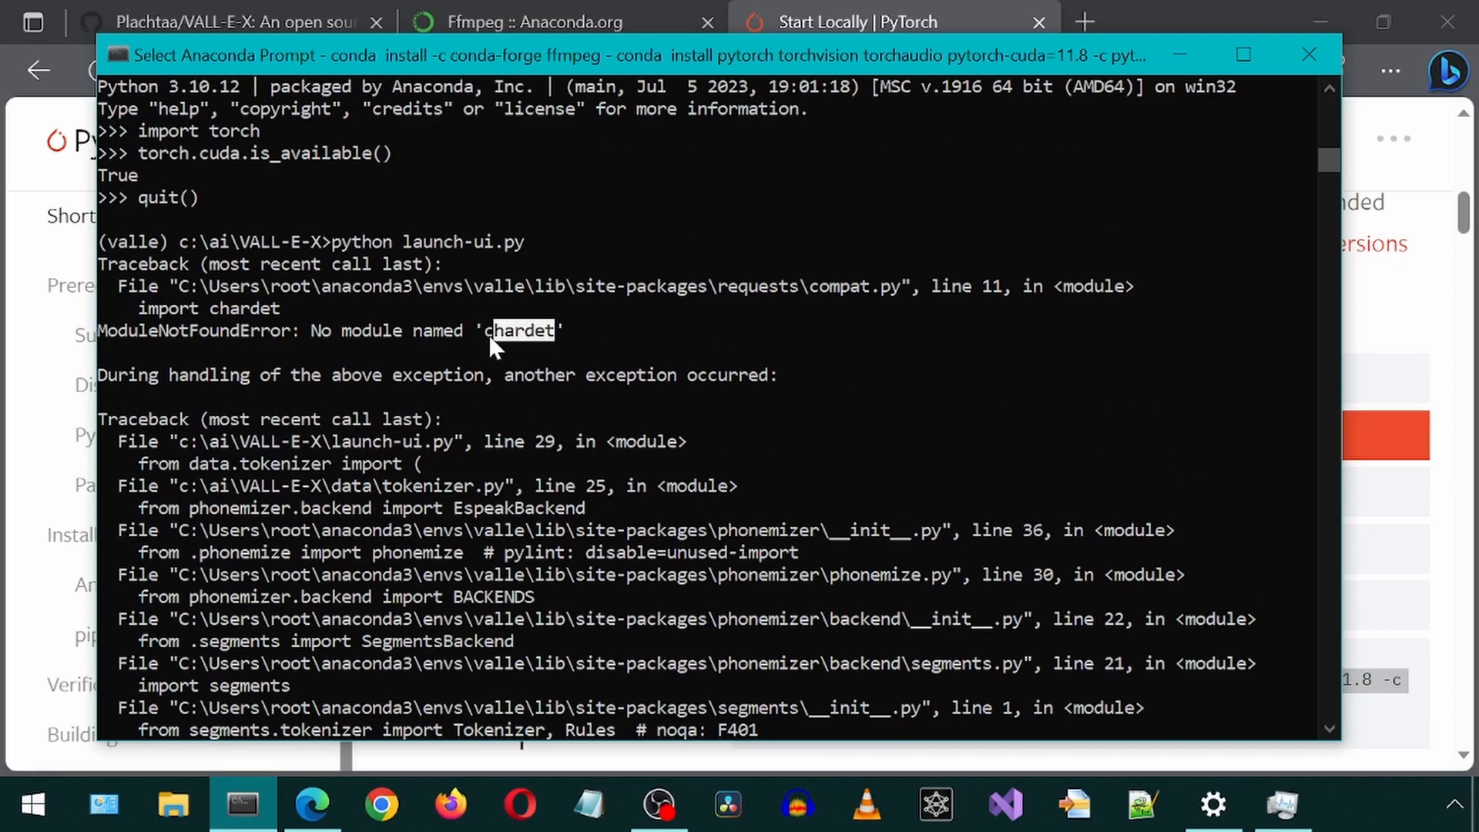
pyautogui.moveTo(590, 368)
pyautogui.write('pip inst')
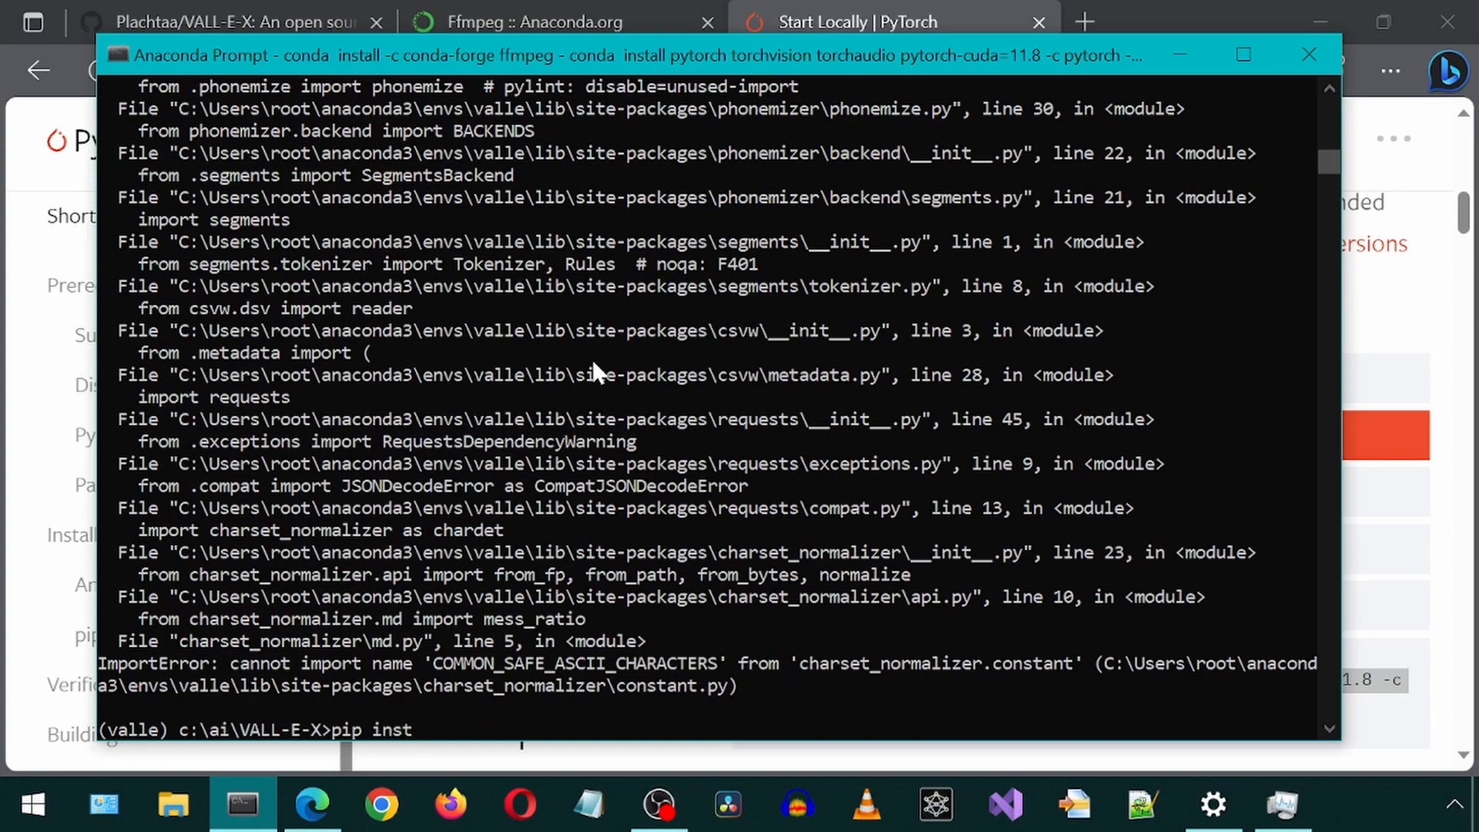
pyautogui.write('all chardet')
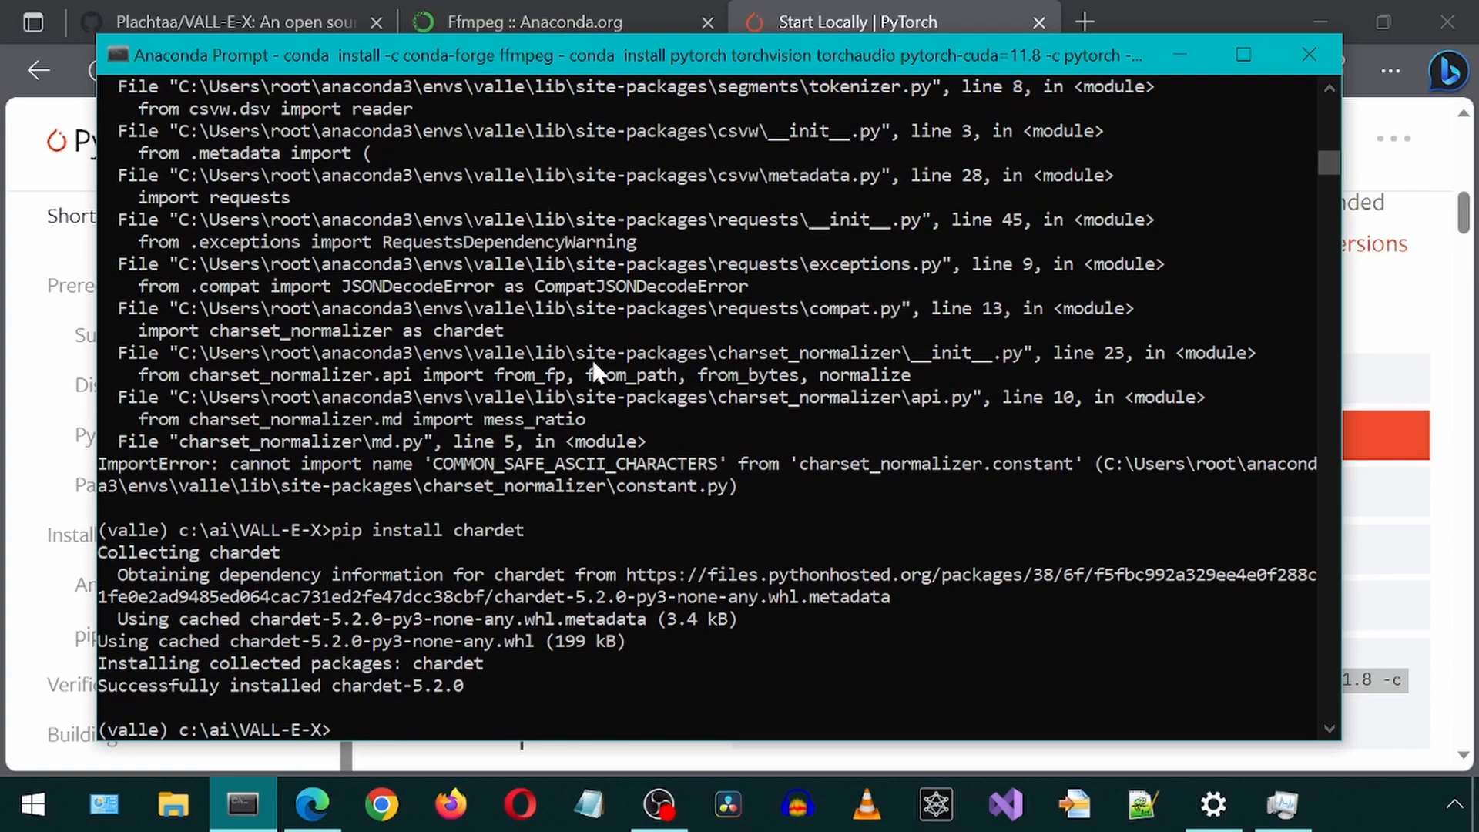
pyautogui.write('python launch-ui.py')
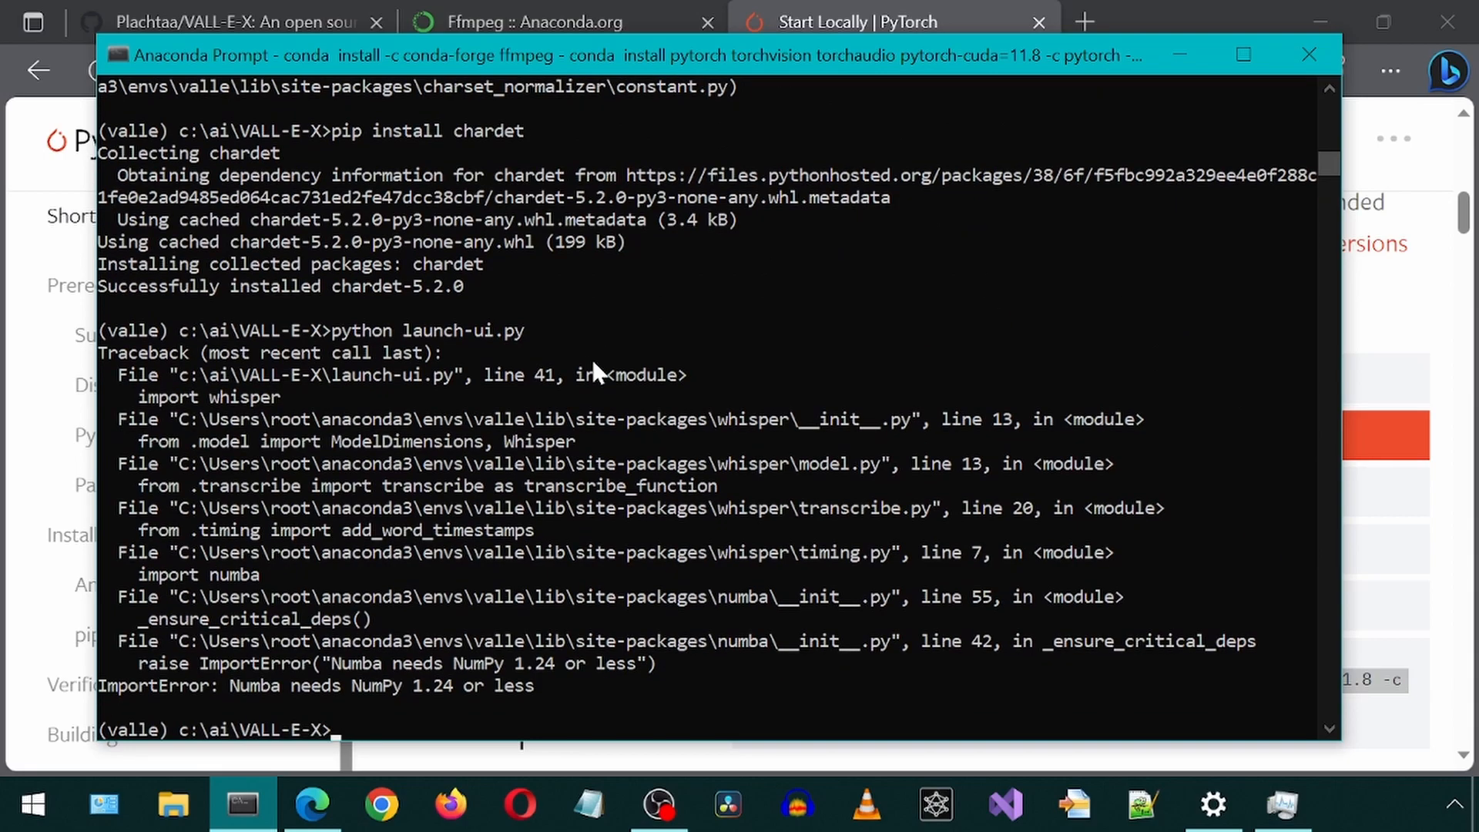
pyautogui.moveTo(422, 724)
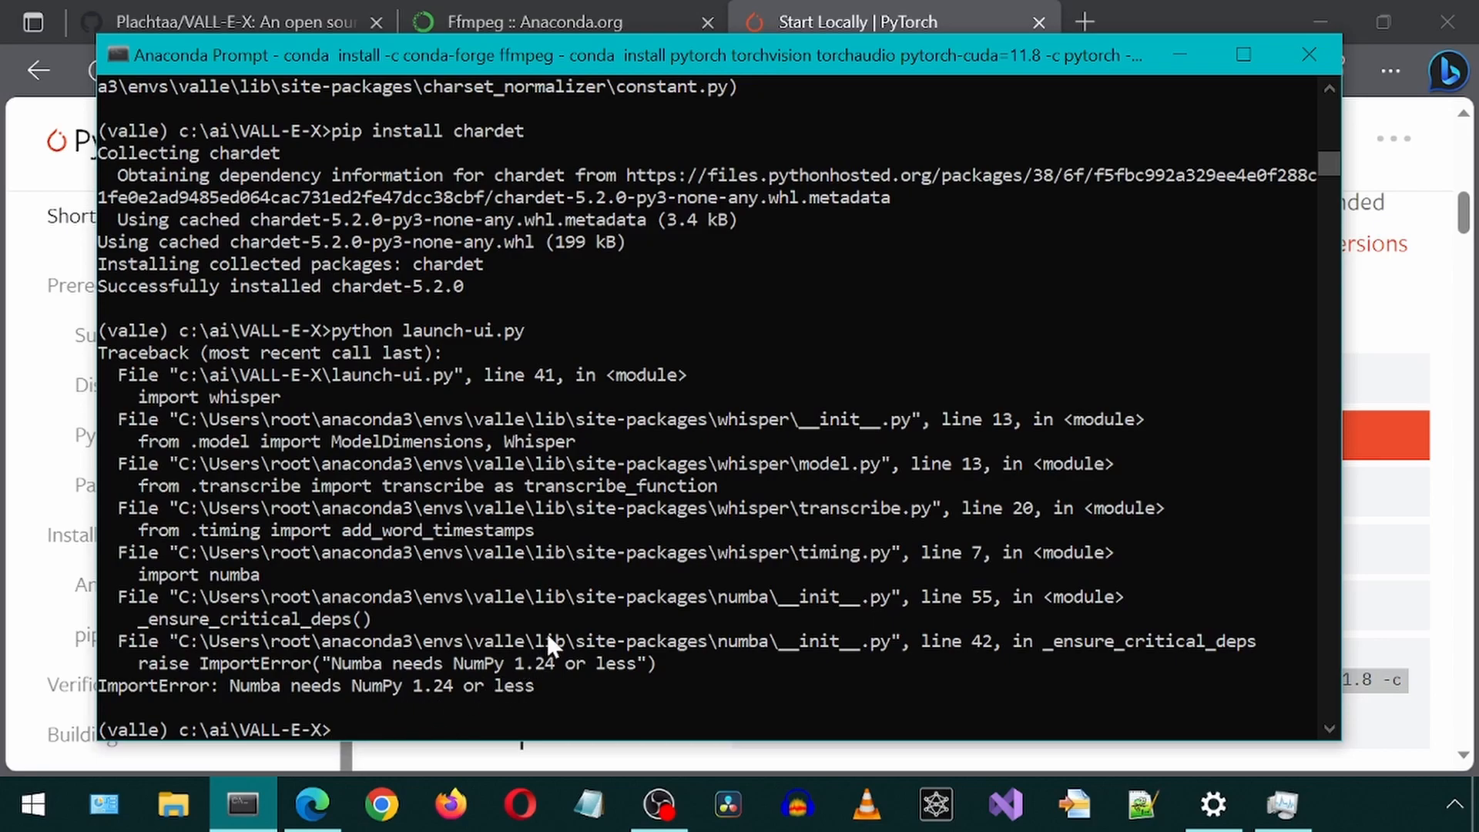
# Step: Downgrade NumPy with pip install numpy==1.24 so Numba's requirement is met
pyautogui.write('pip instal num')
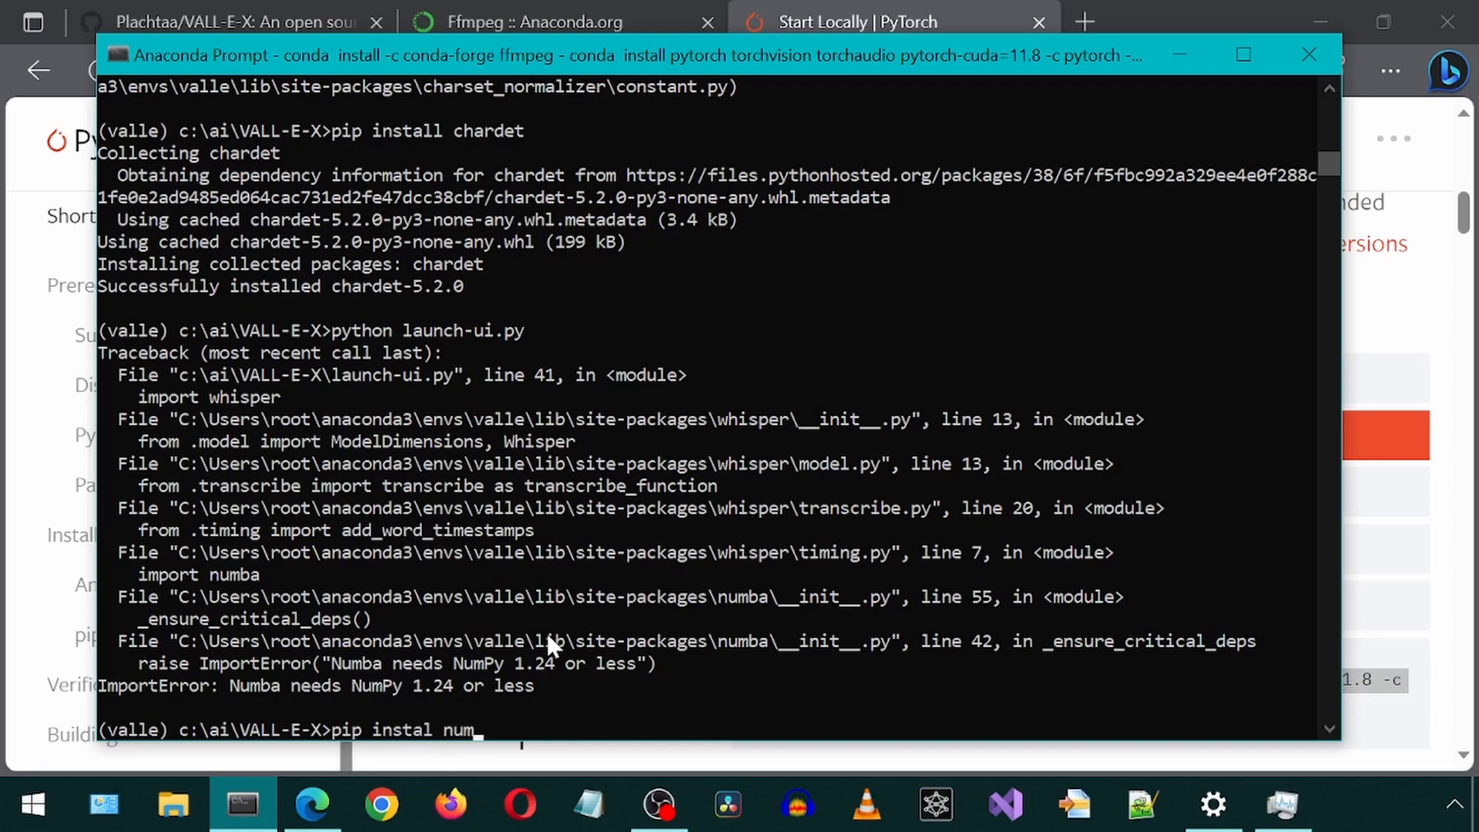
pyautogui.write('py==1')
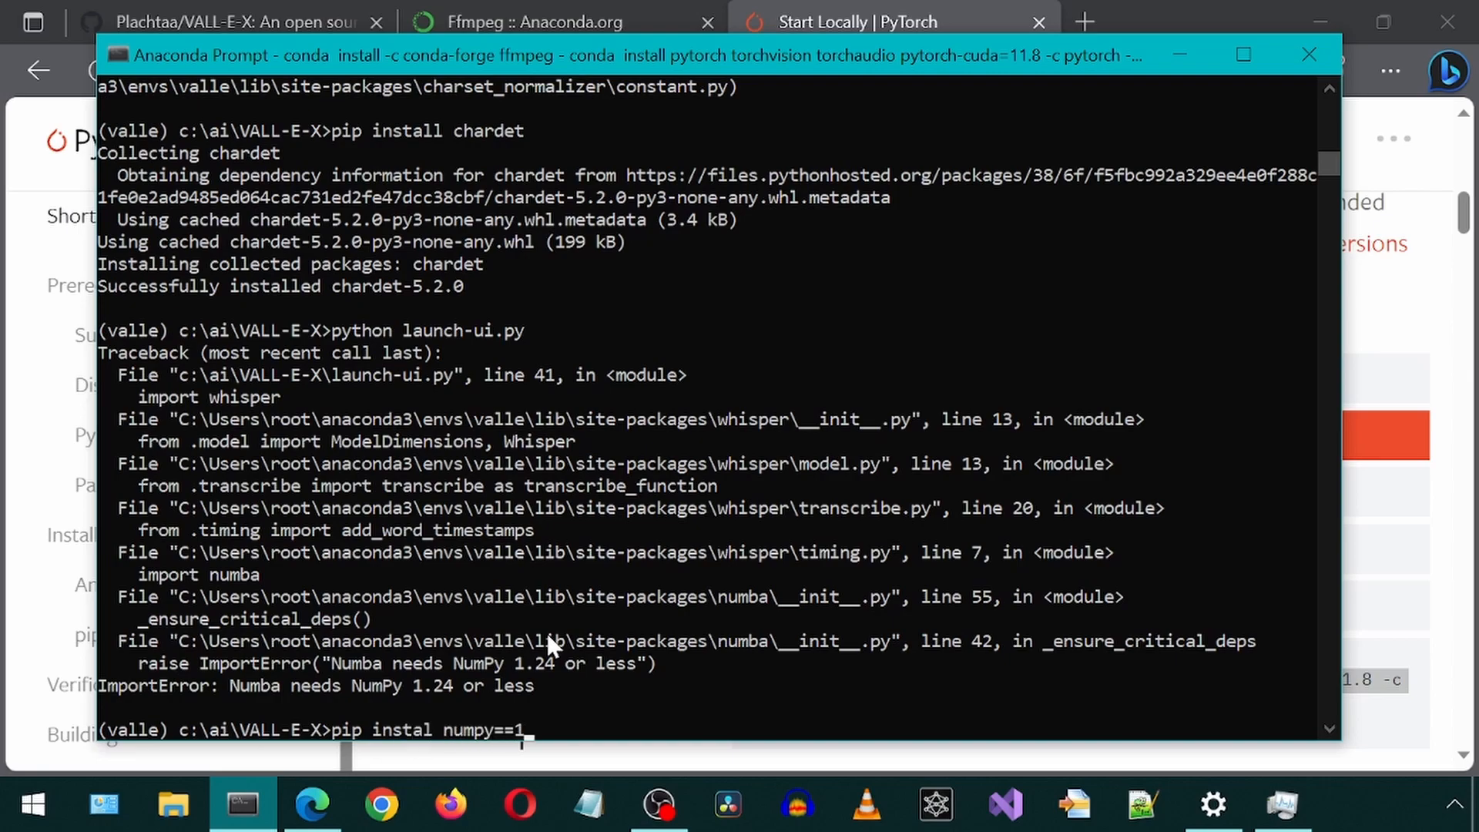
pyautogui.write('.24')
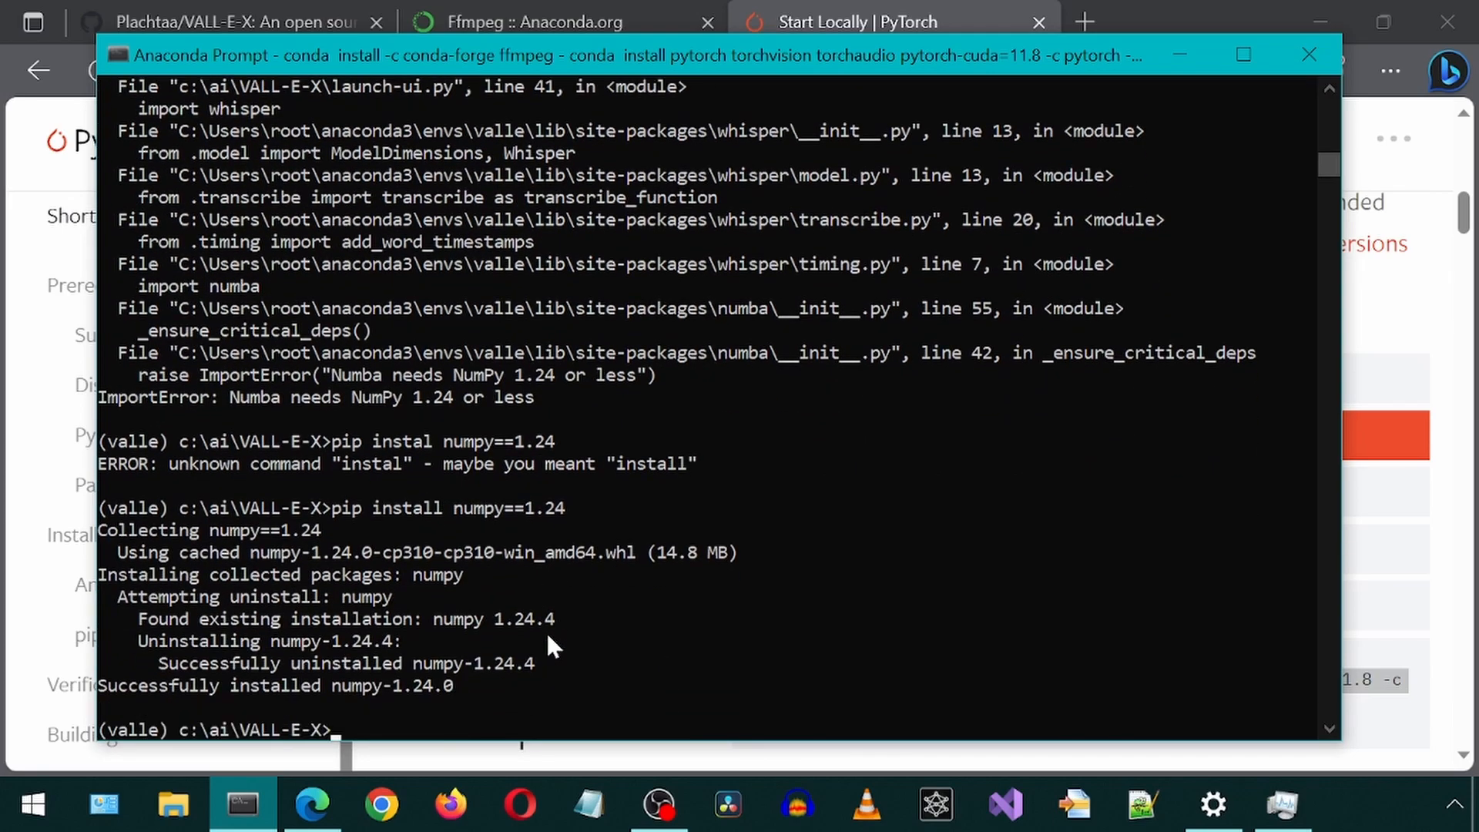
pyautogui.write('pip instal numpy==1.24')
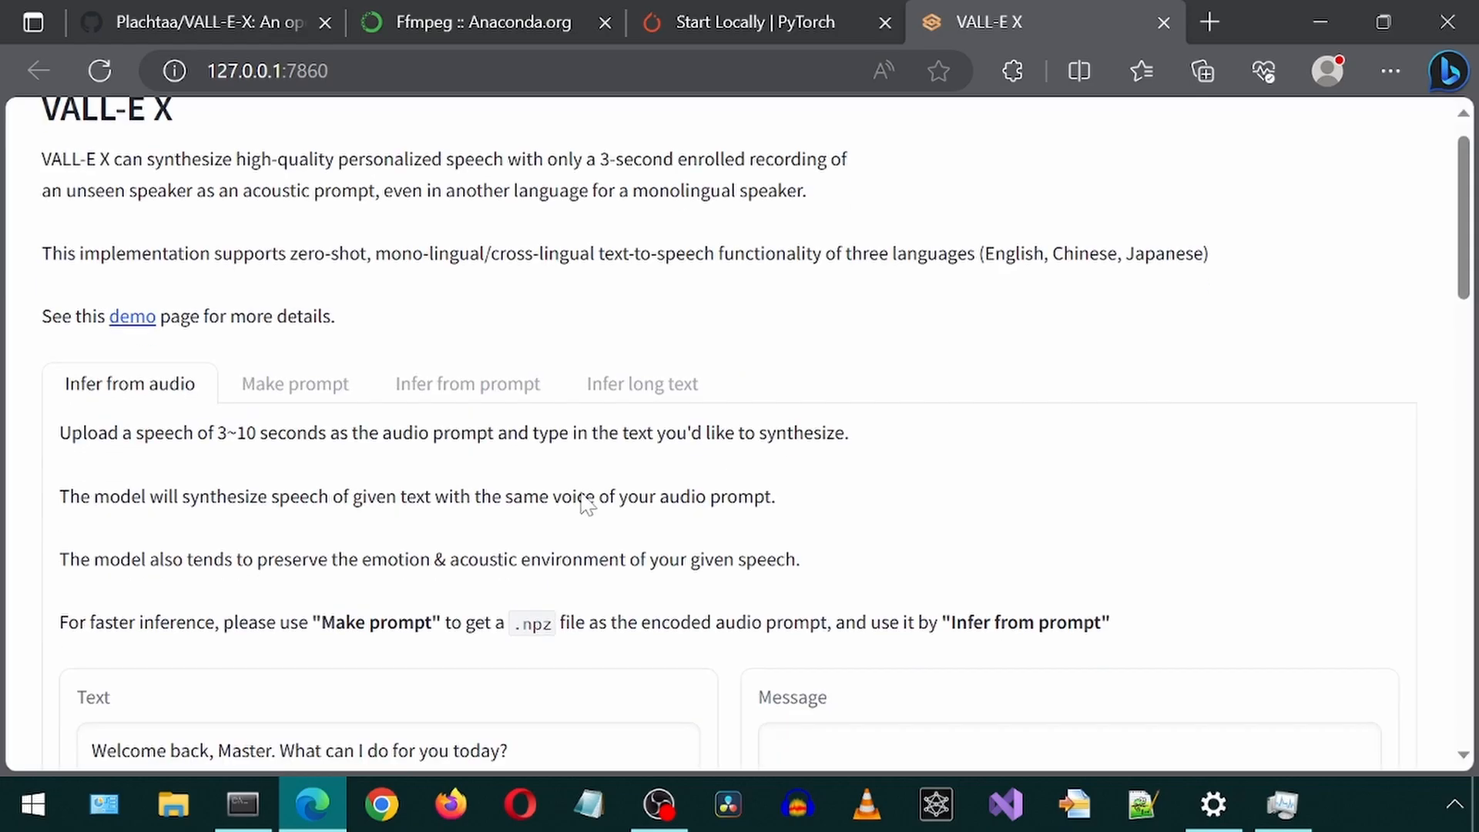
# Step: Load the first English example sentence and generate it in the cloned voice
pyautogui.scroll(-3)
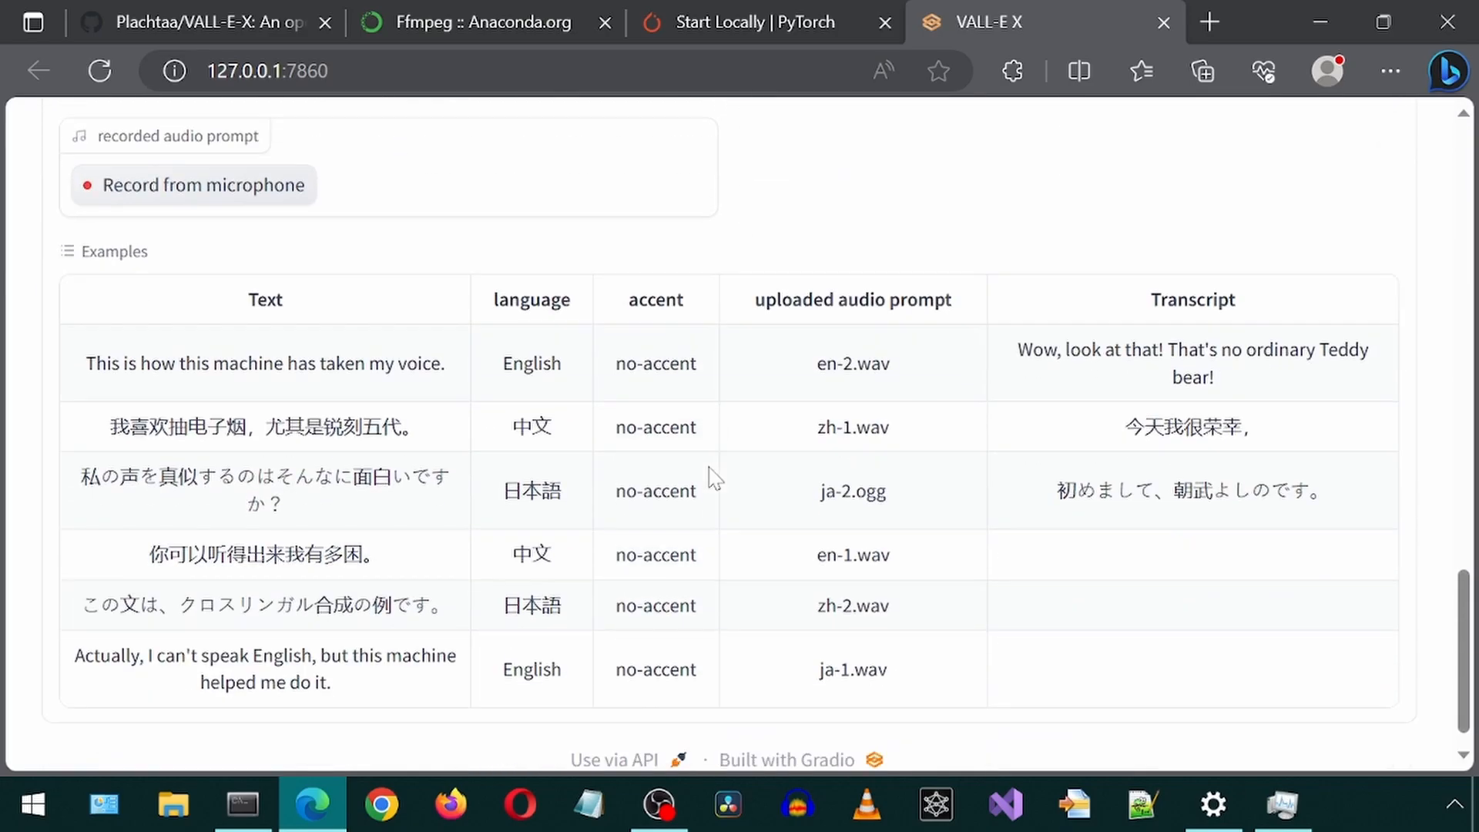
pyautogui.click(655, 607)
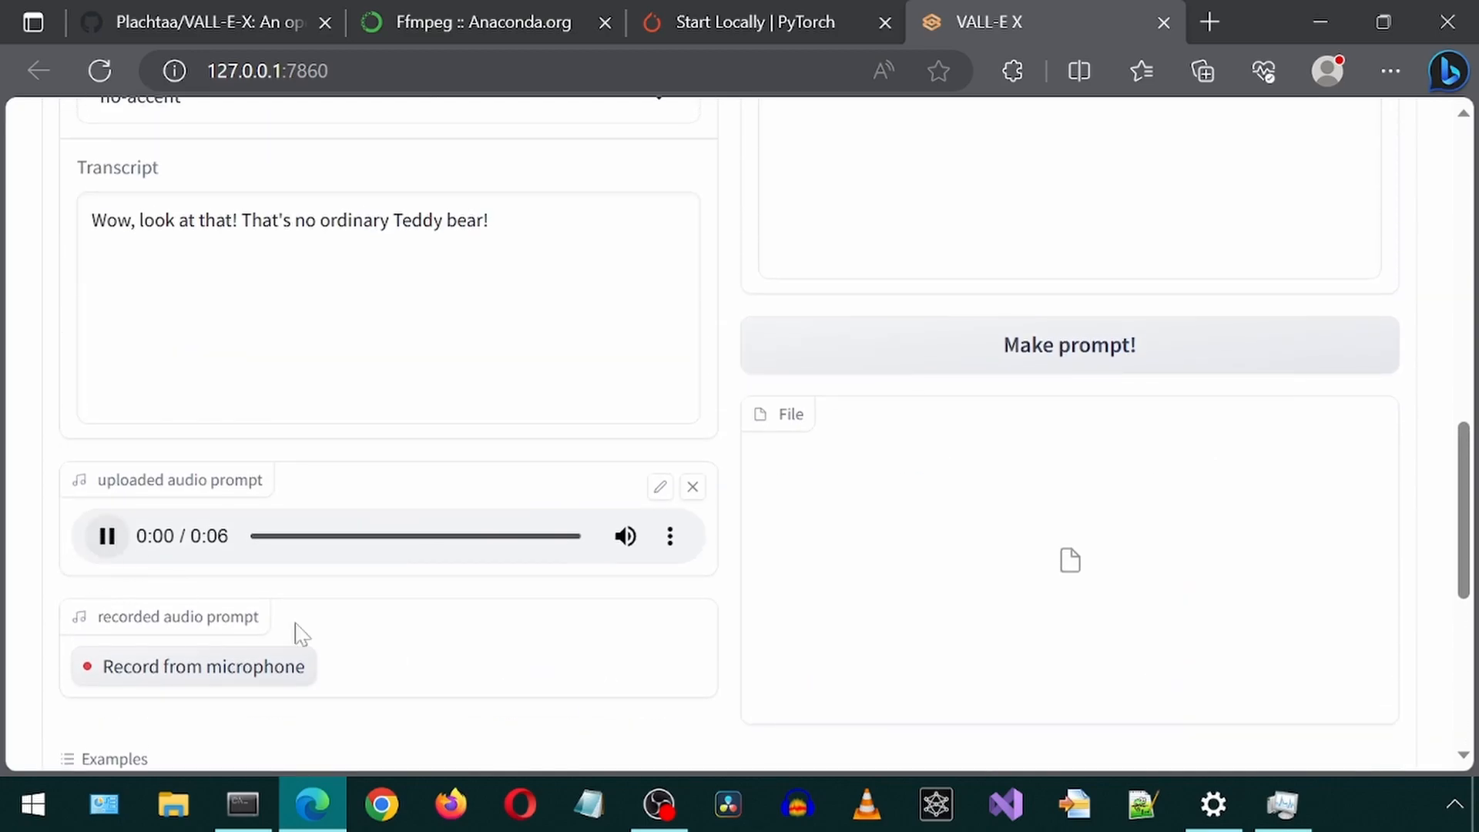
pyautogui.scroll(3)
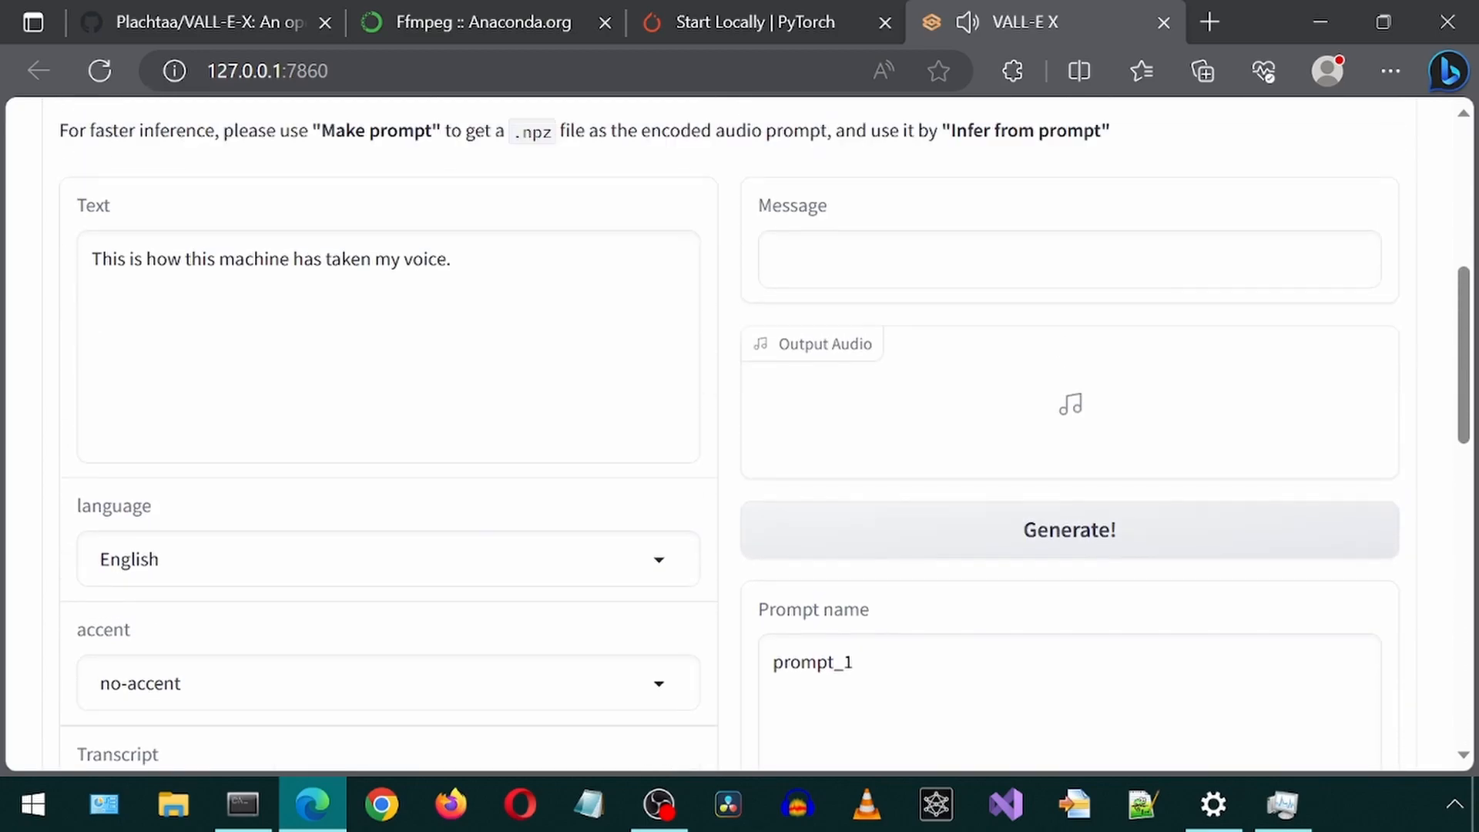
pyautogui.scroll(3)
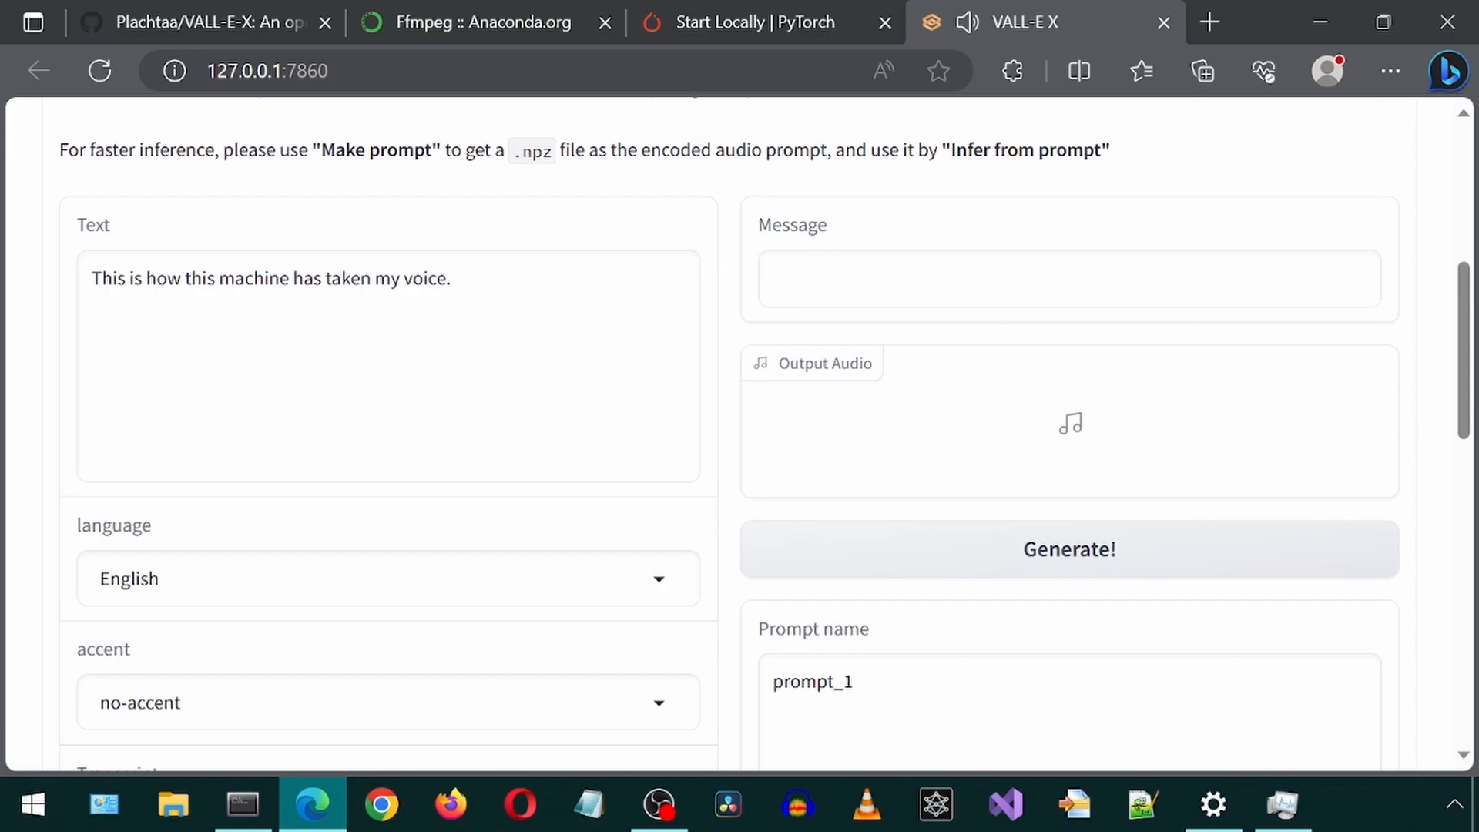
pyautogui.click(1070, 548)
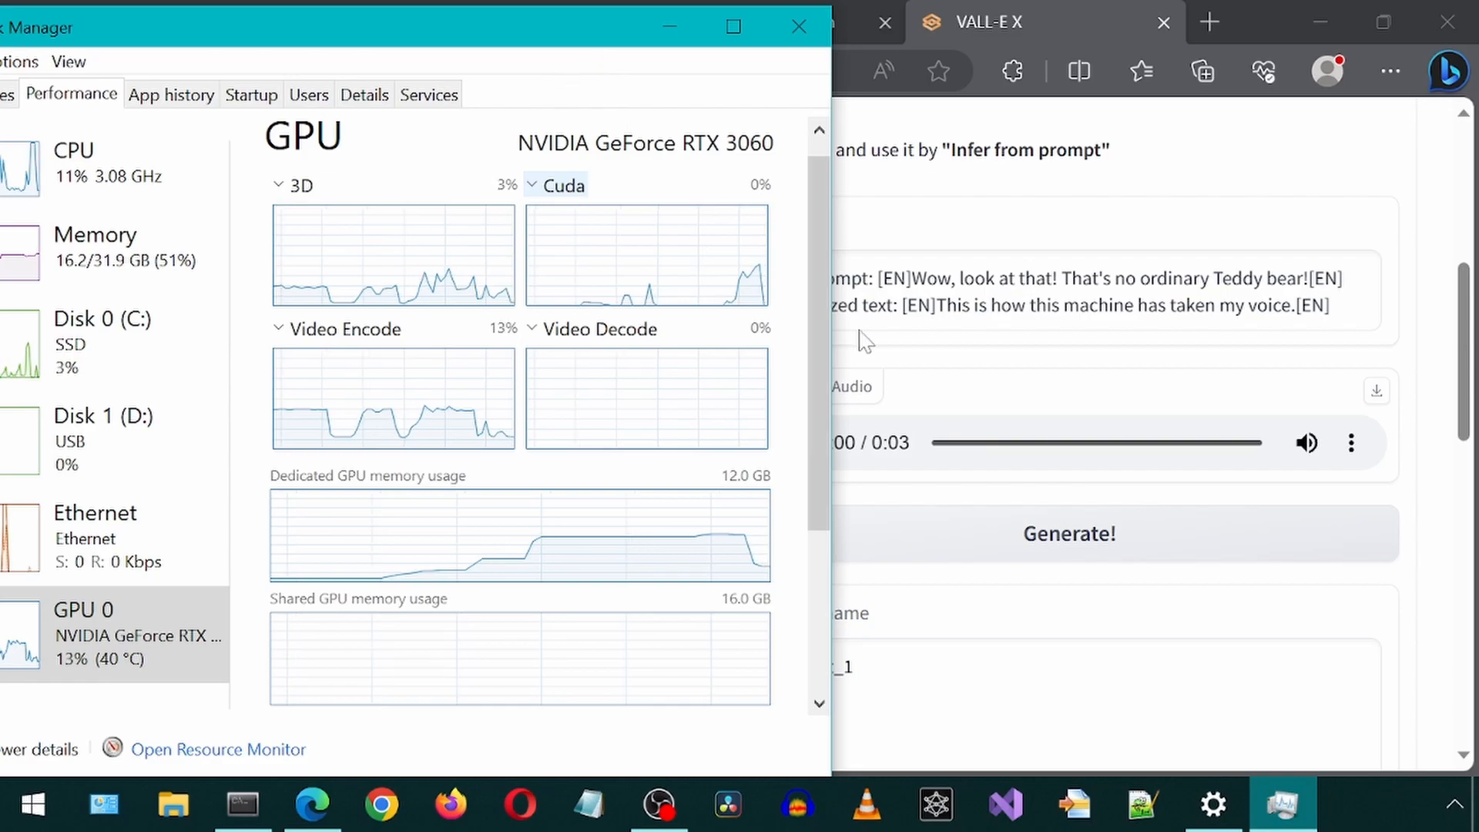
# Step: Return from GPU monitoring and play back the 3-second output clip
pyautogui.click(798, 26)
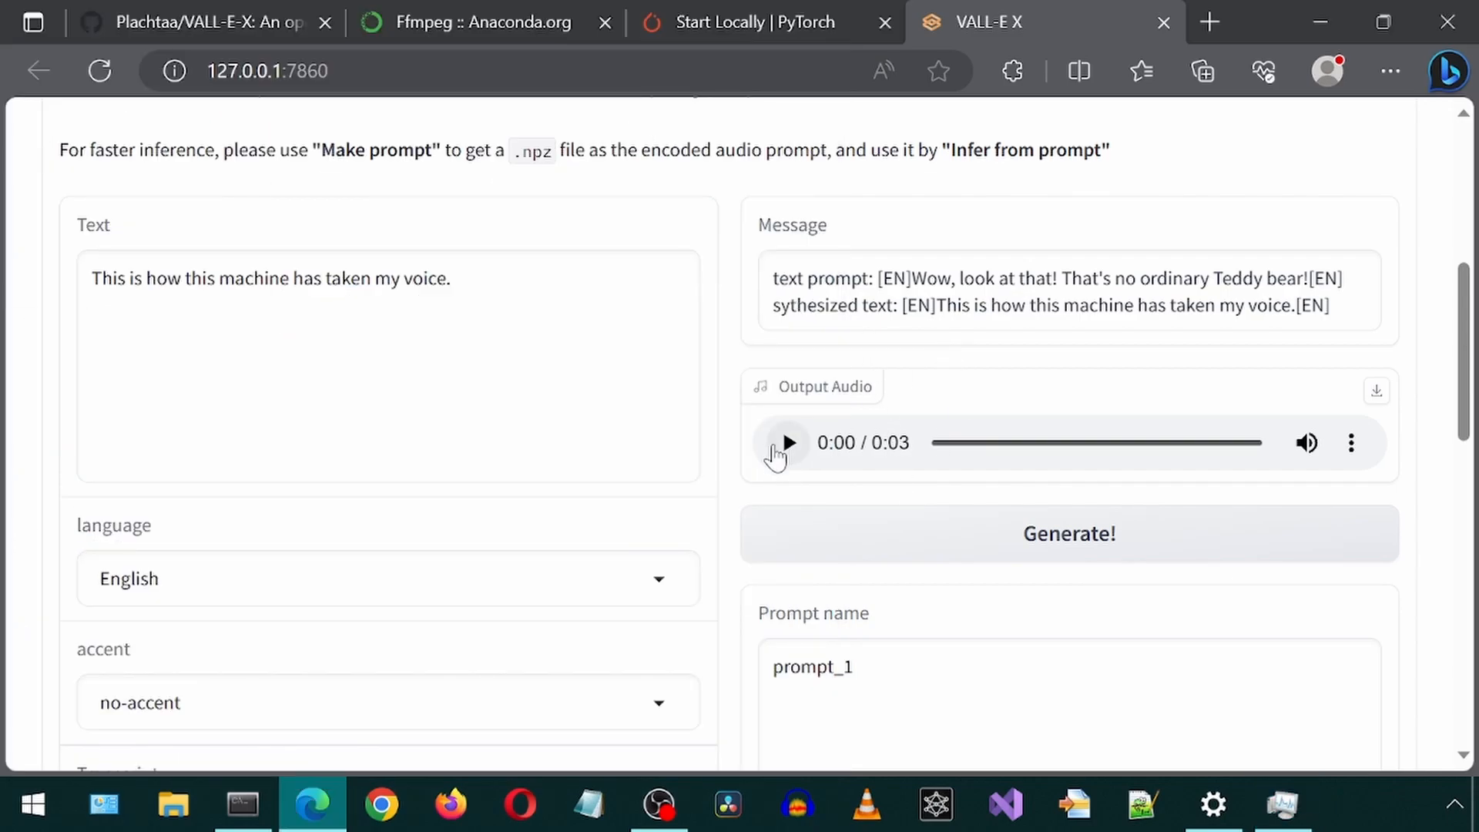
pyautogui.click(788, 442)
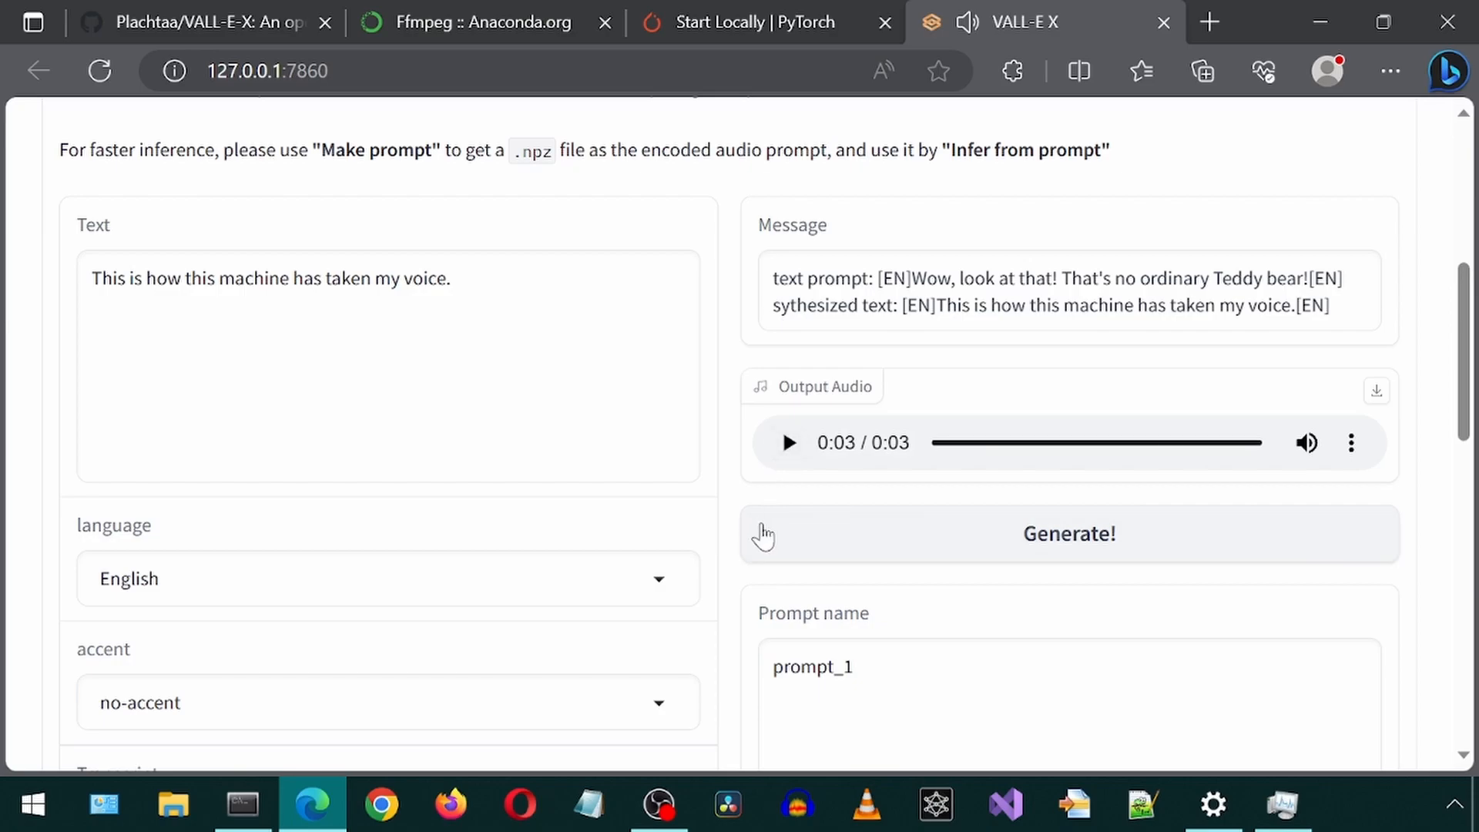
pyautogui.scroll(3)
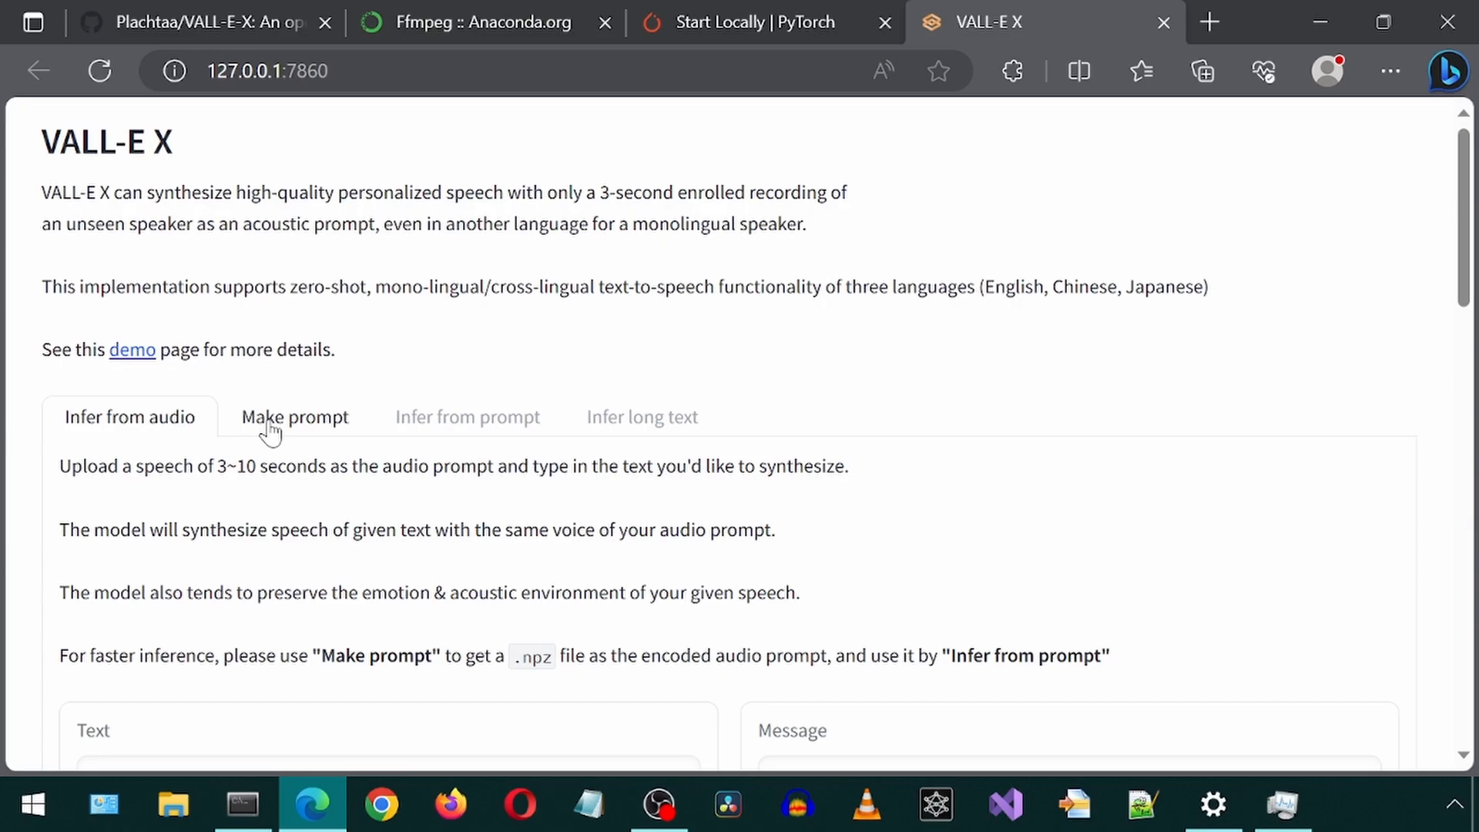
pyautogui.moveTo(233, 390)
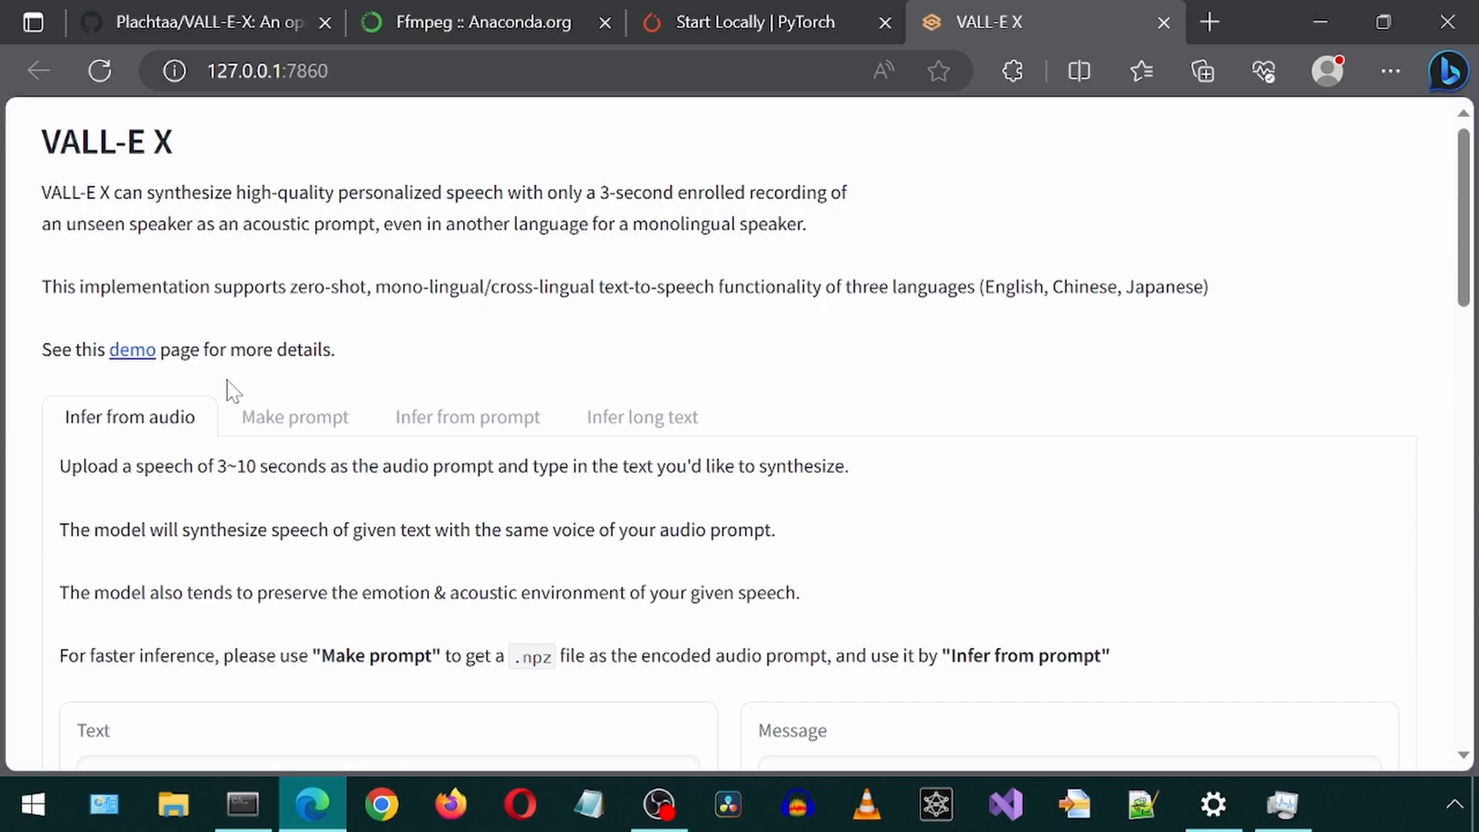
pyautogui.moveTo(658, 804)
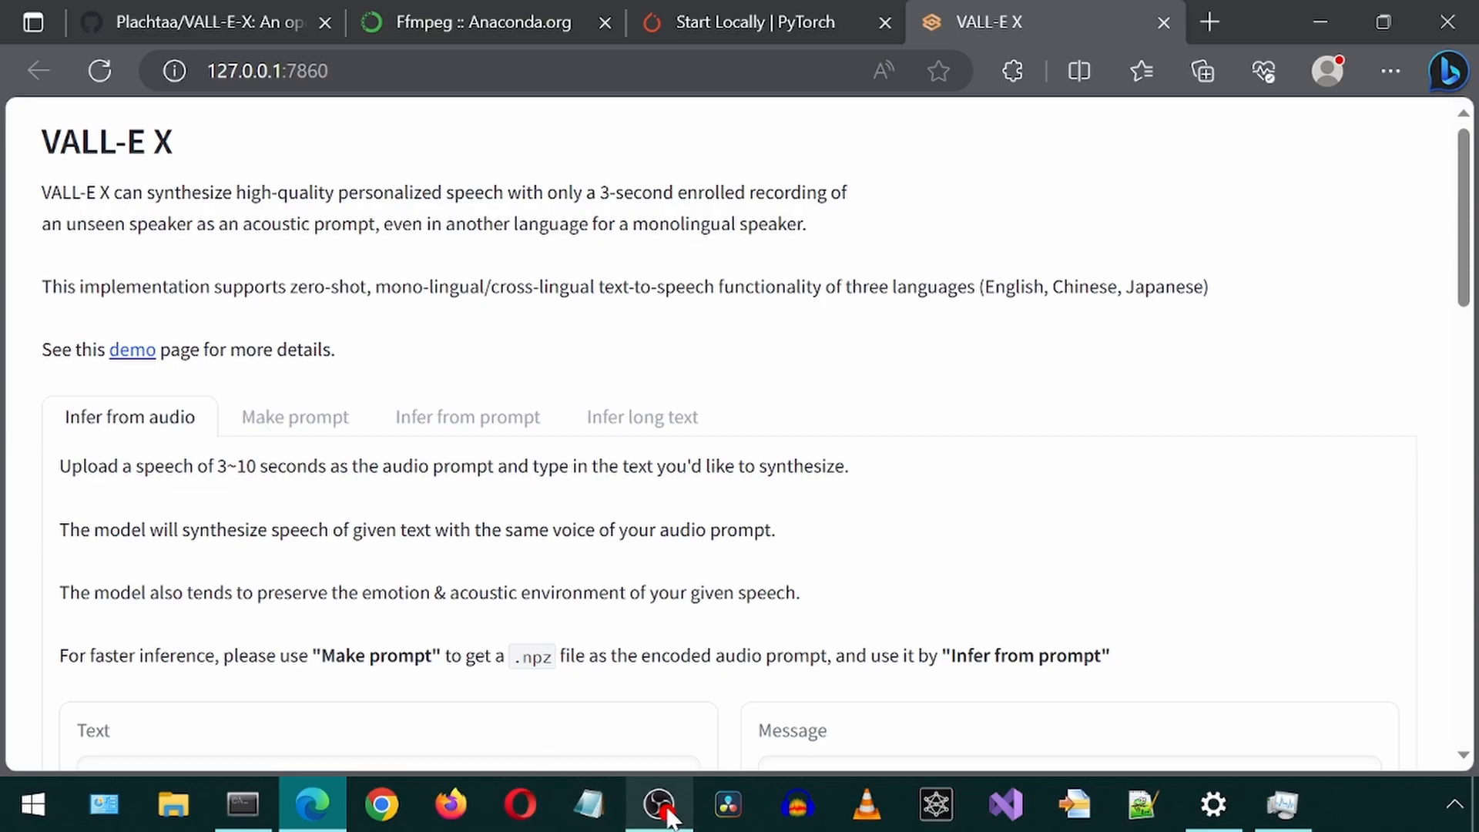